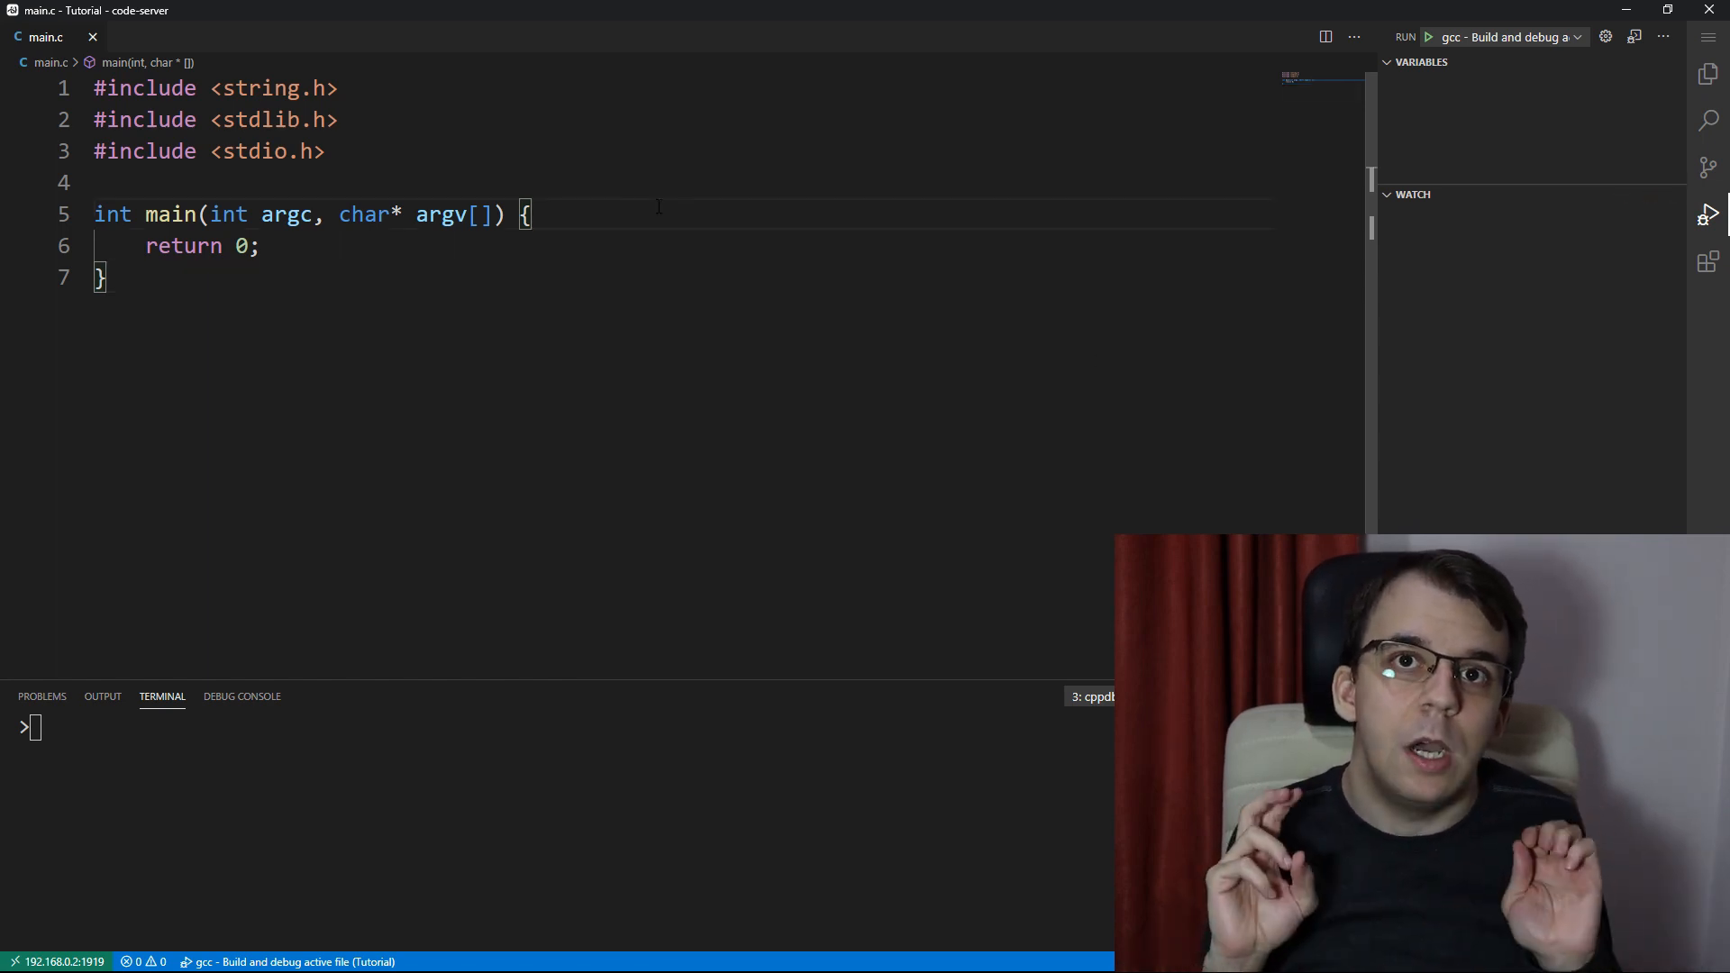
# Define int sum(int x, int y) and int prod(int x, int y) above main
pyautogui.click(105, 183)
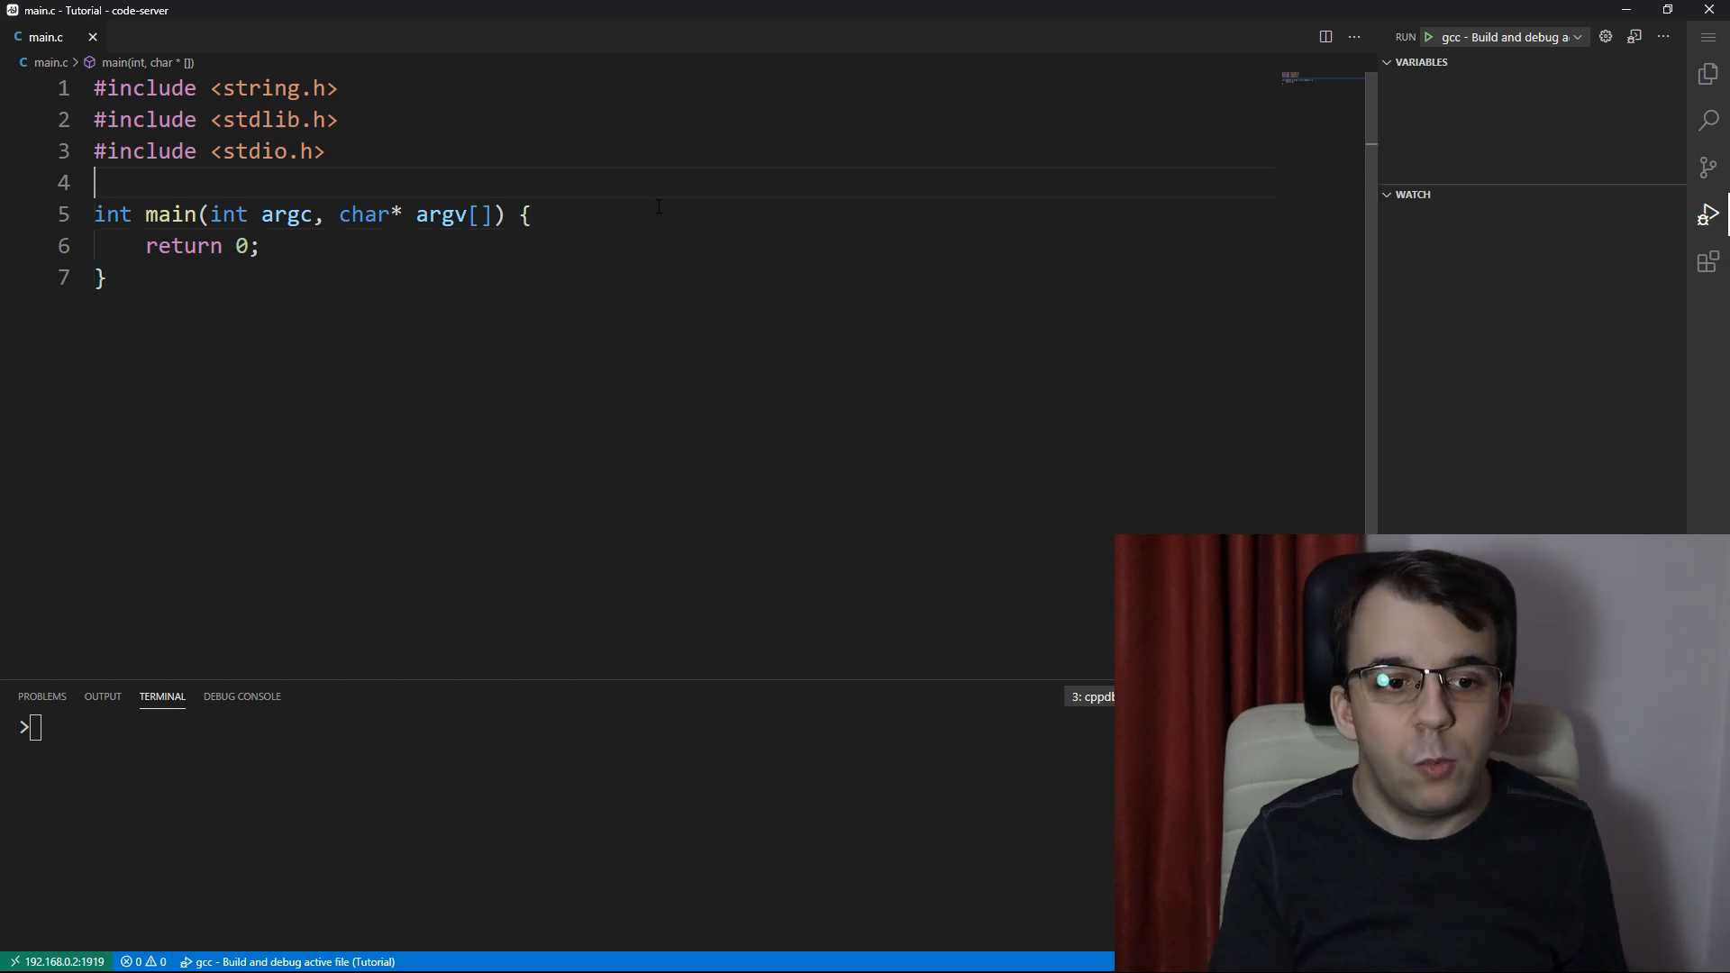
pyautogui.write('int sum(')
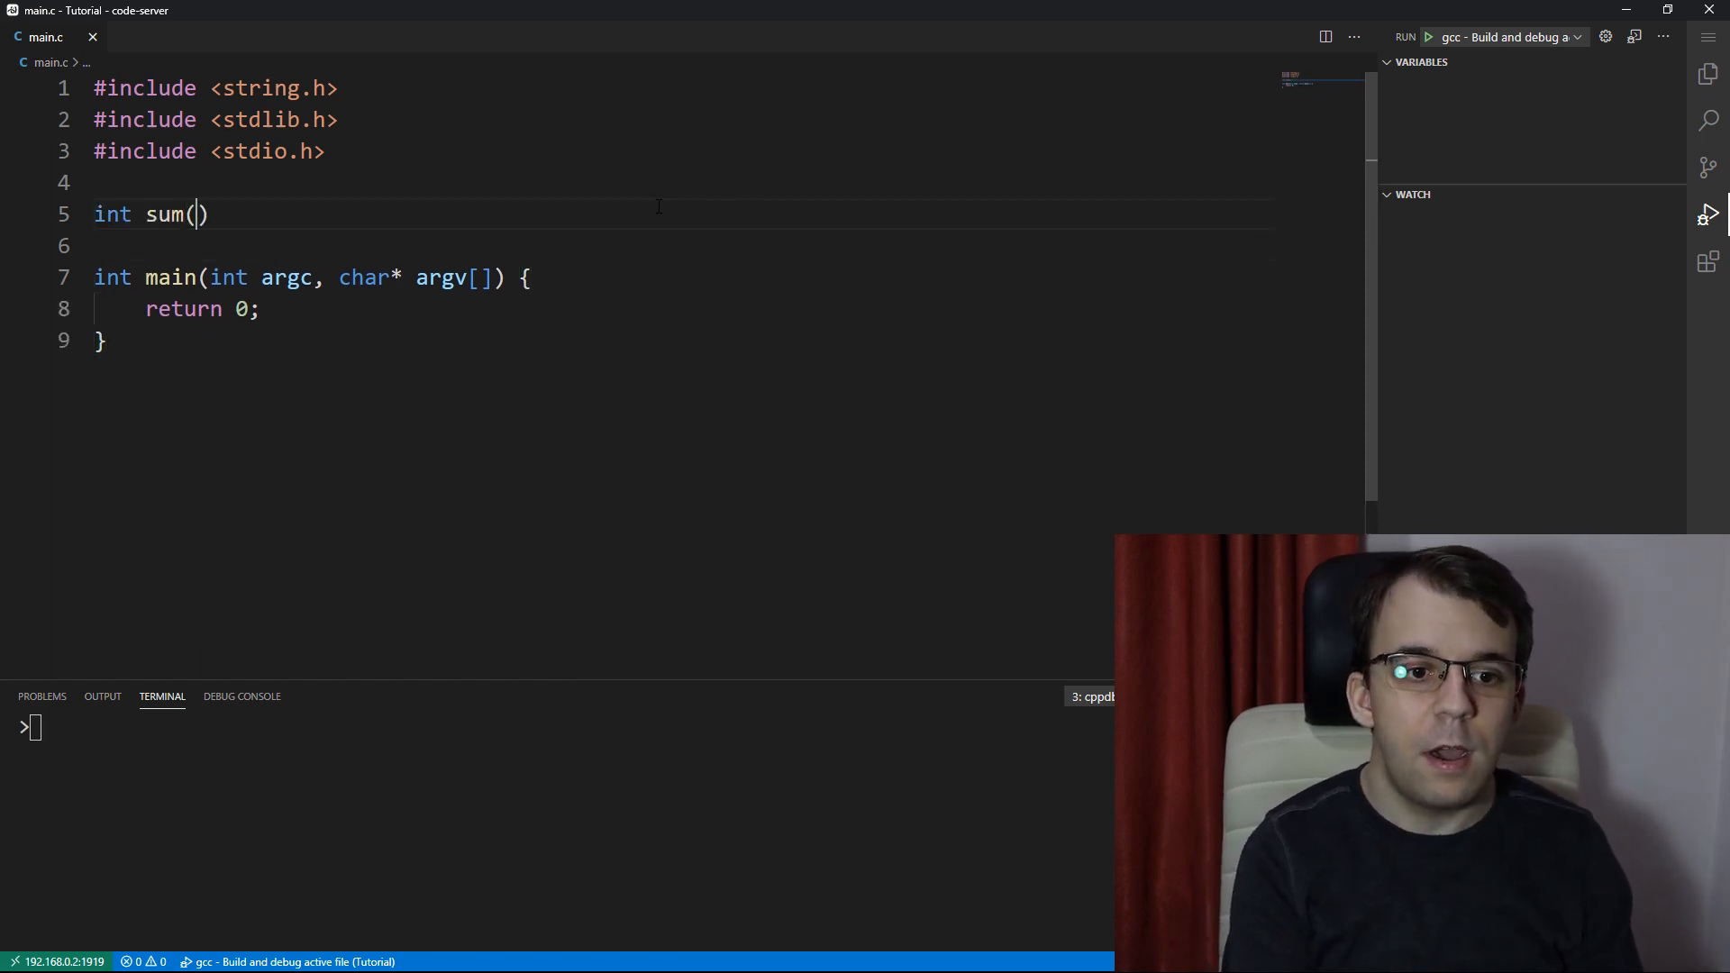
pyautogui.write('int x.,')
pyautogui.click(676, 246)
pyautogui.write('return x + y;')
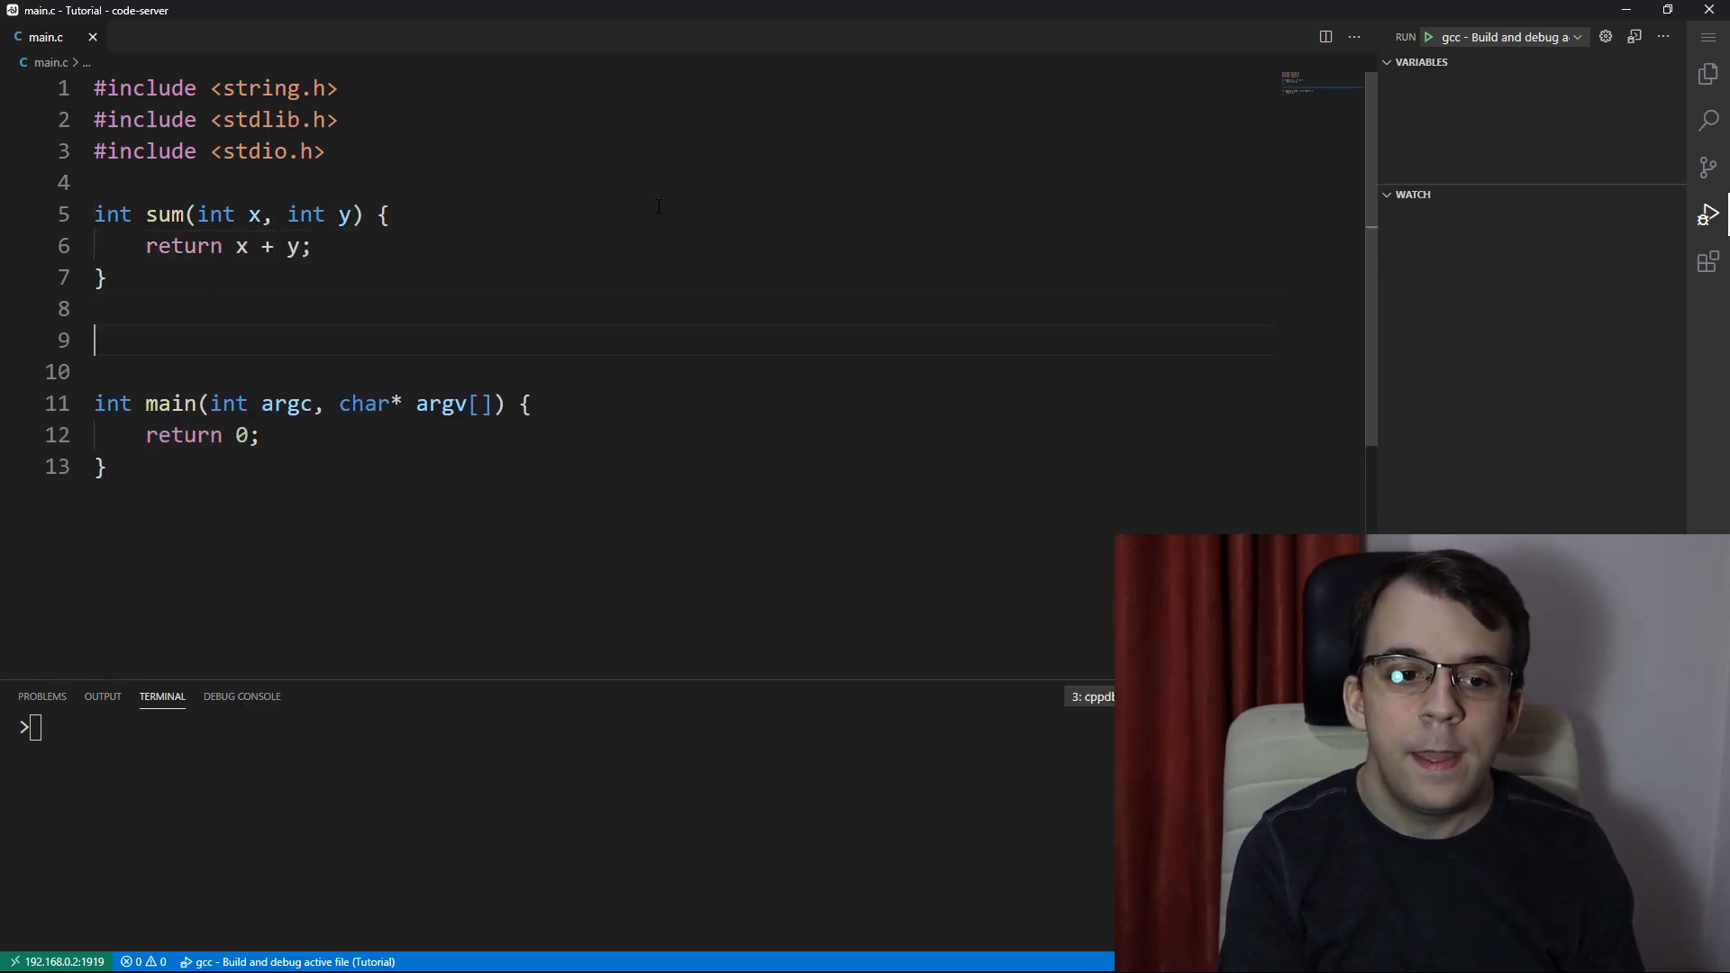
pyautogui.write('int prod(')
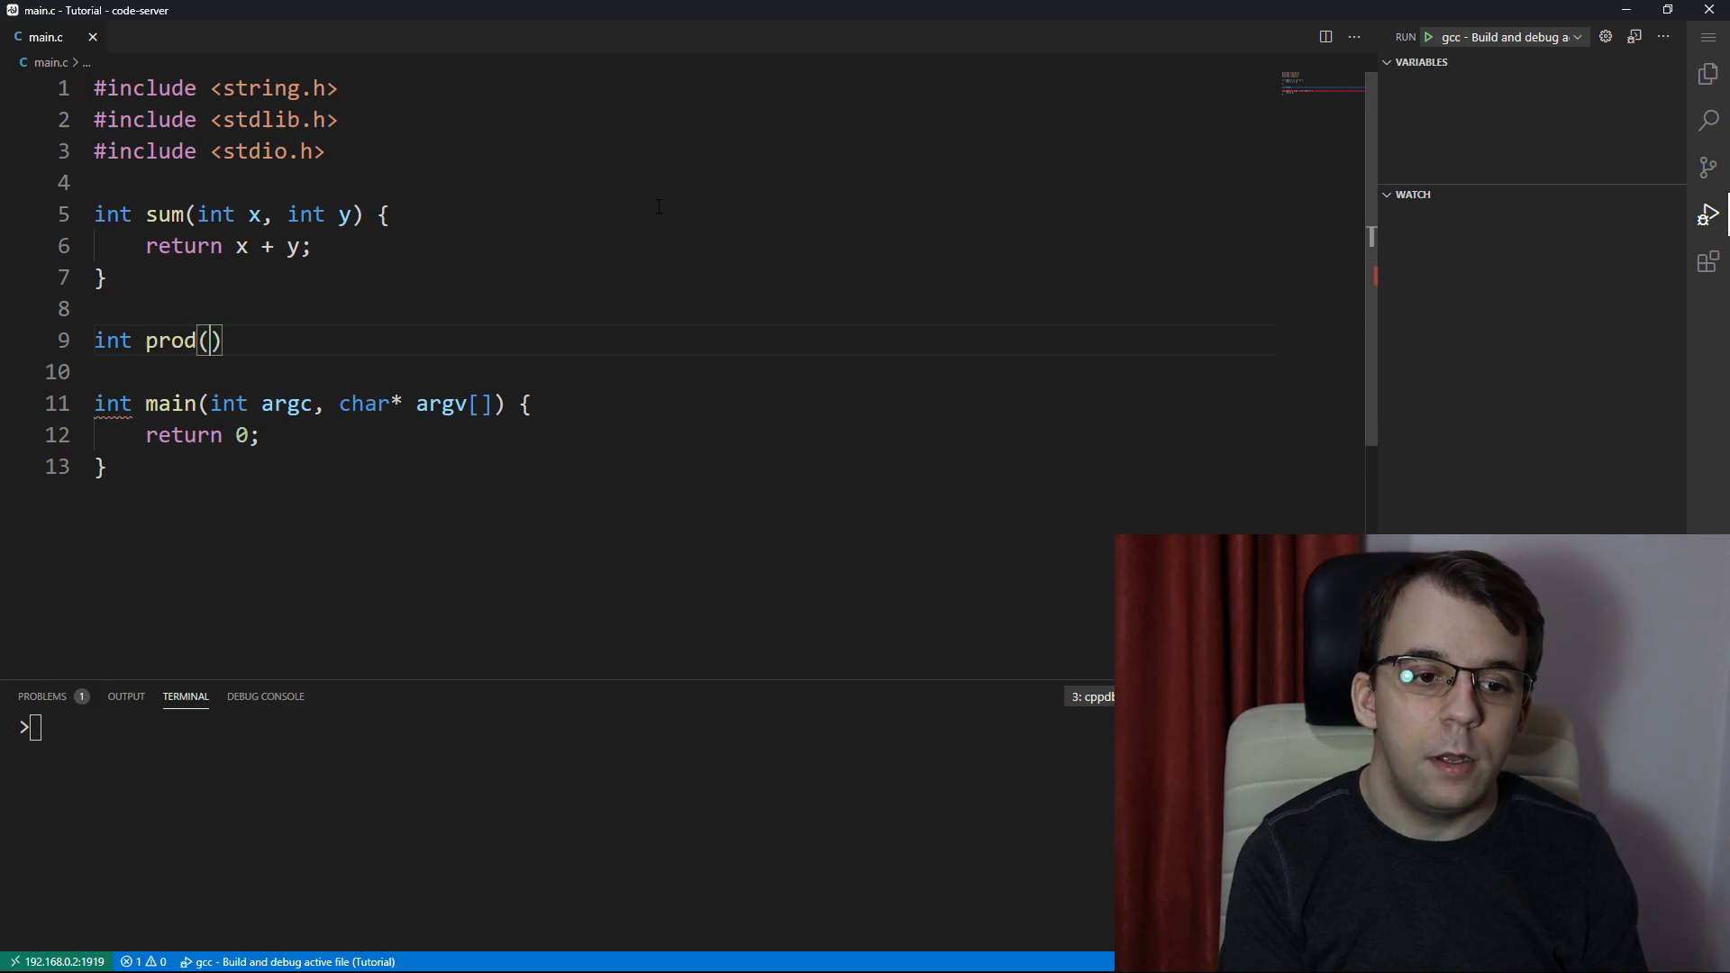
pyautogui.write('int x,')
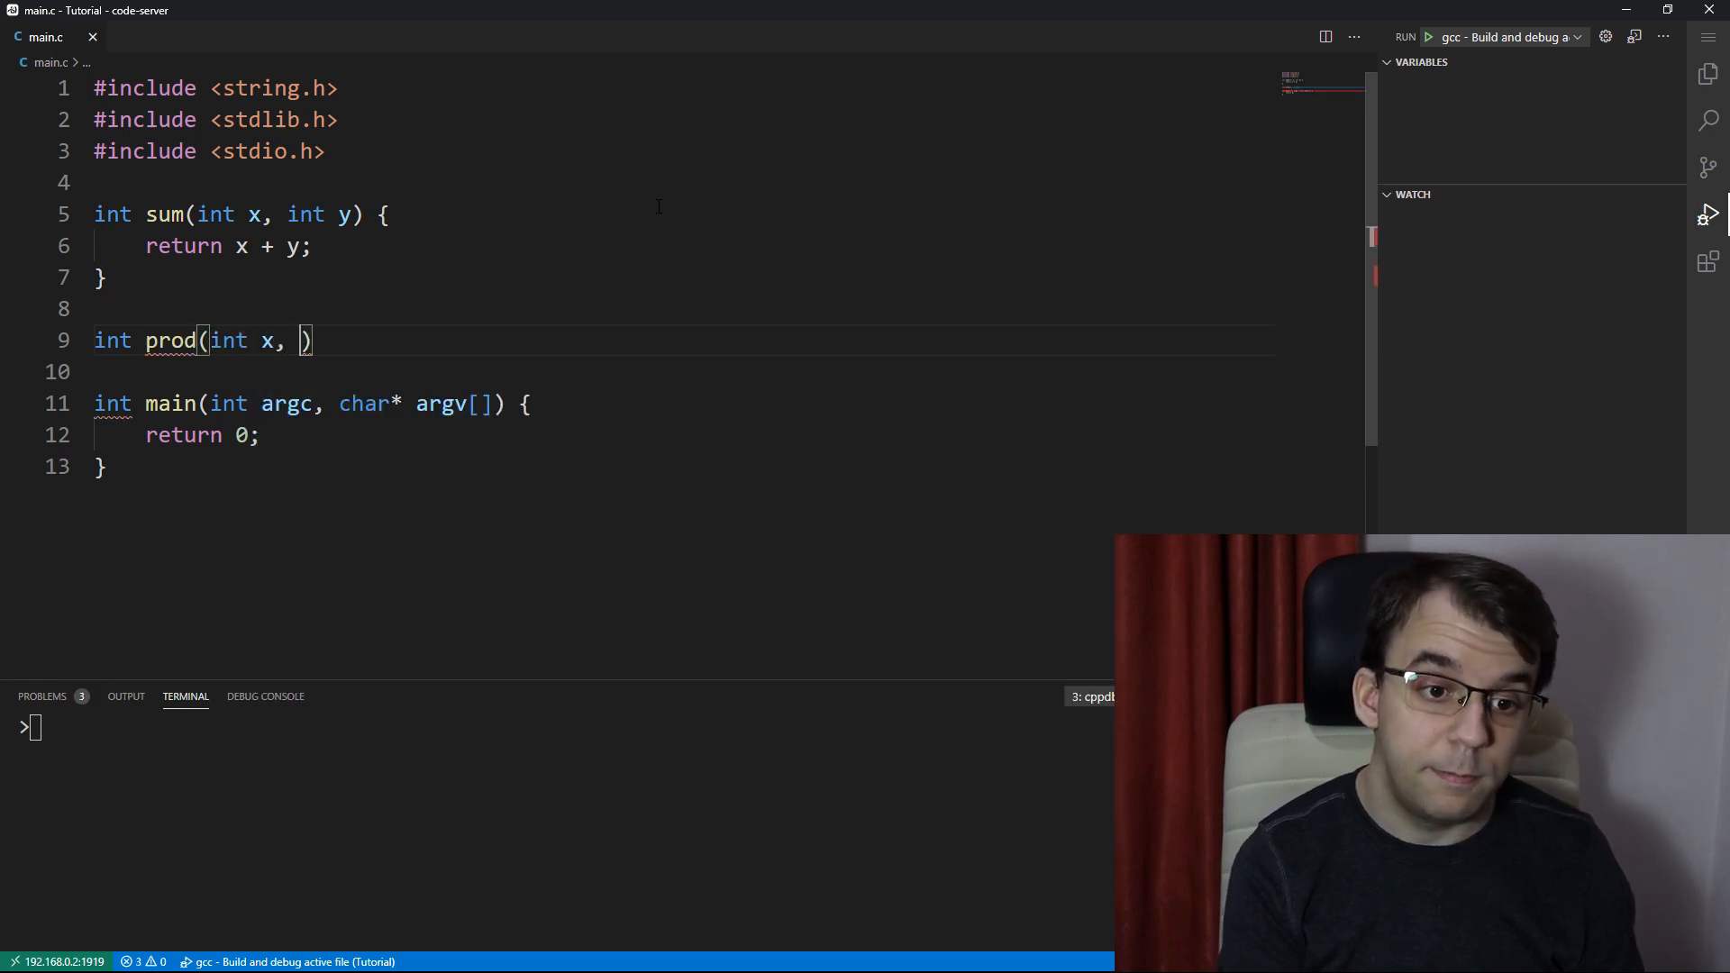
pyautogui.write('int y')
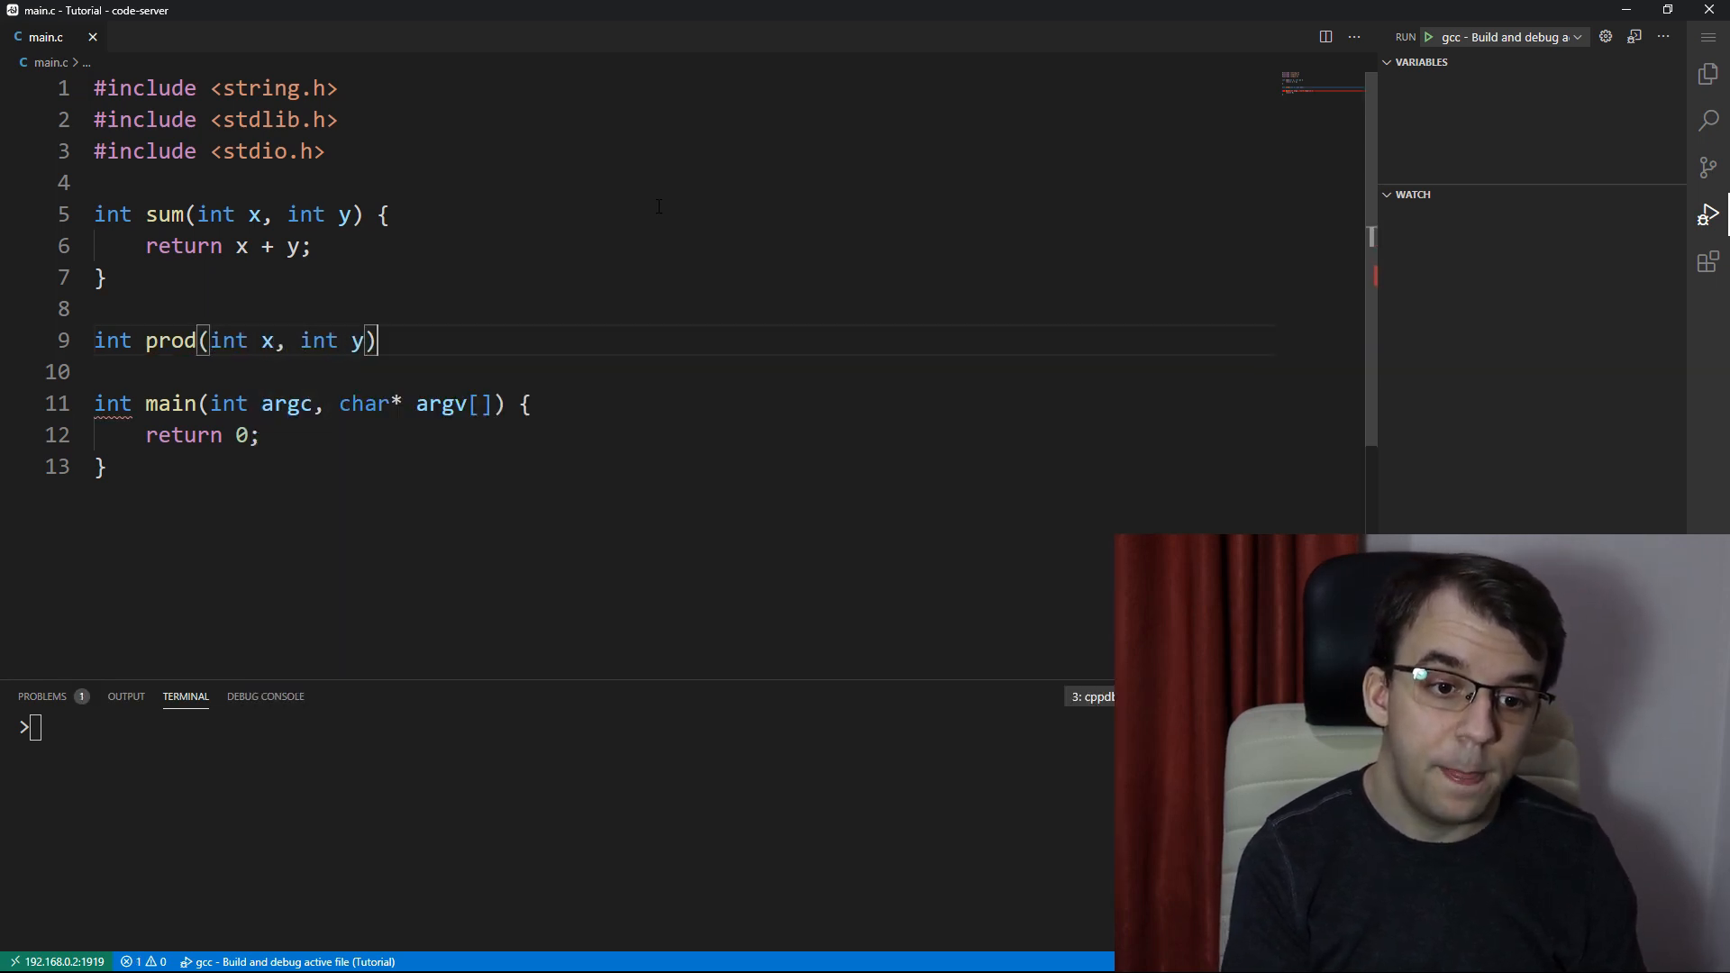
pyautogui.write('{')
pyautogui.click(680, 371)
pyautogui.write('return x * y;')
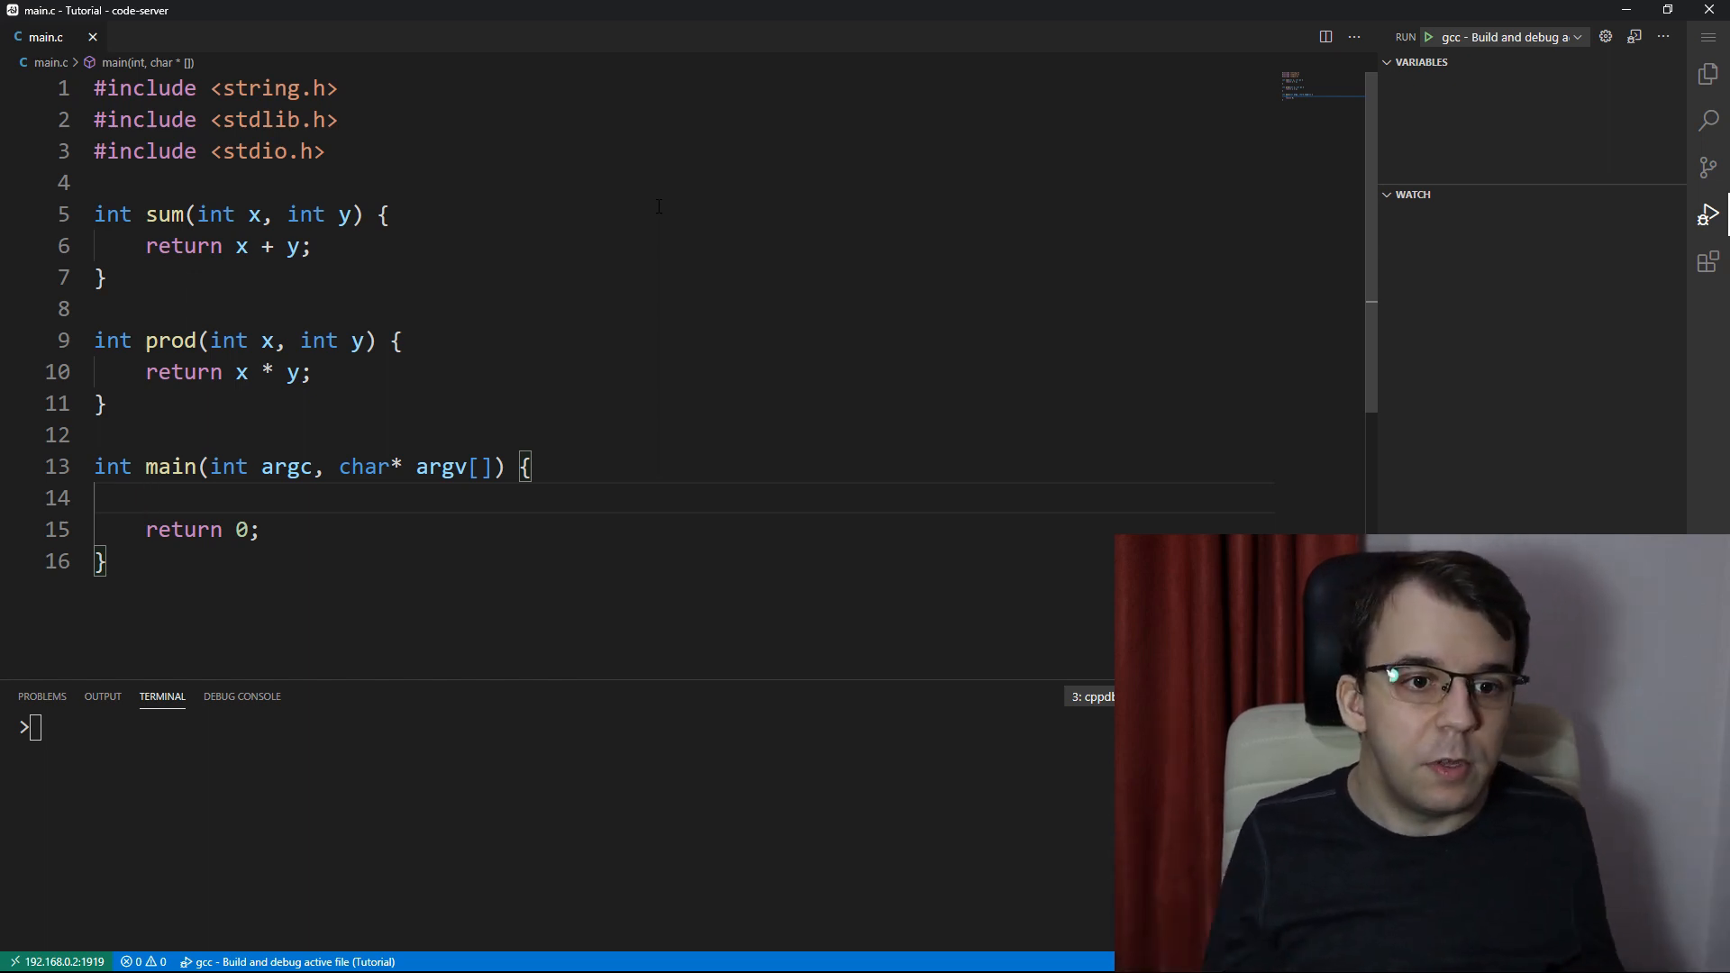
# Include <time.h> and seed the random generator with srand(time(NULL))
pyautogui.write('#incl')
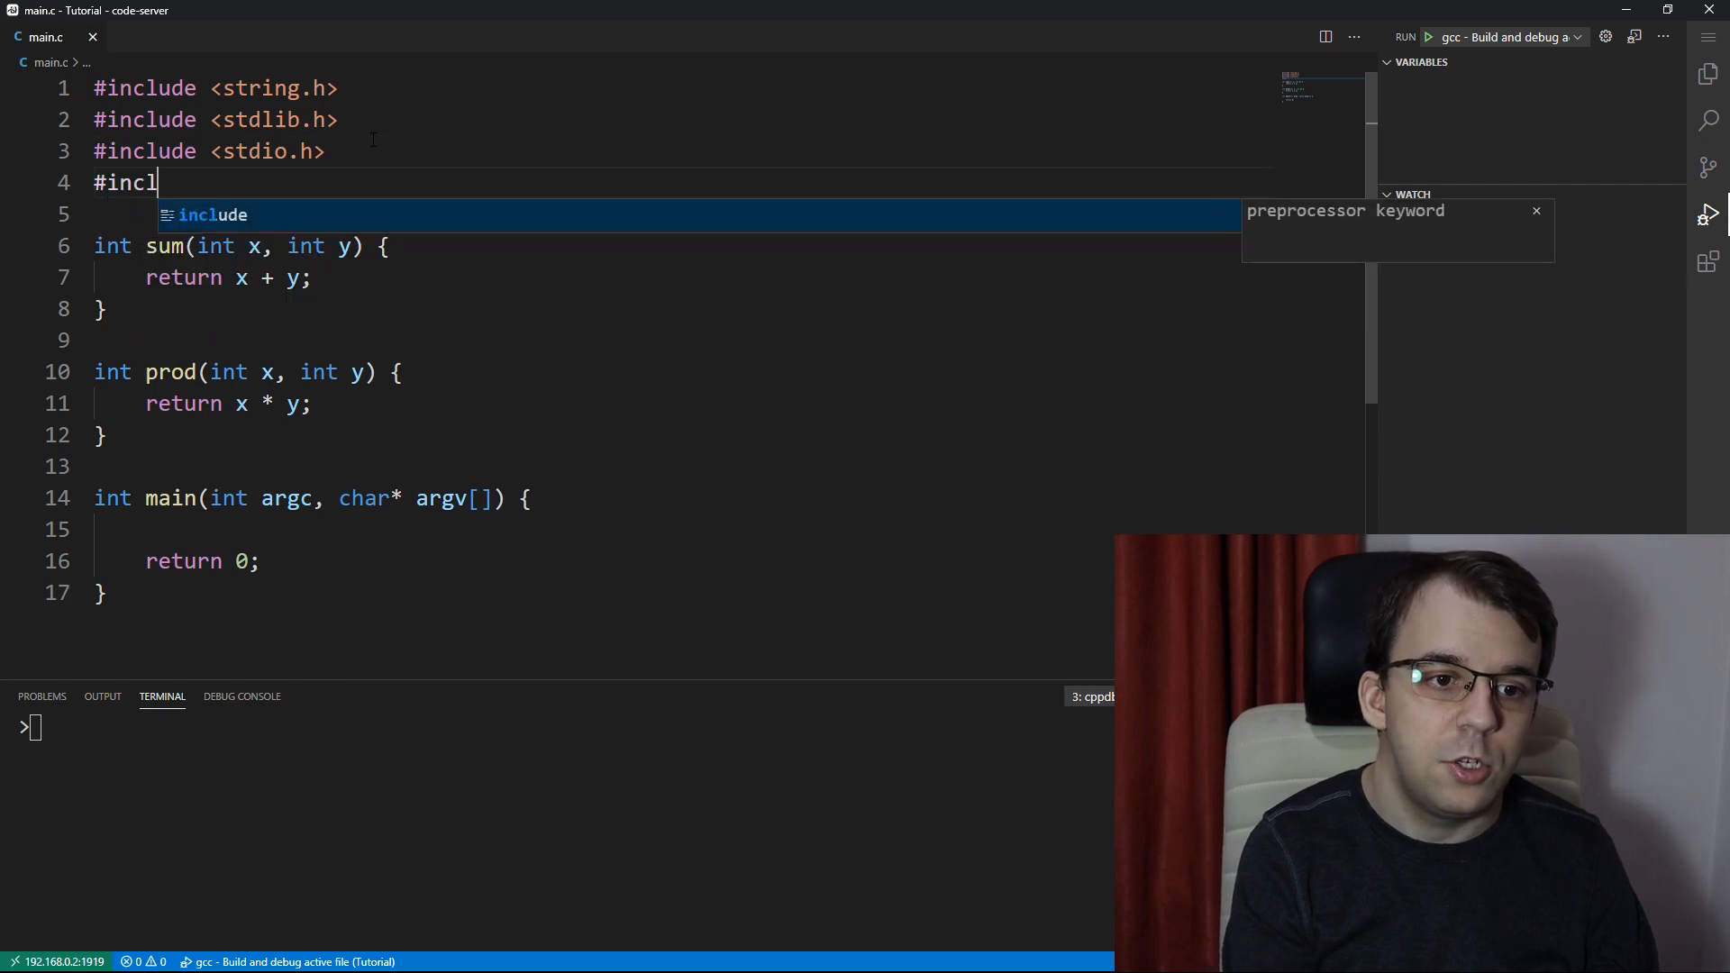
pyautogui.write('ude <time.h>')
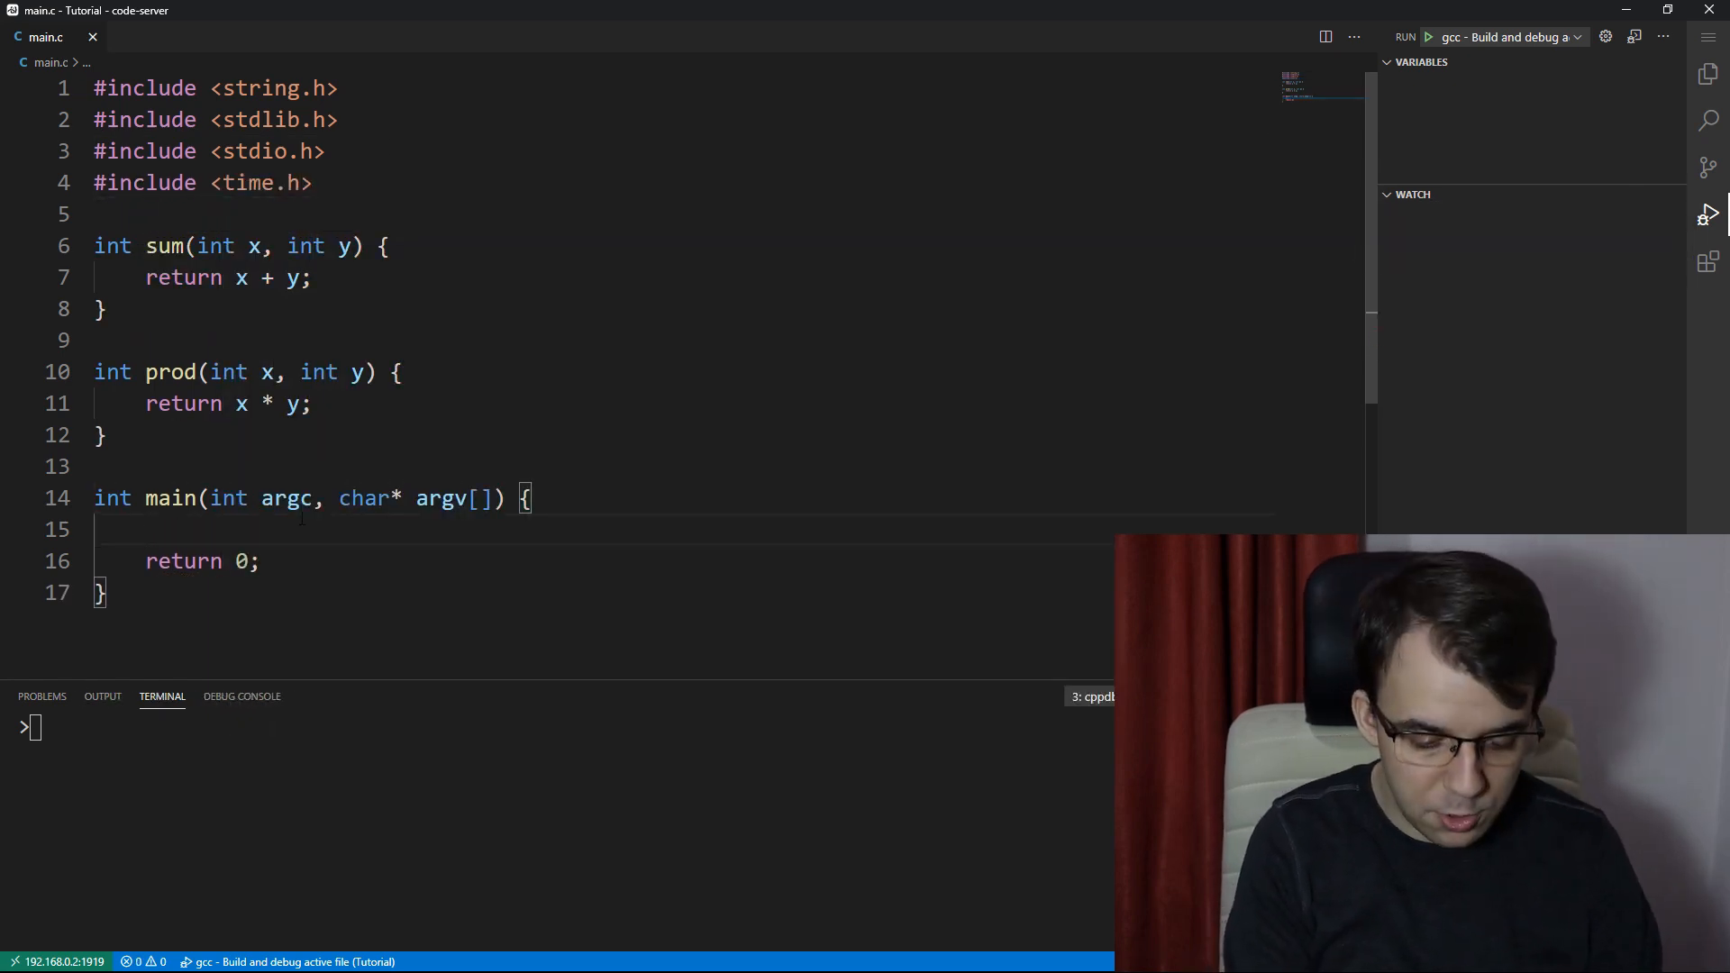
pyautogui.write('srand(tim')
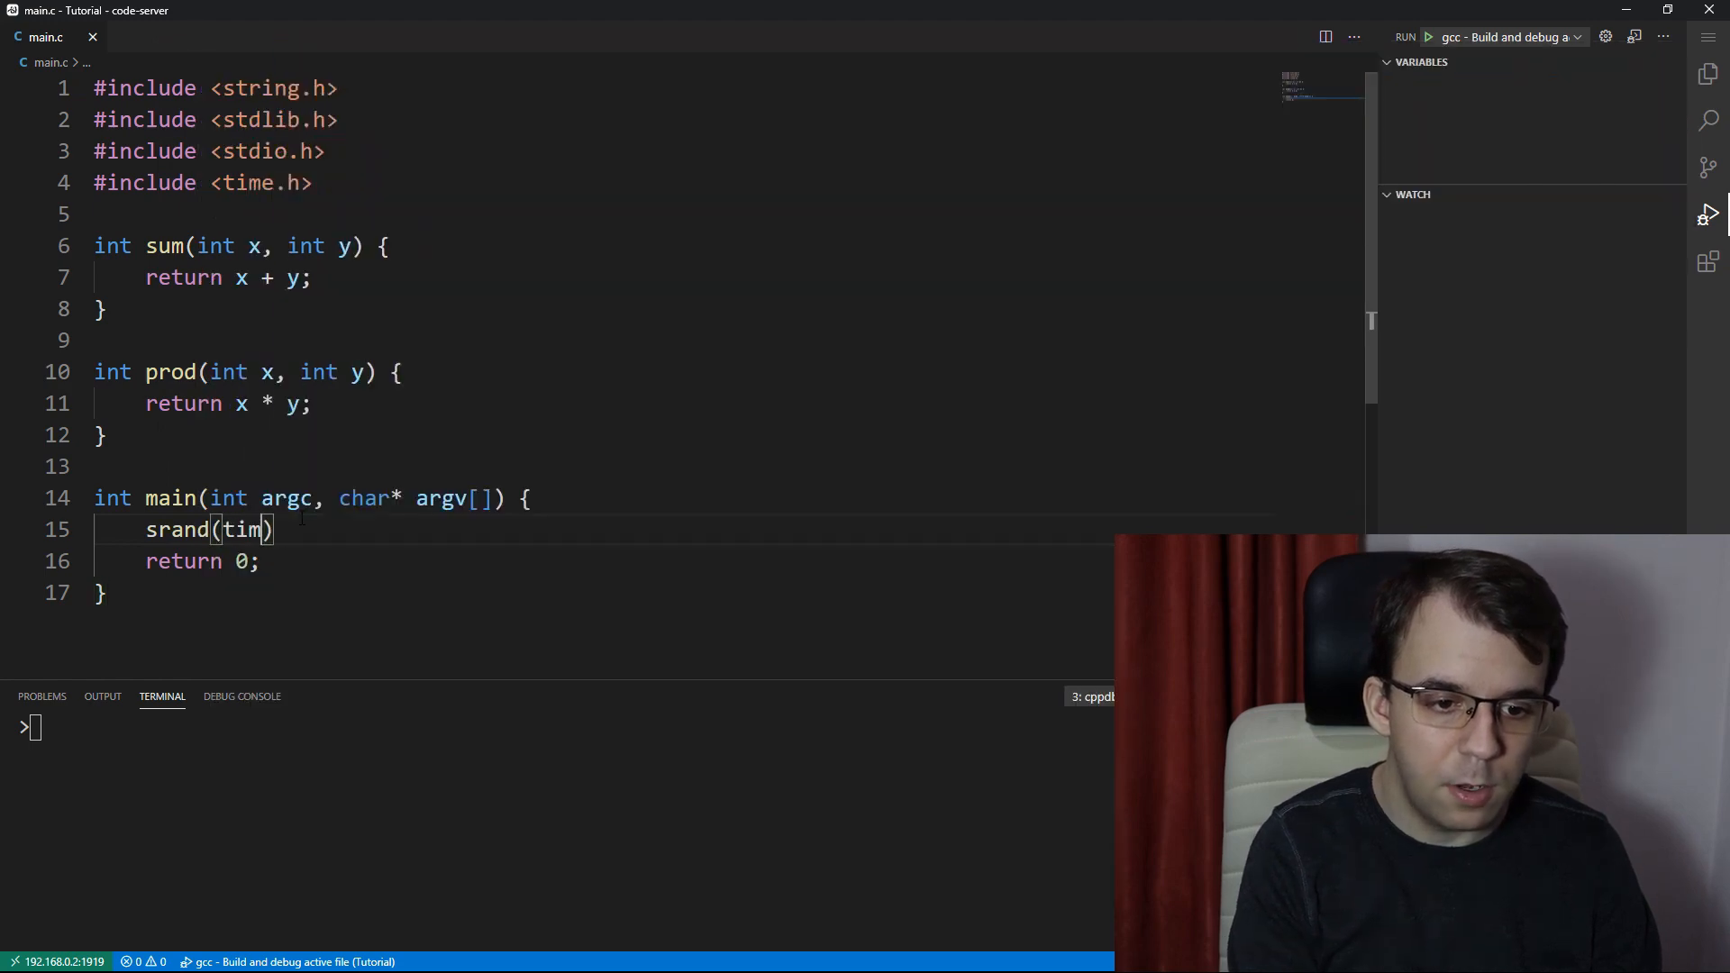
pyautogui.write('e(NULL));')
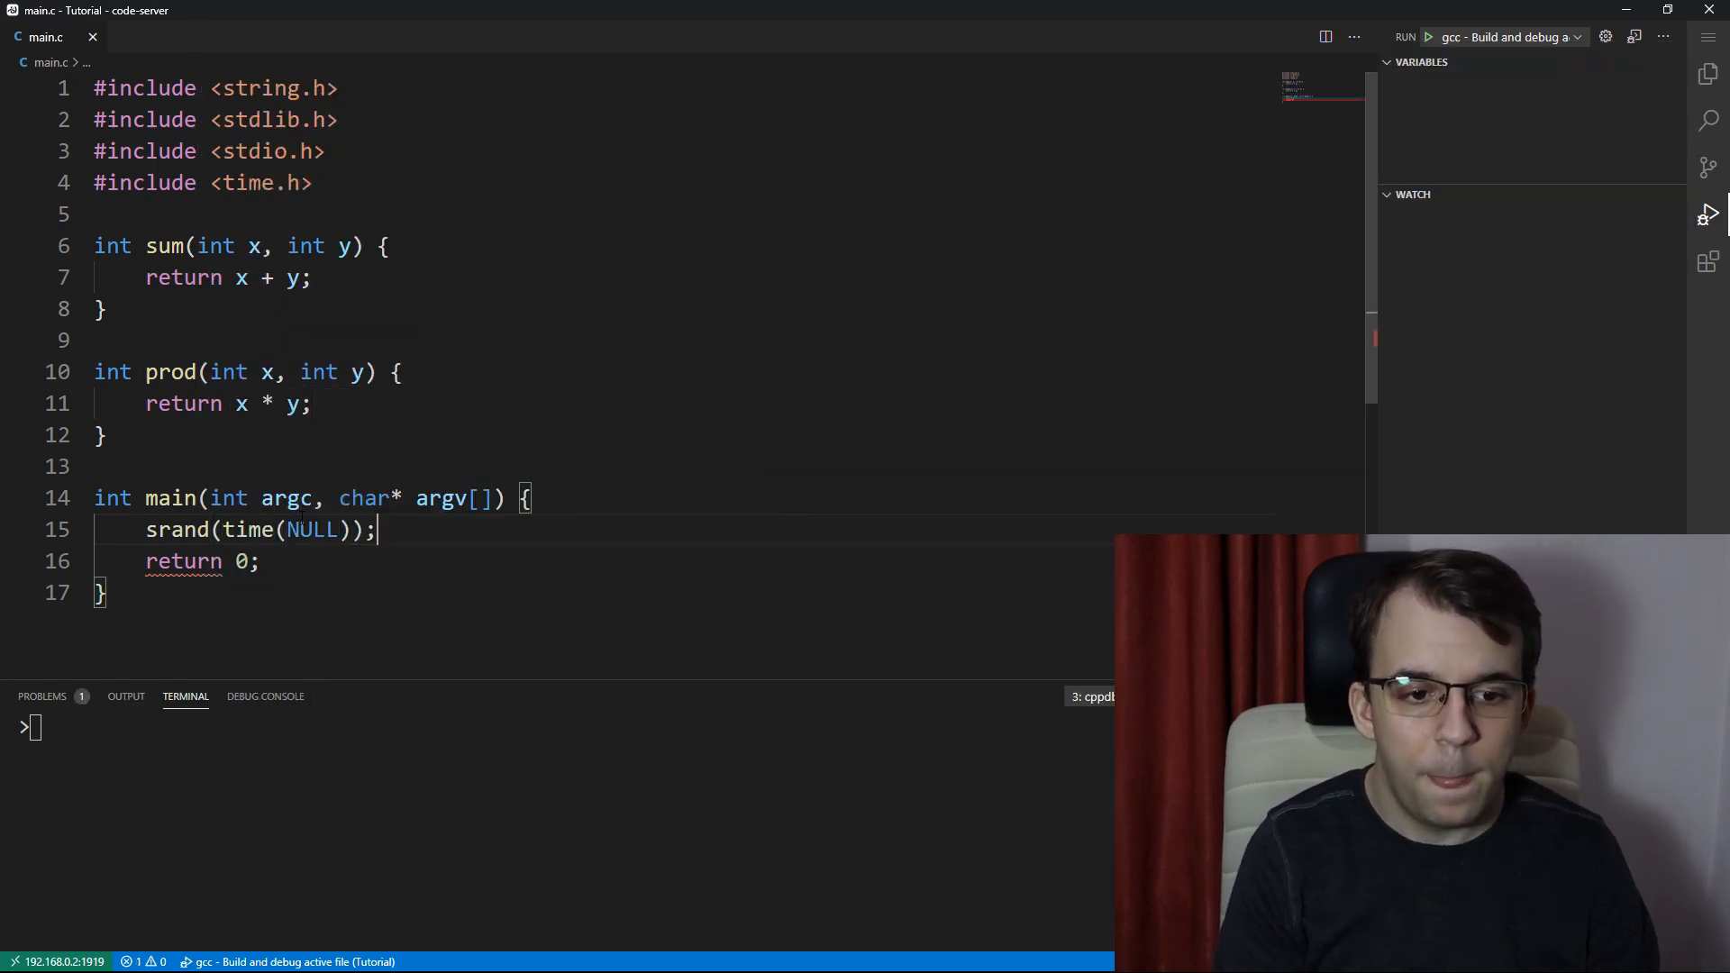
# Pick random ints a and b with rand() % 100 and printf their sum
pyautogui.write('int a = rand() % 100;')
pyautogui.write('int b')
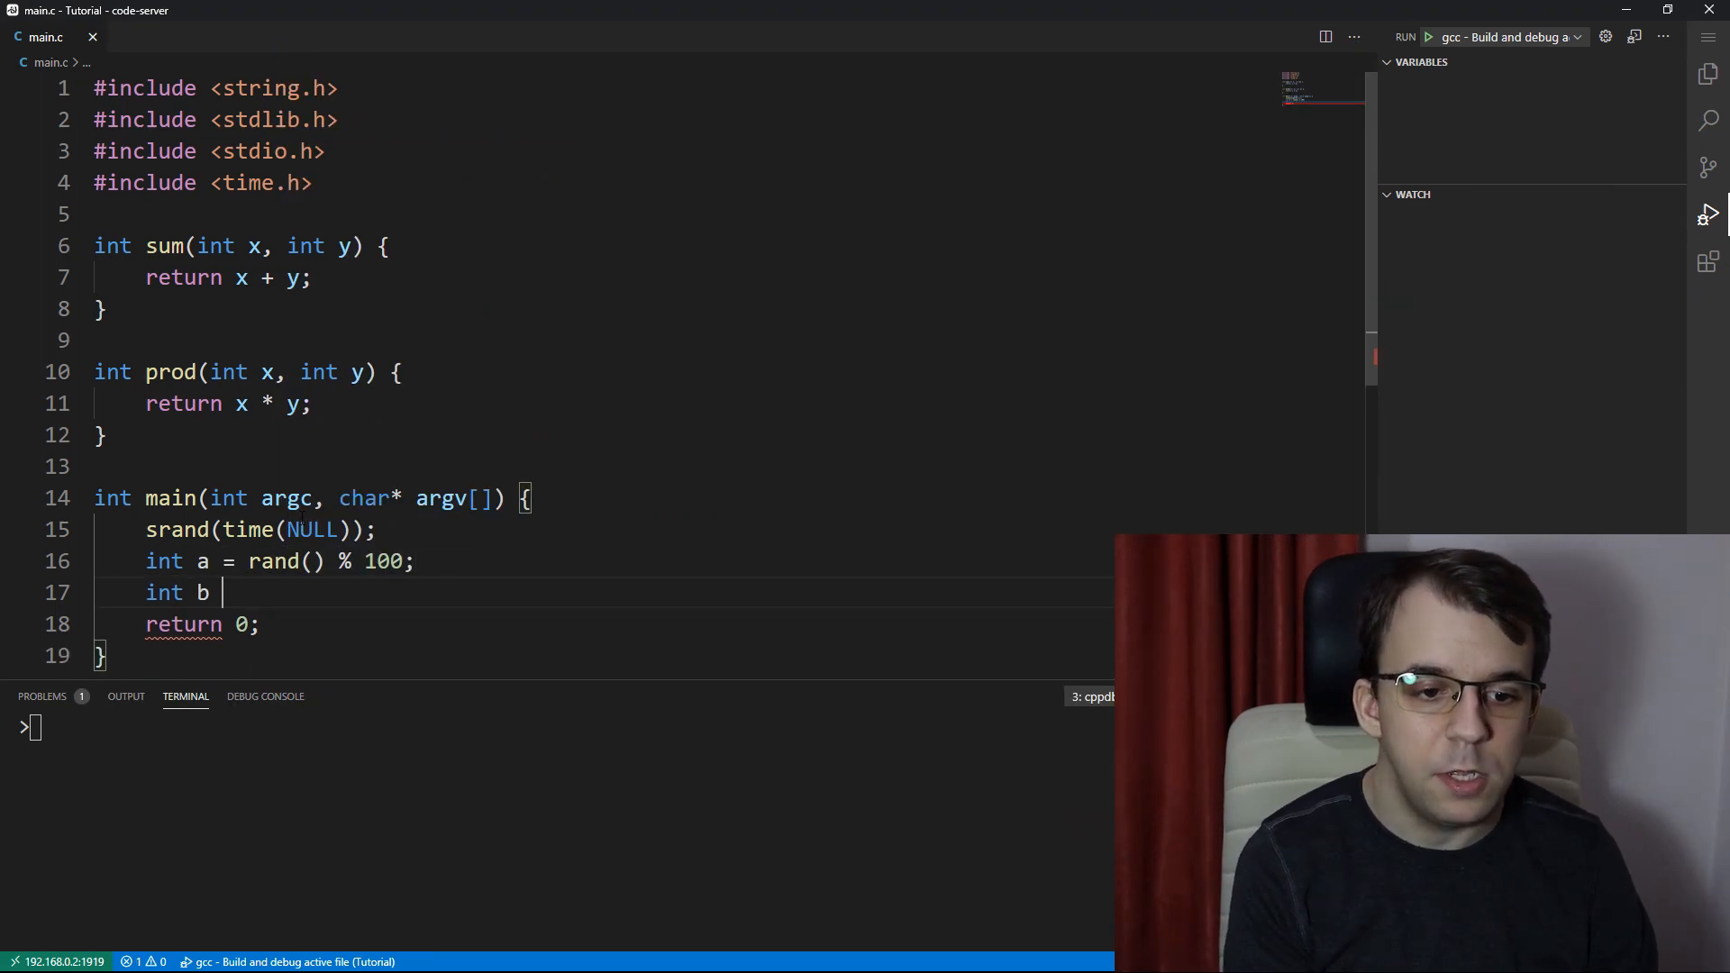
pyautogui.write('= rand() % 100;')
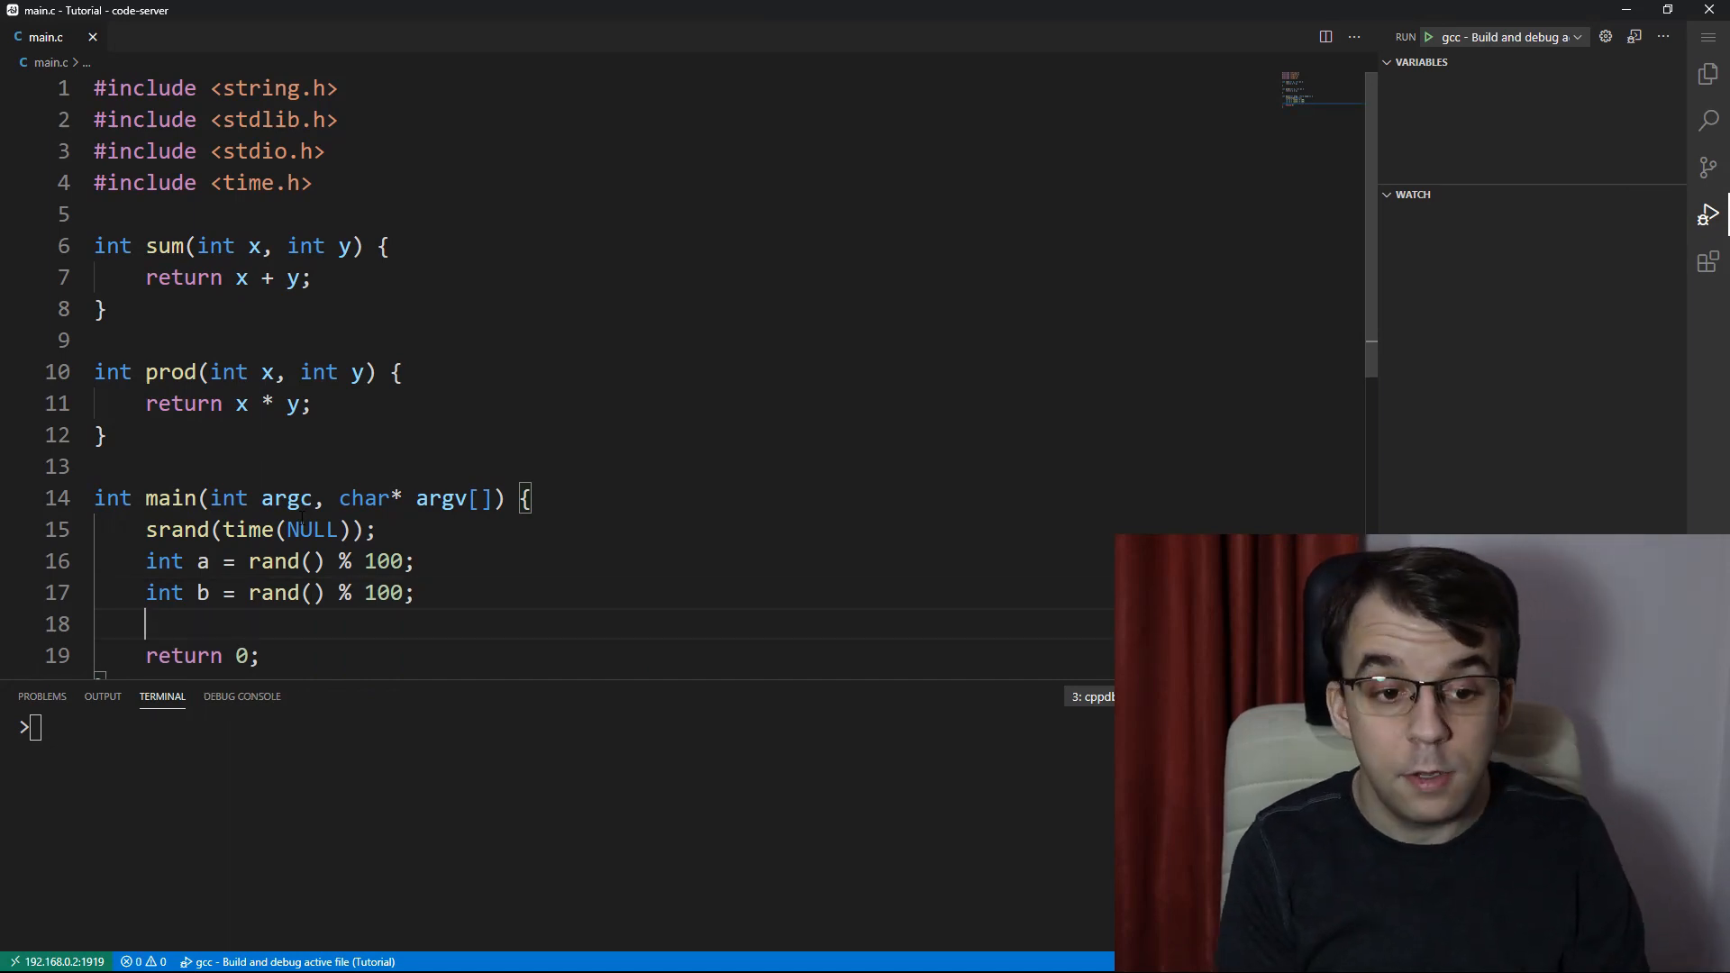
pyautogui.write('printf("")')
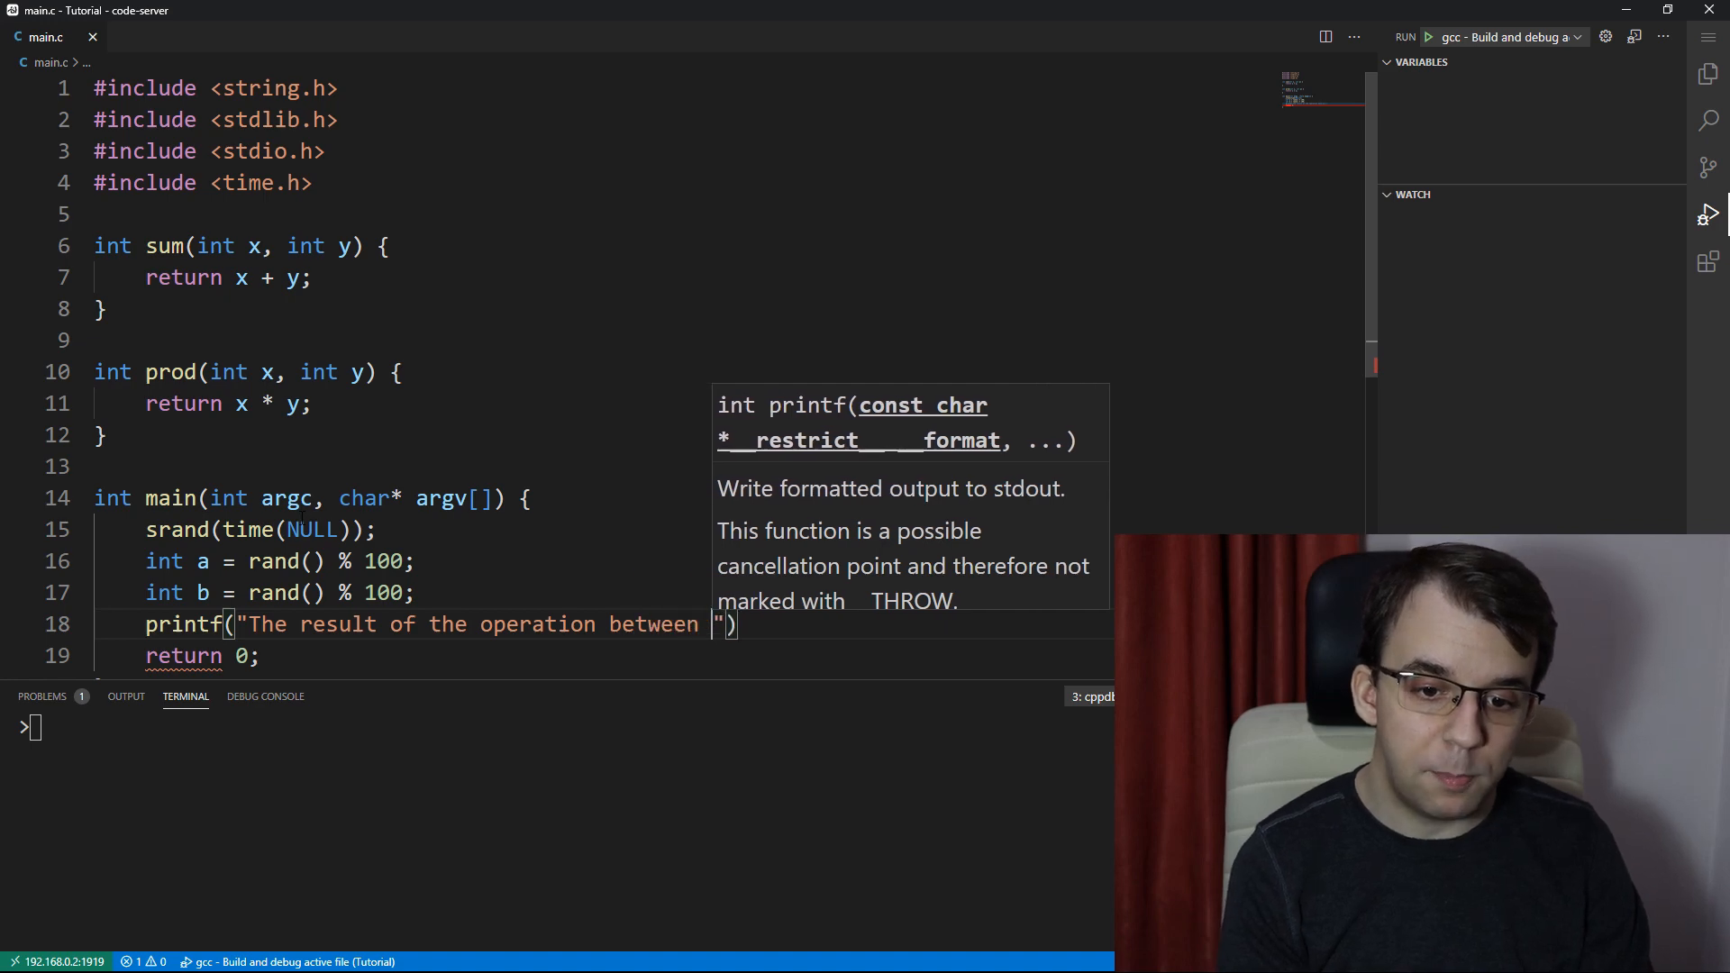
pyautogui.write('%d and %d is %')
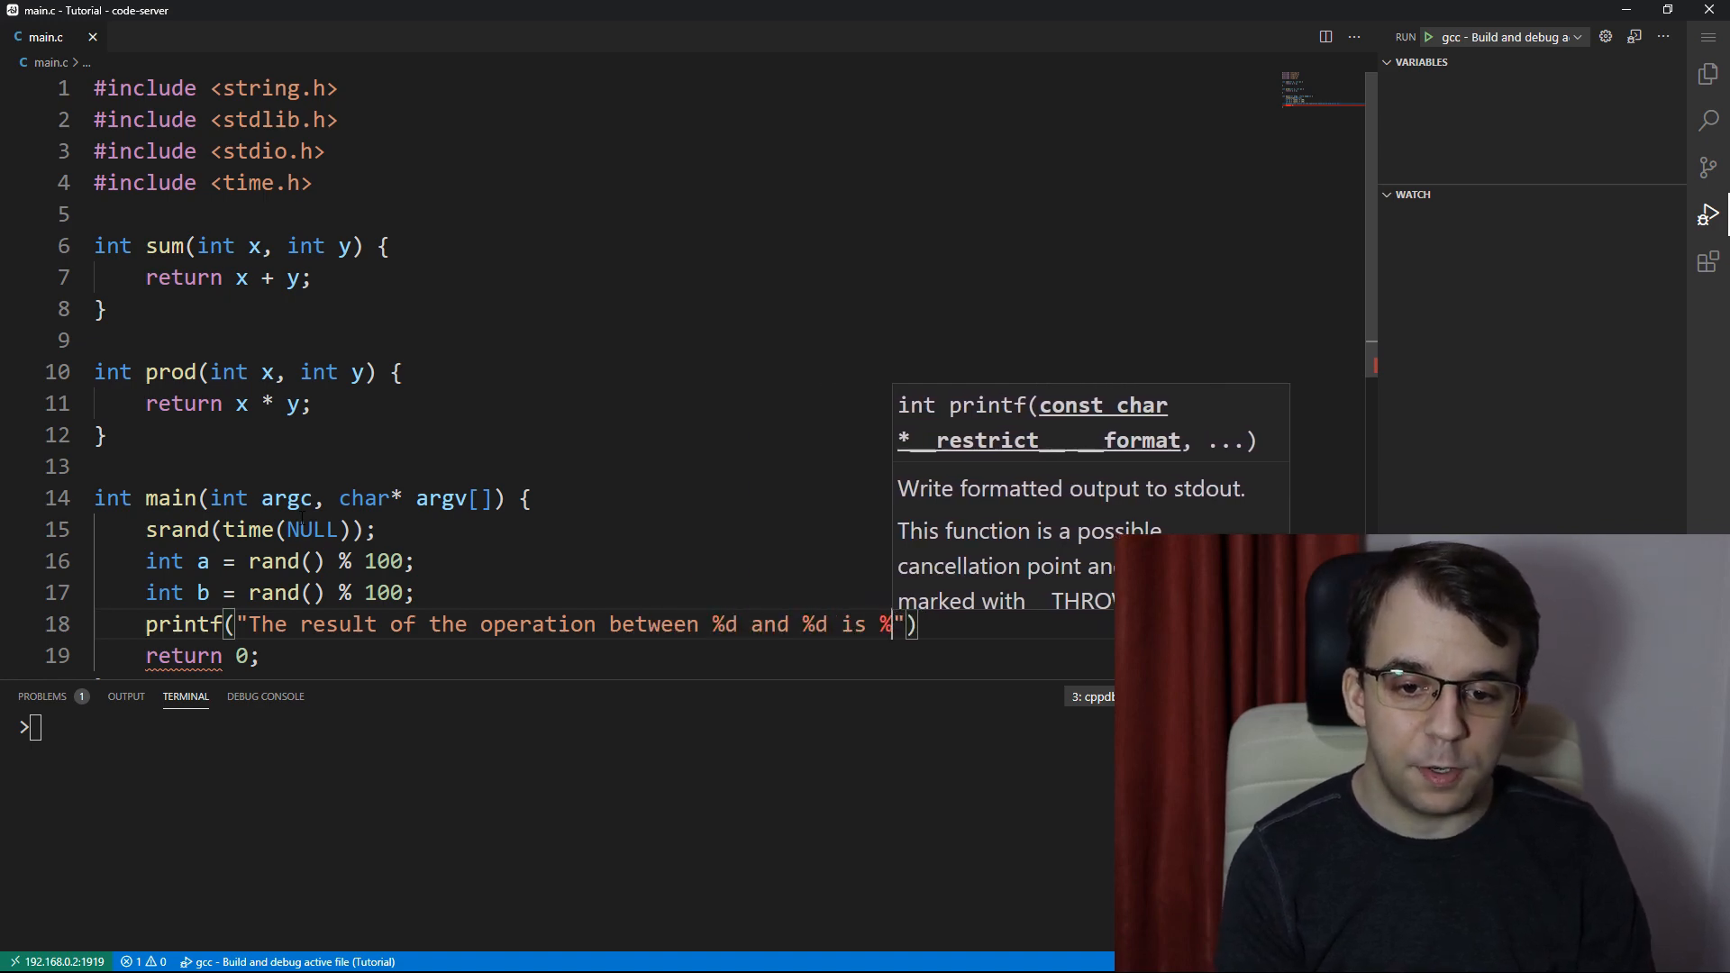
pyautogui.write('d\\n')
pyautogui.write('a, b, sum(a, b));')
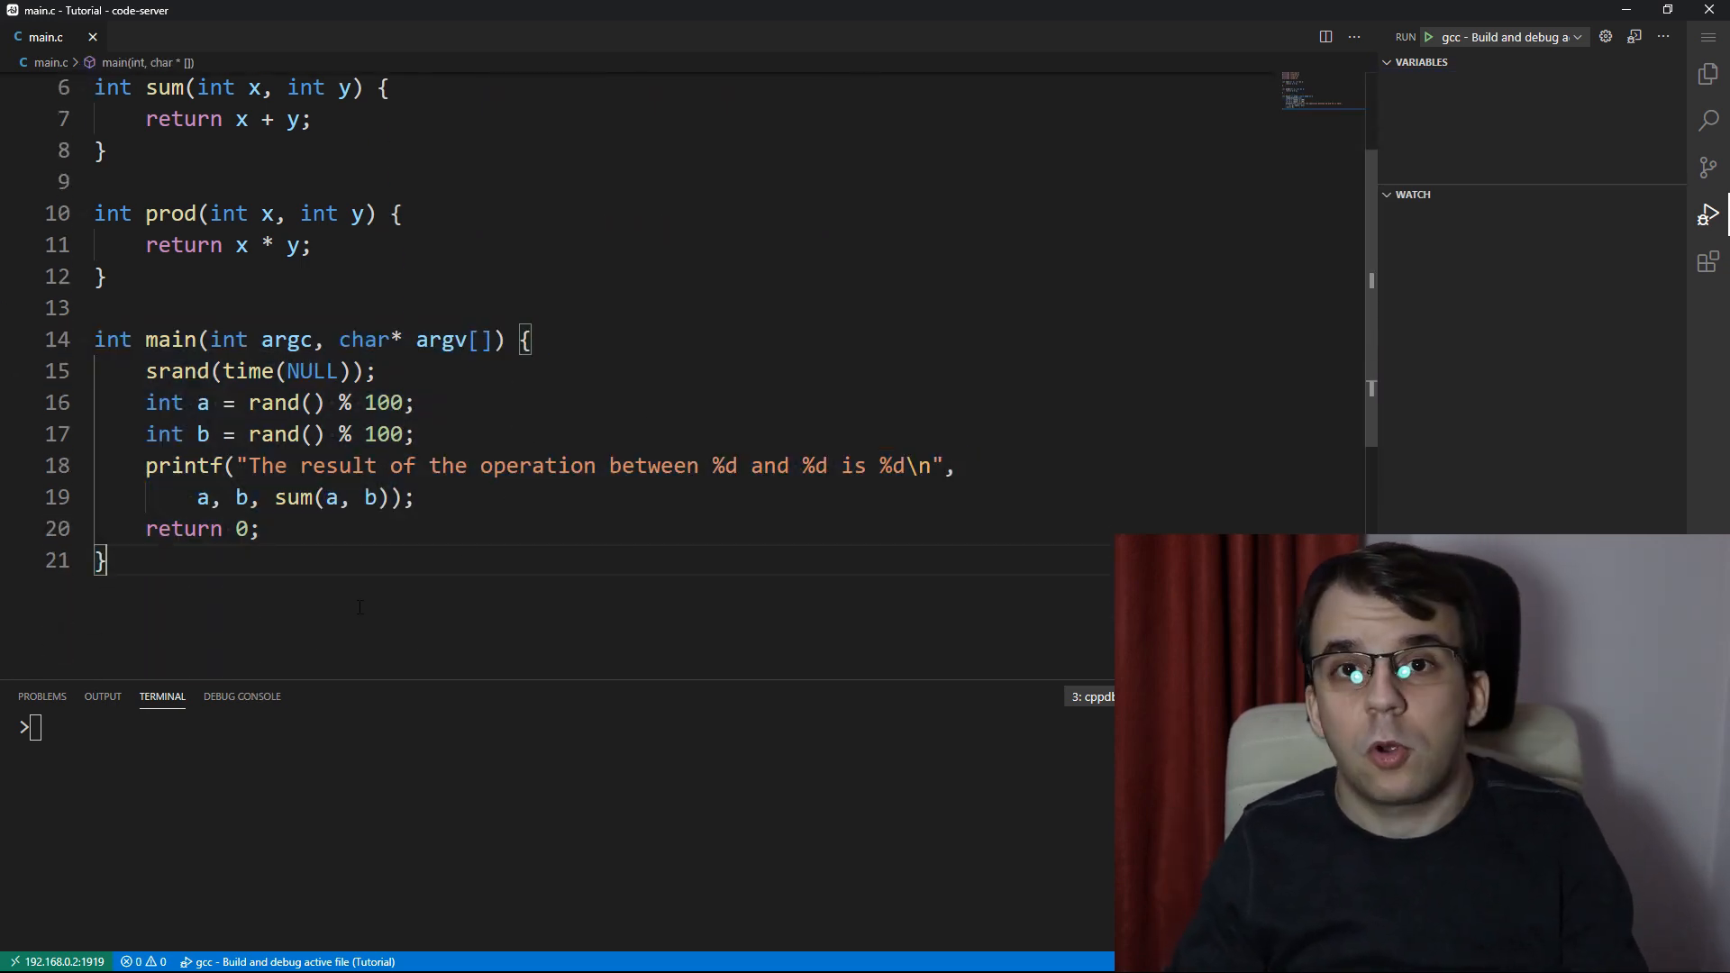
# Run the program to print a random sum, then change the sum call to prod
pyautogui.click(1427, 36)
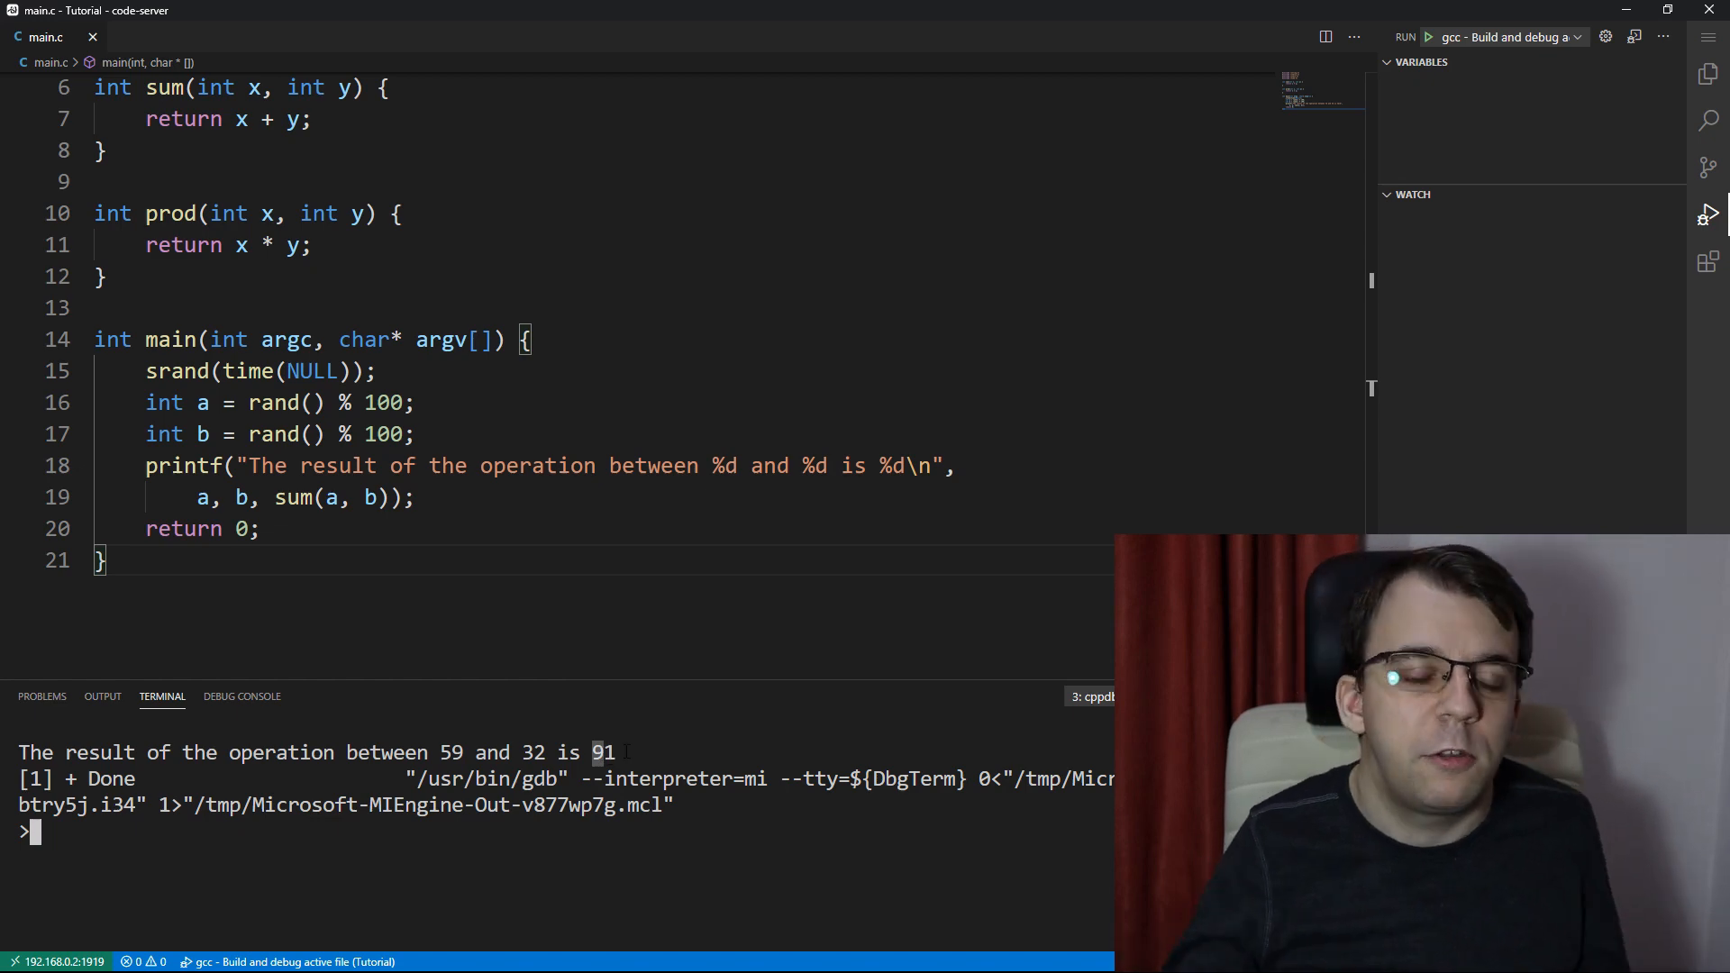
pyautogui.doubleClick(293, 497)
pyautogui.write('prod')
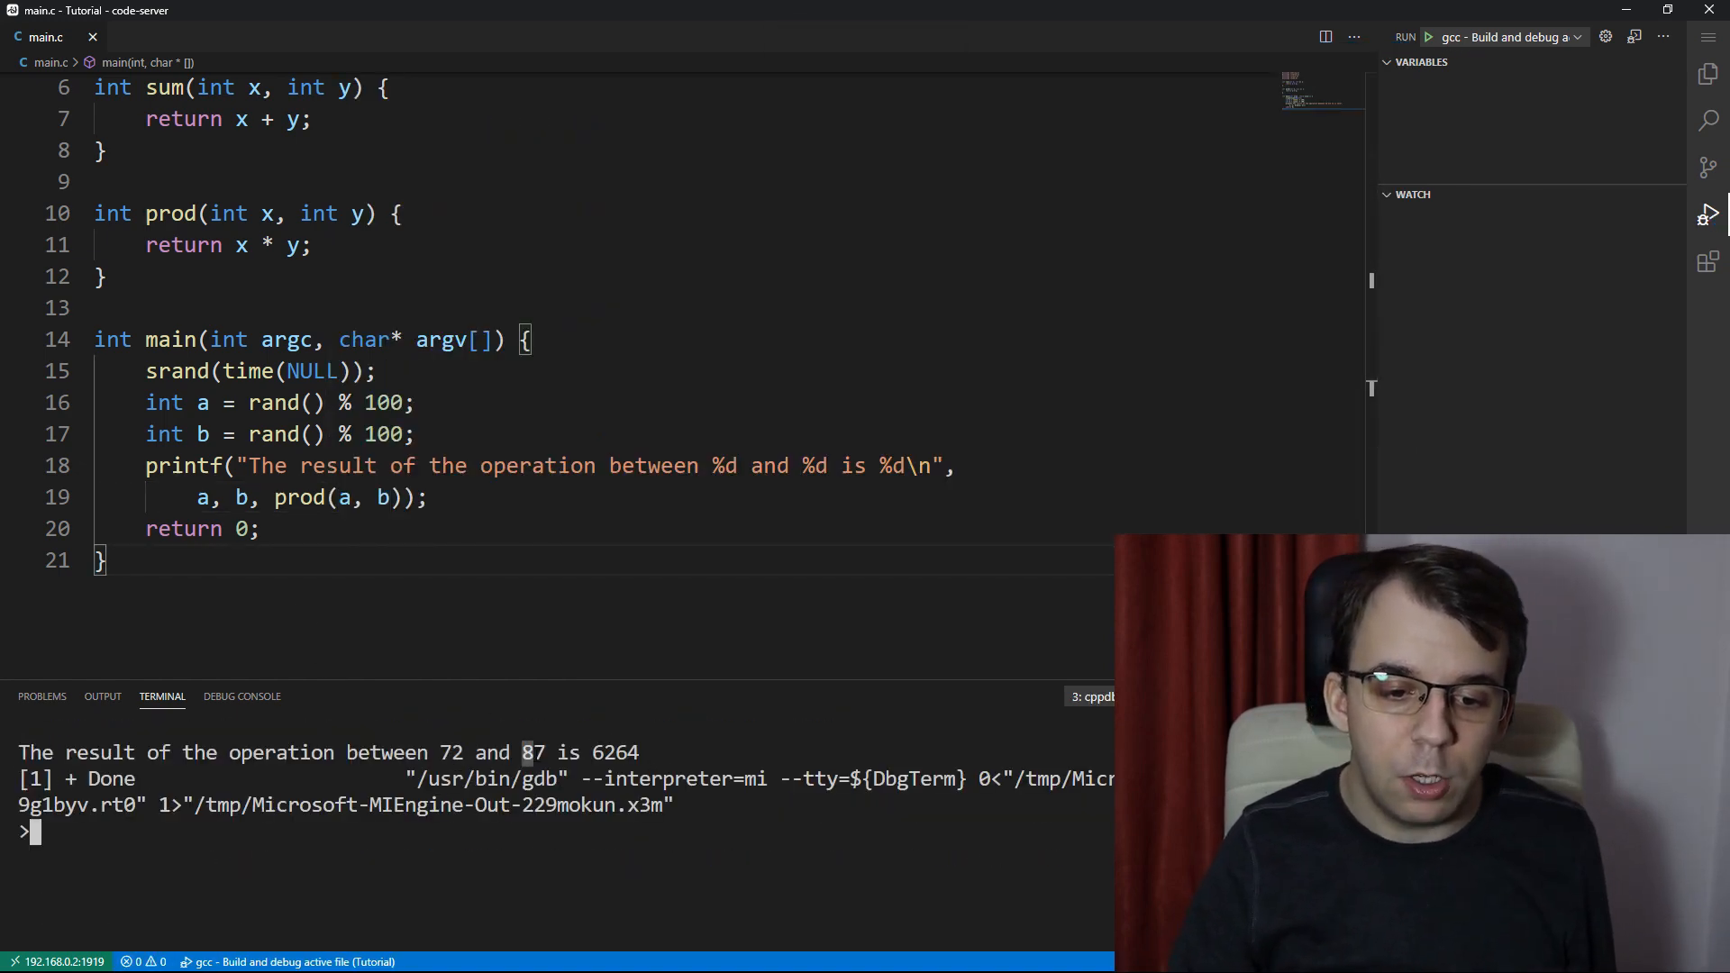
pyautogui.doubleClick(614, 753)
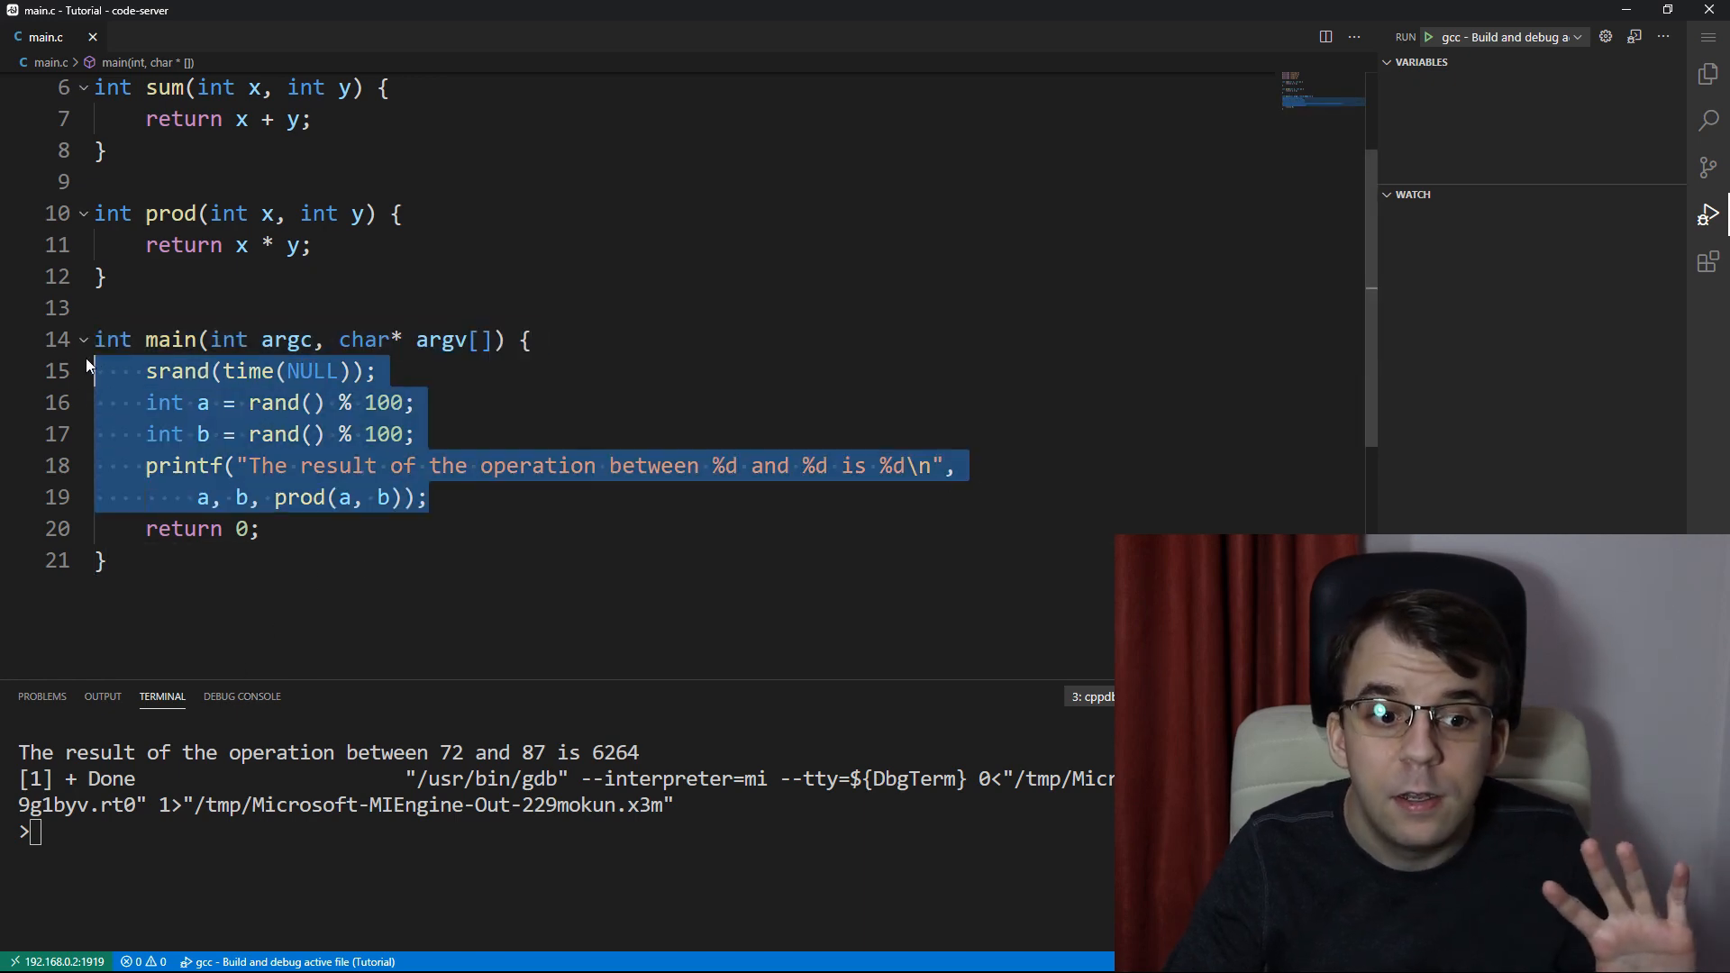
pyautogui.click(231, 465)
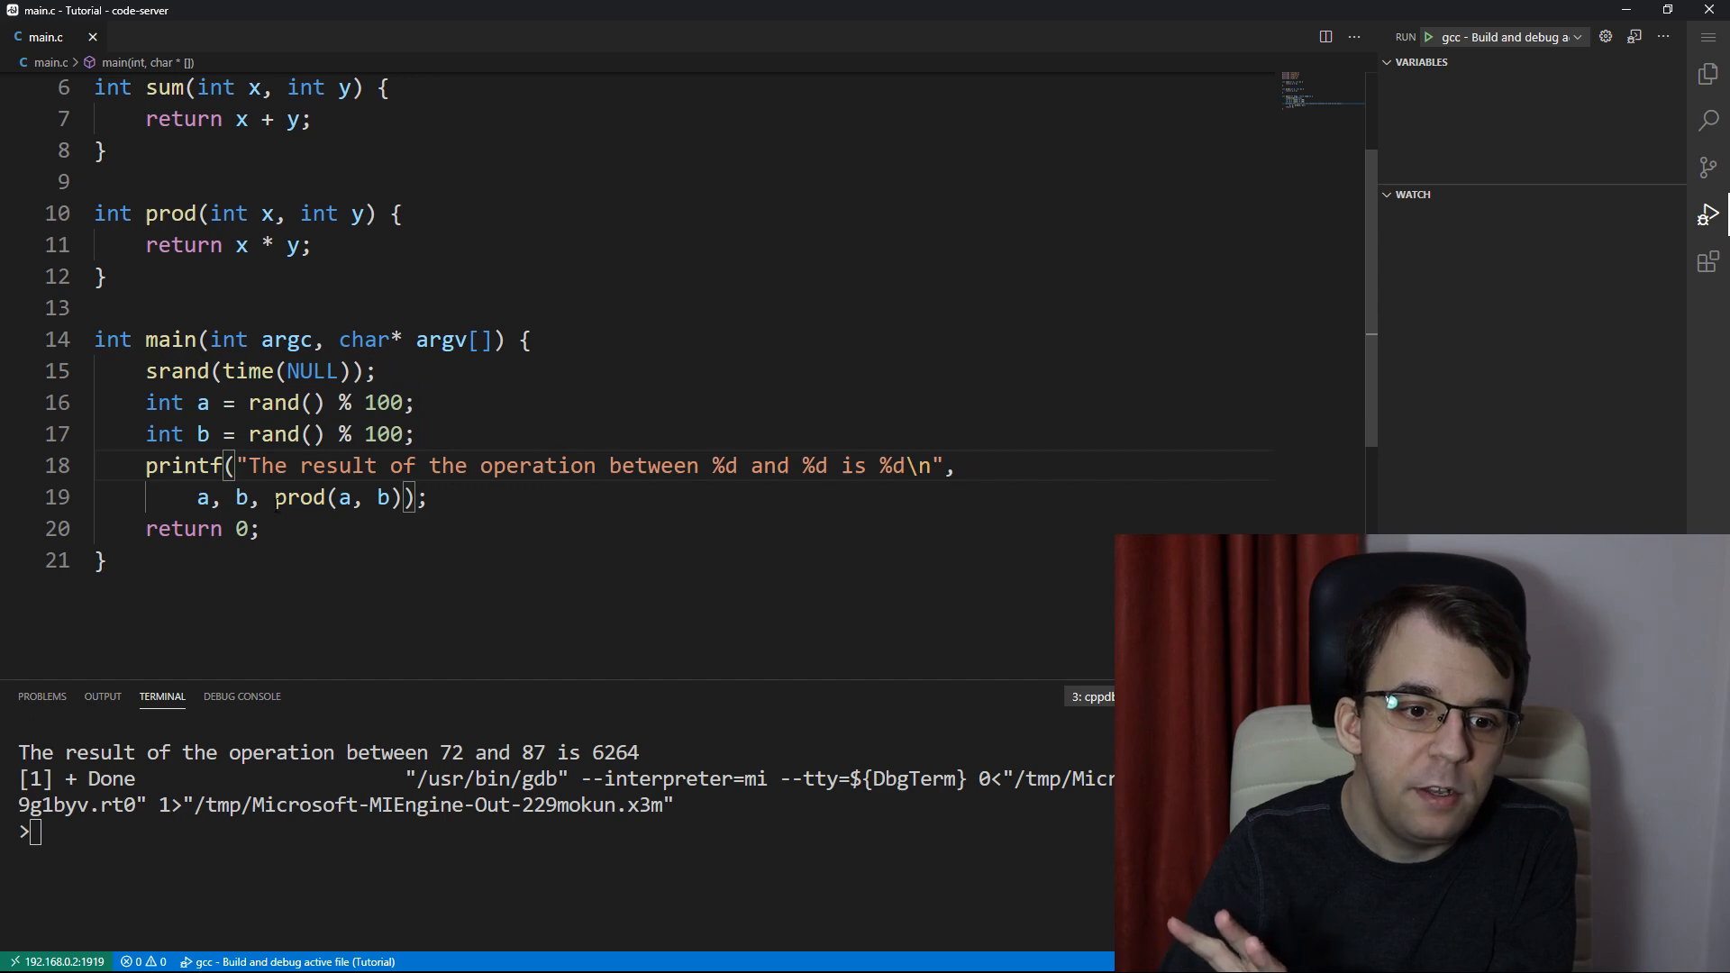
pyautogui.doubleClick(299, 497)
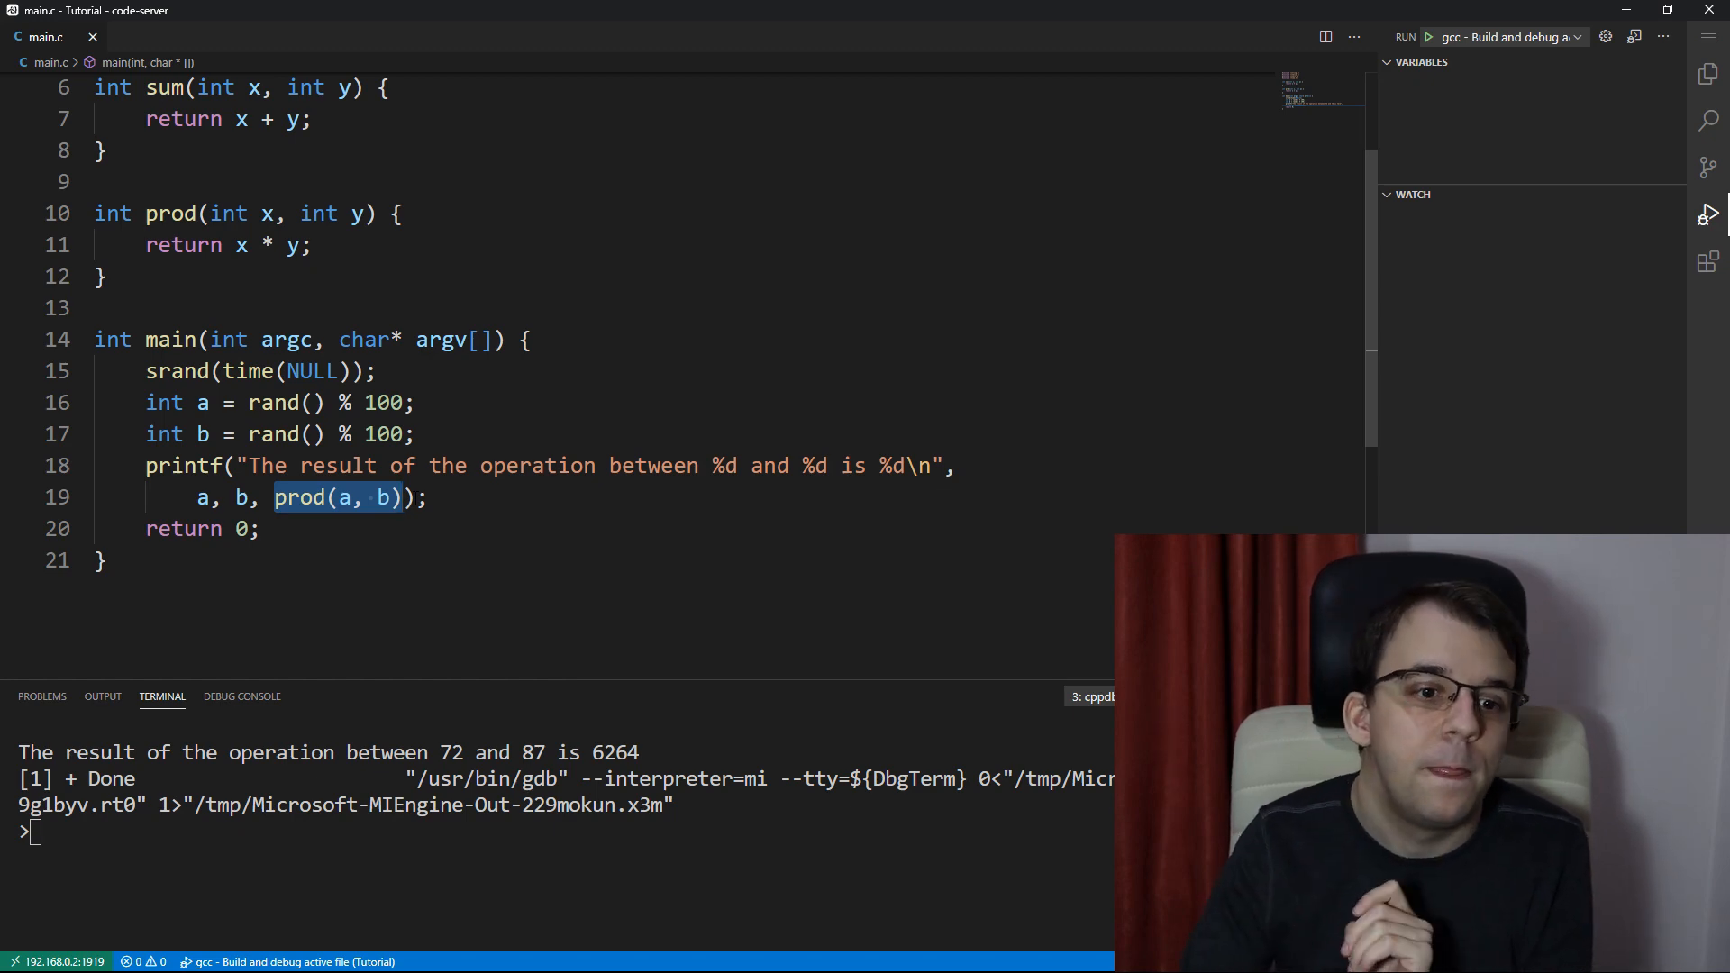
# Move main's random-product code into a new void shouldNotBeChanged() above main
pyautogui.click(431, 498)
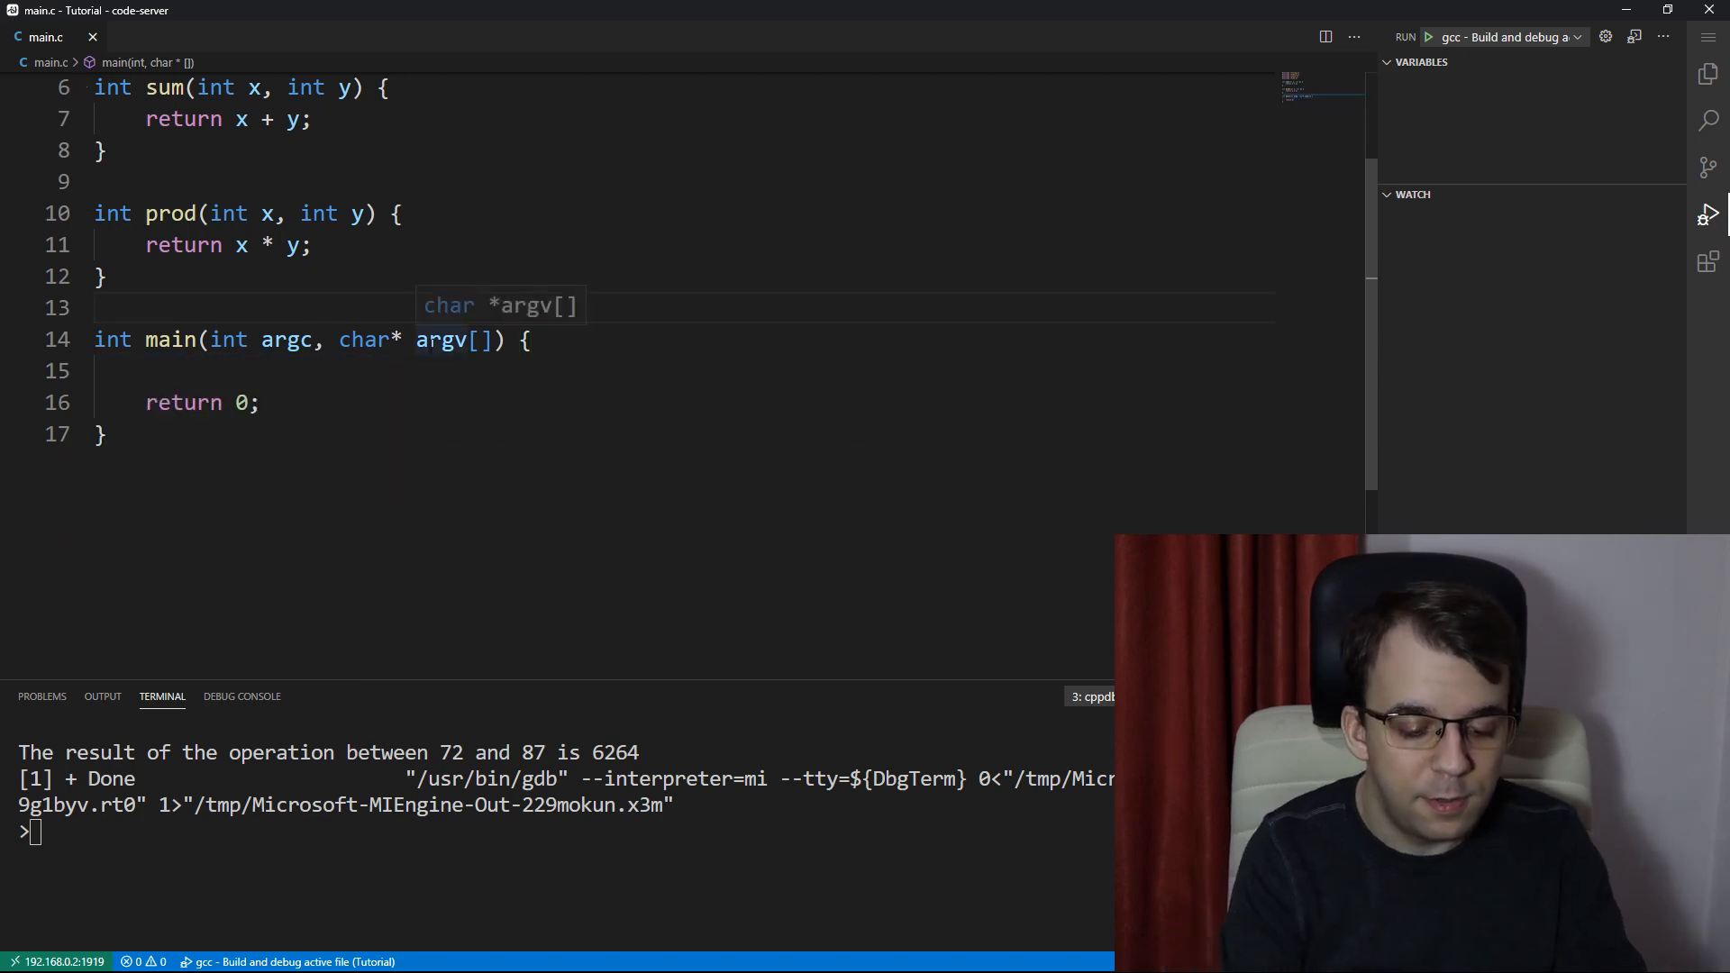
pyautogui.write('void should')
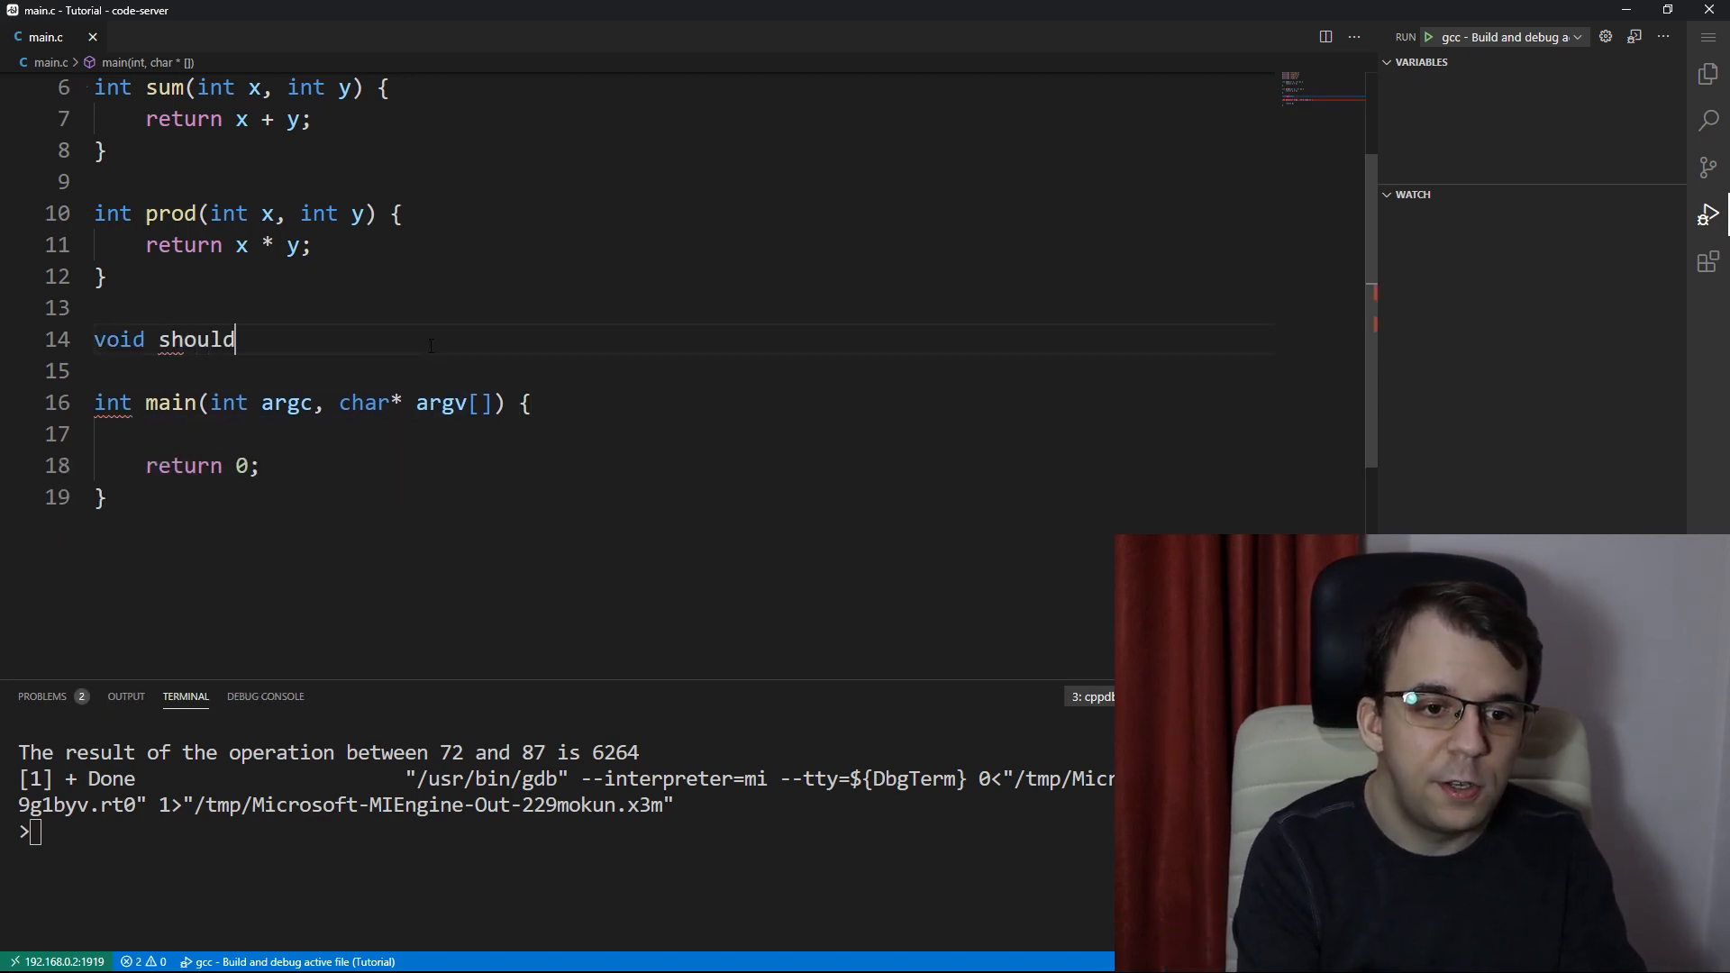
pyautogui.write('NotBeChanges')
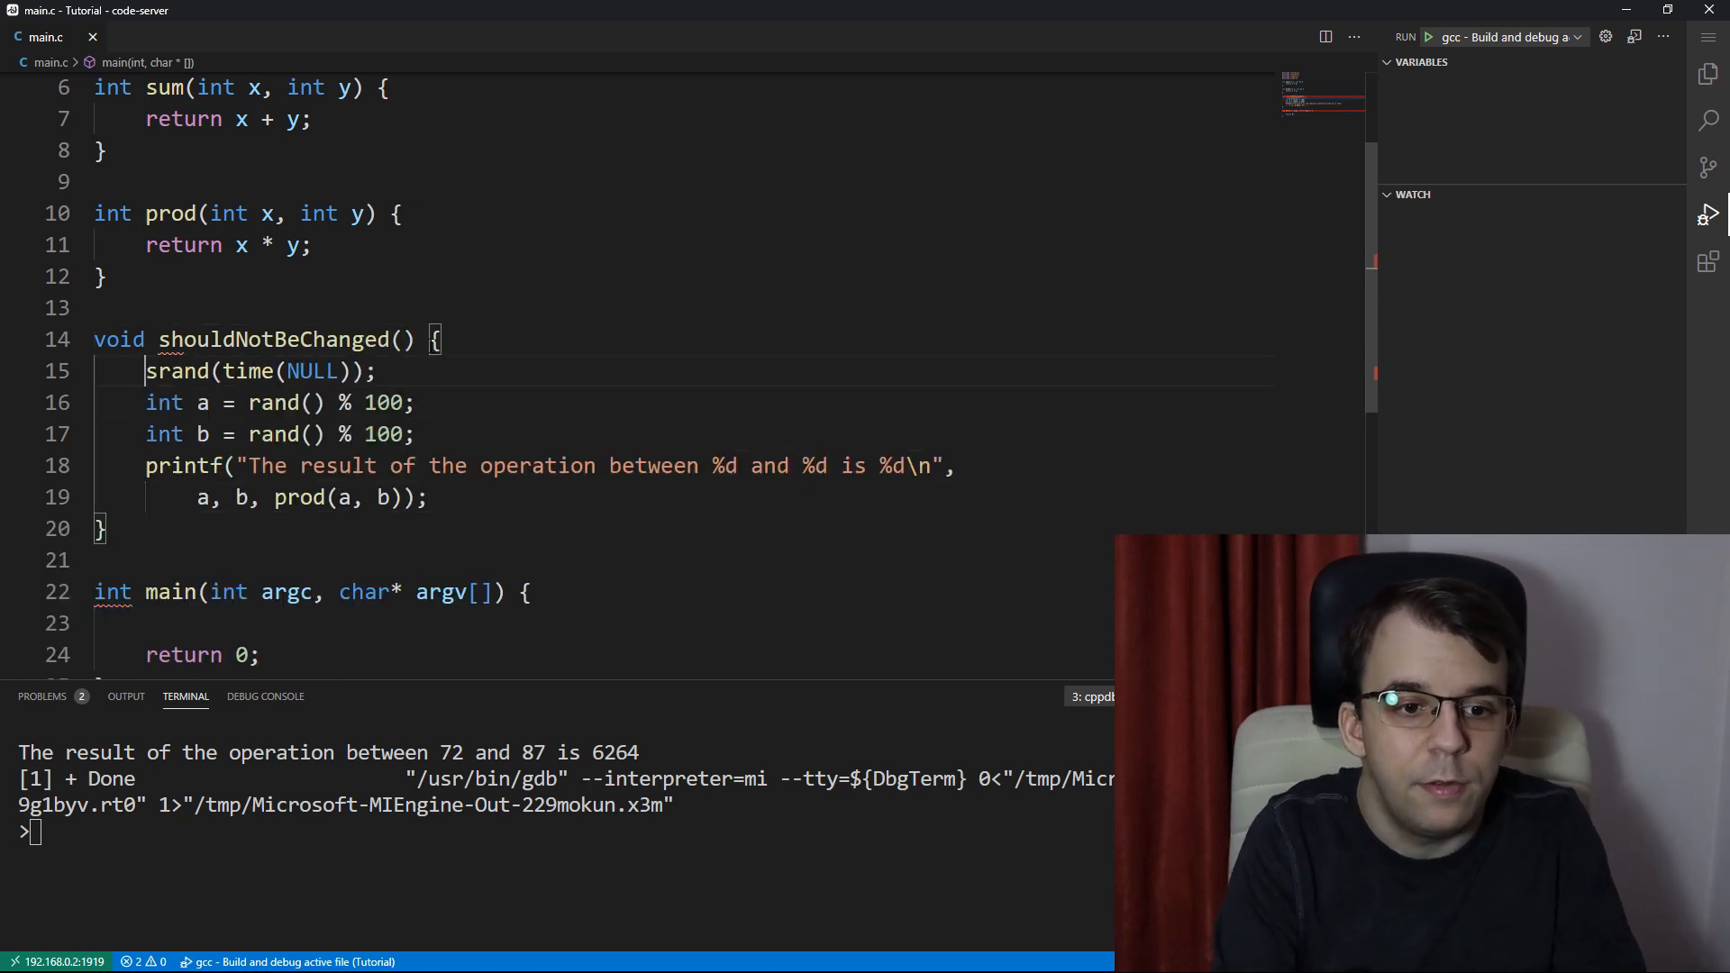
pyautogui.scroll(-3)
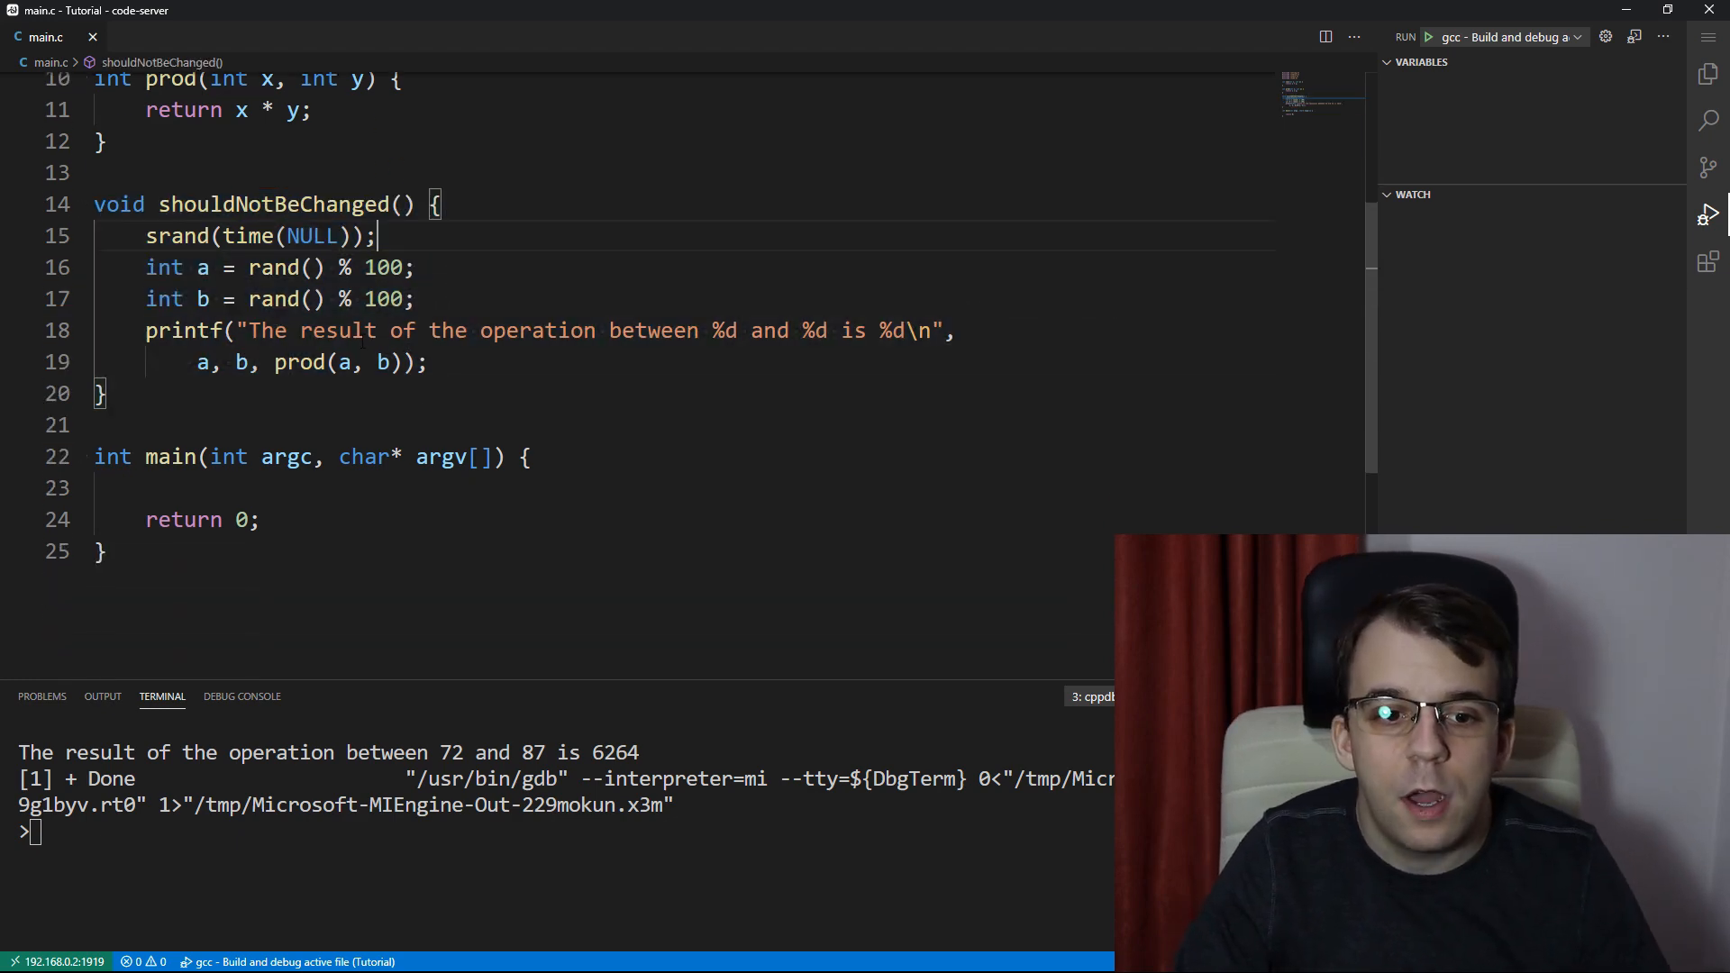
pyautogui.doubleClick(298, 363)
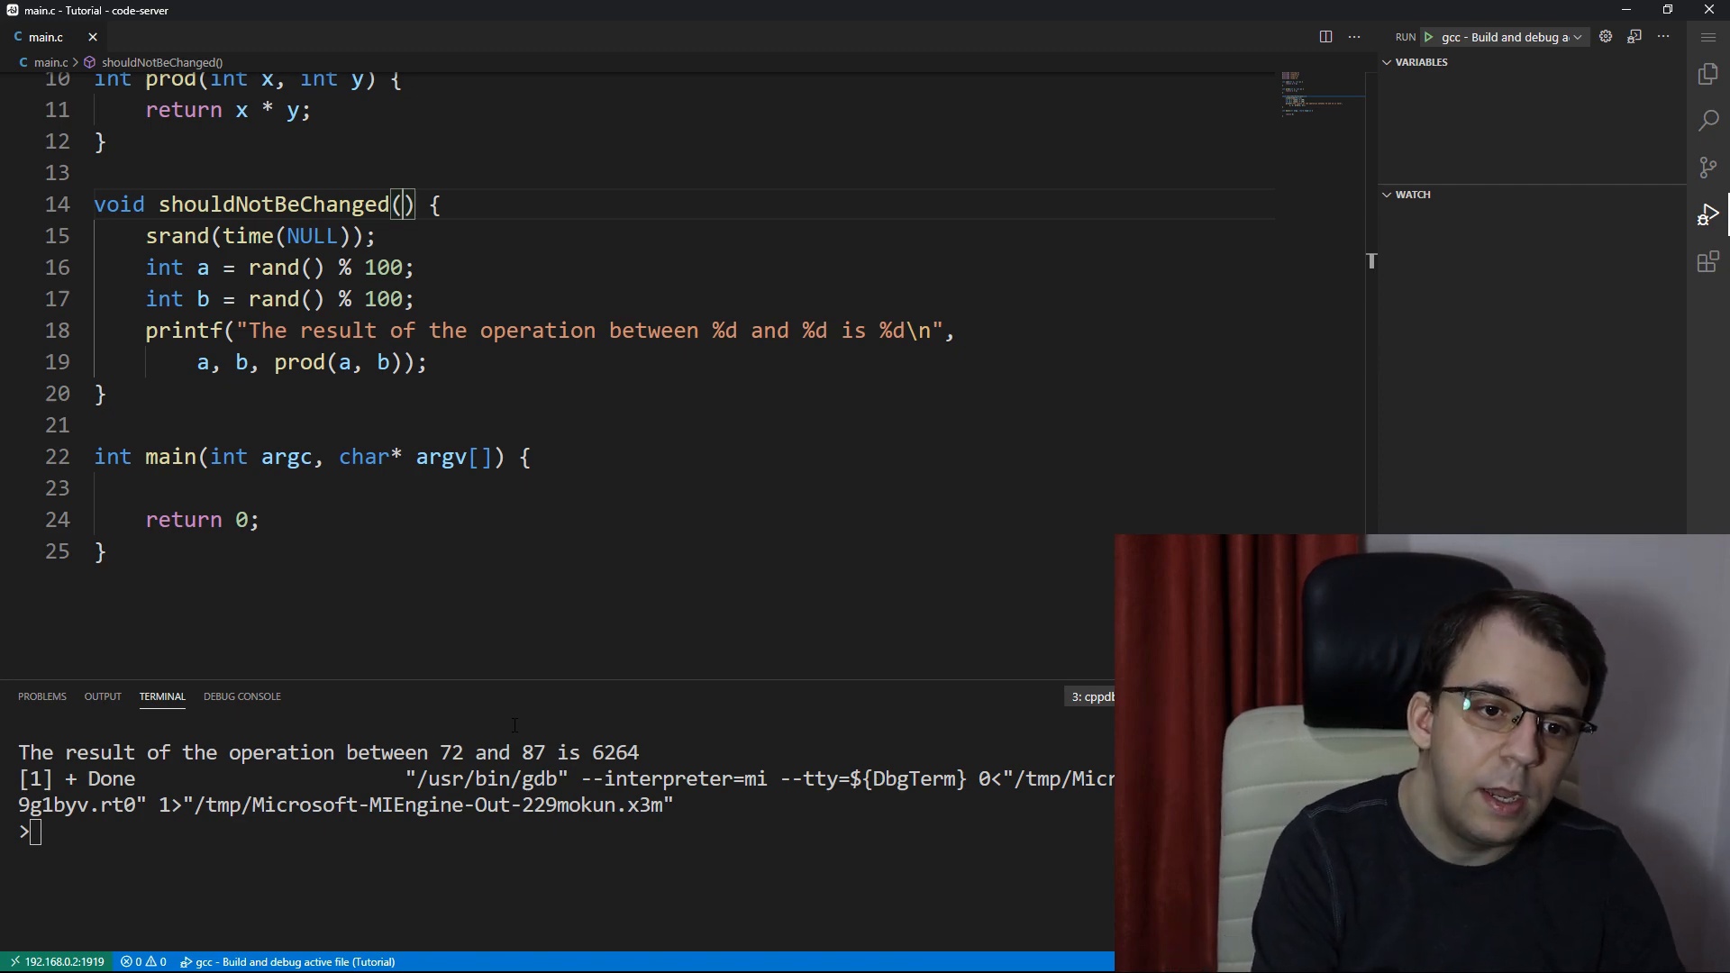
# Give shouldNotBeChanged the parameter int (*operation)(int, int)
pyautogui.write('int (')
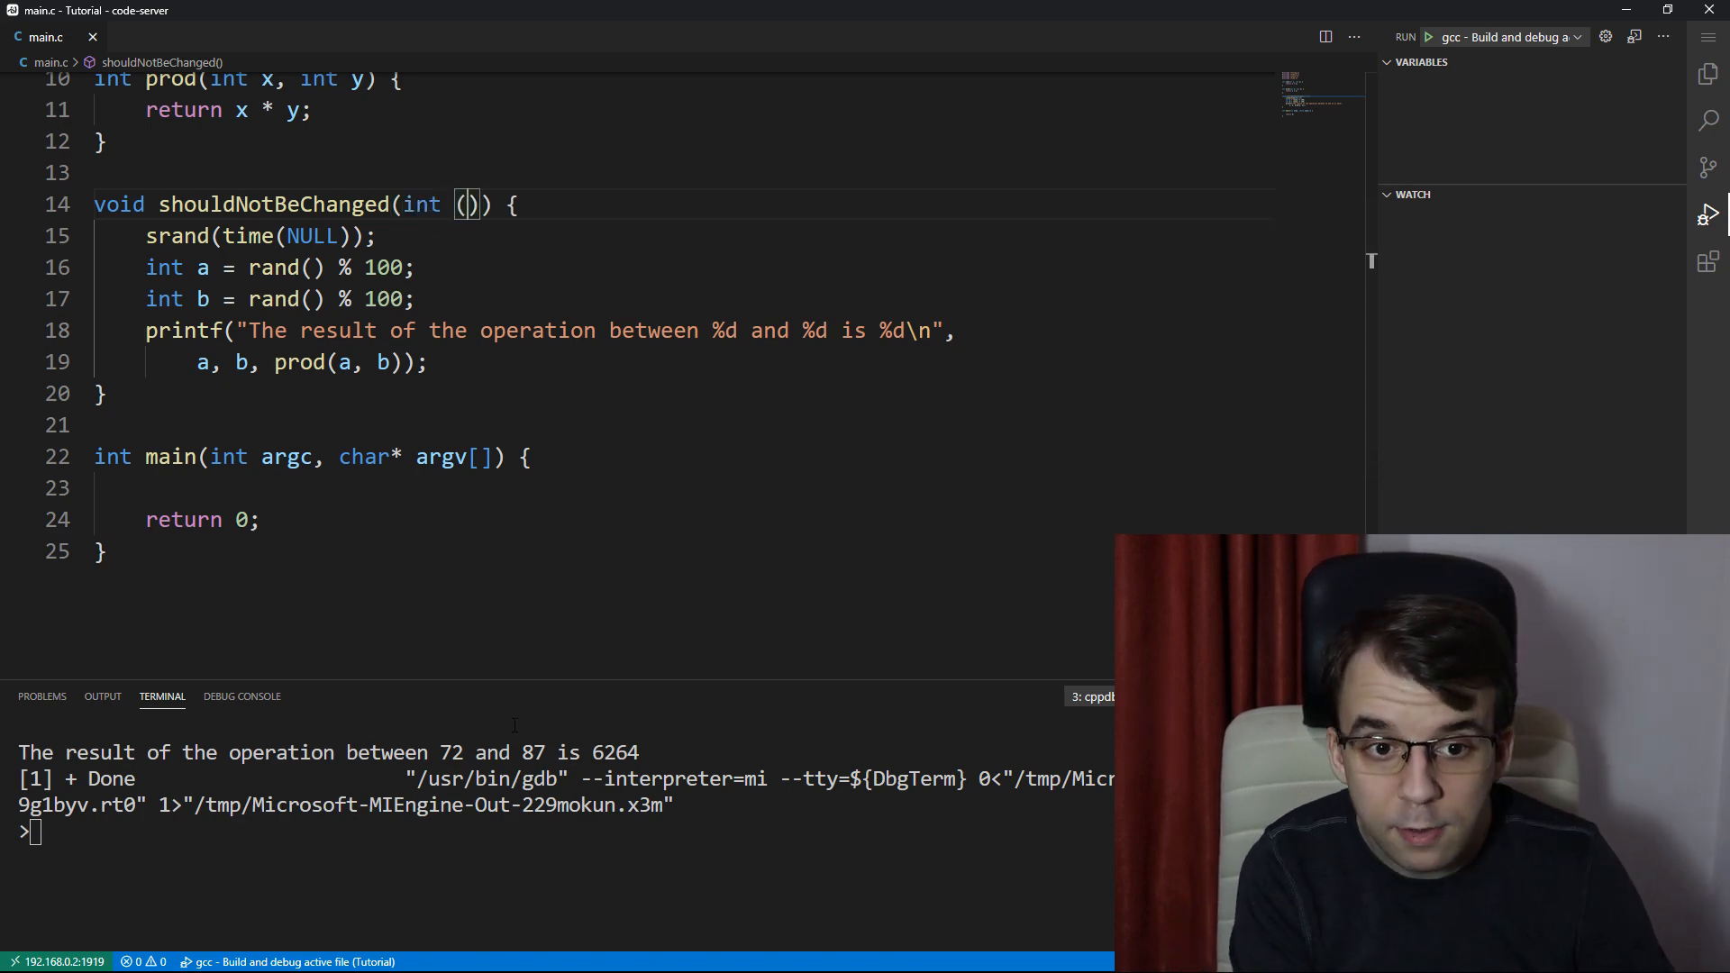
pyautogui.write('*')
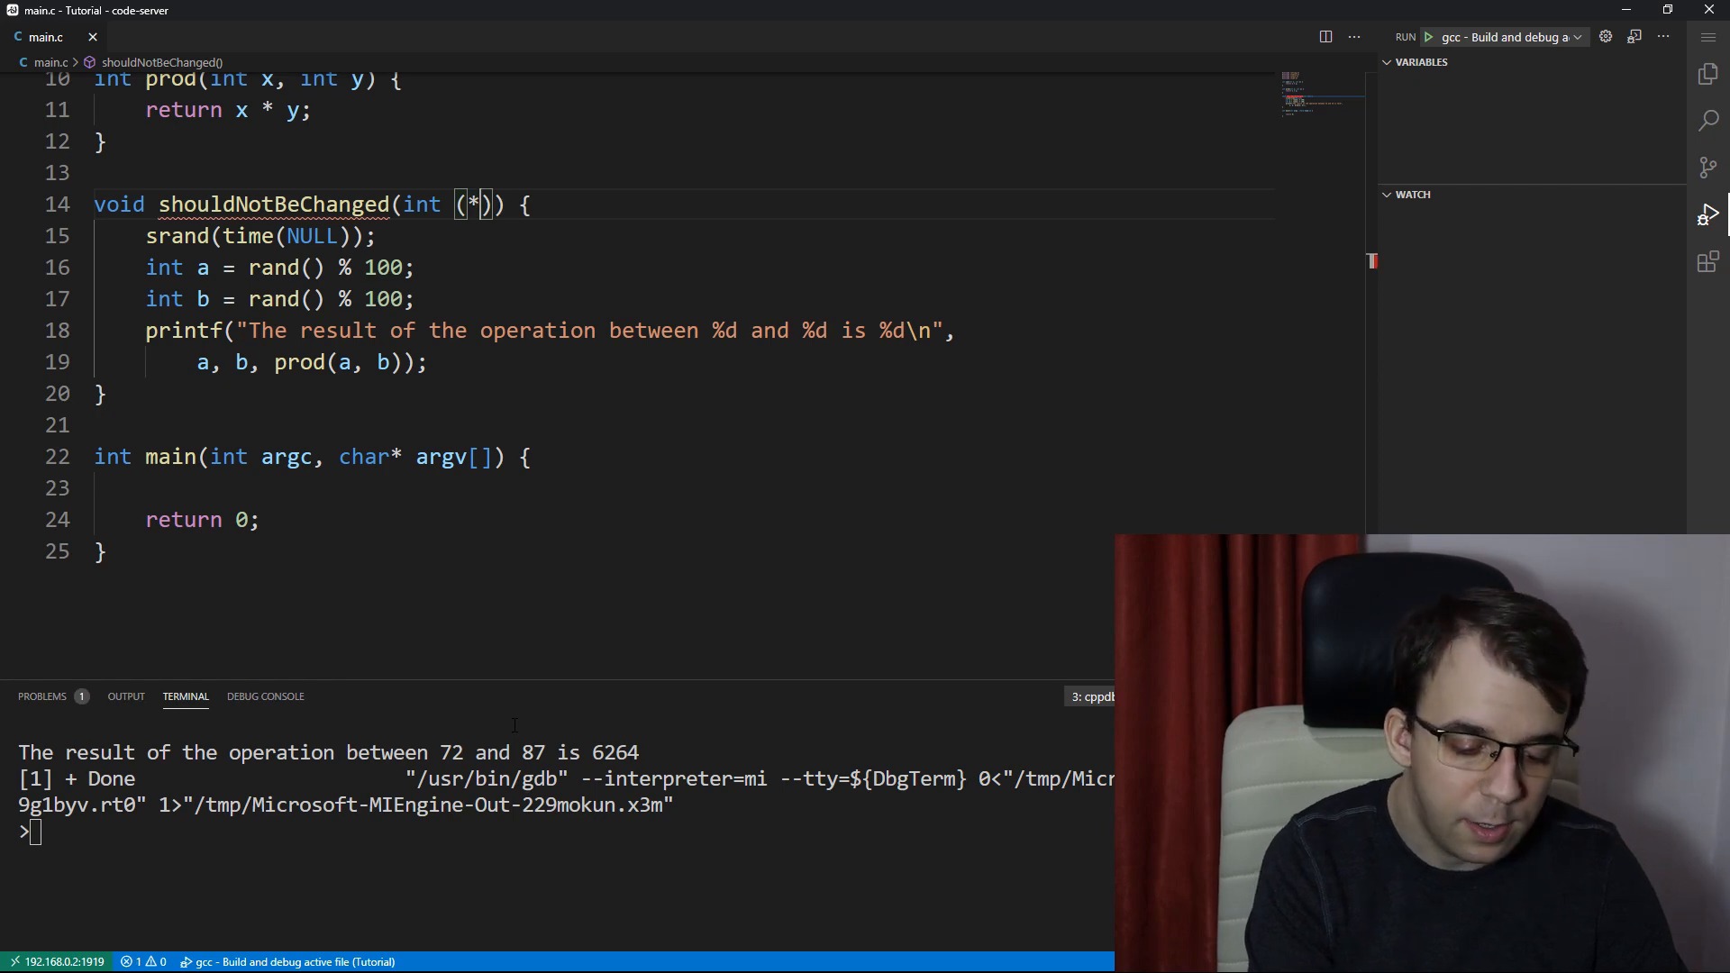
pyautogui.write('operati')
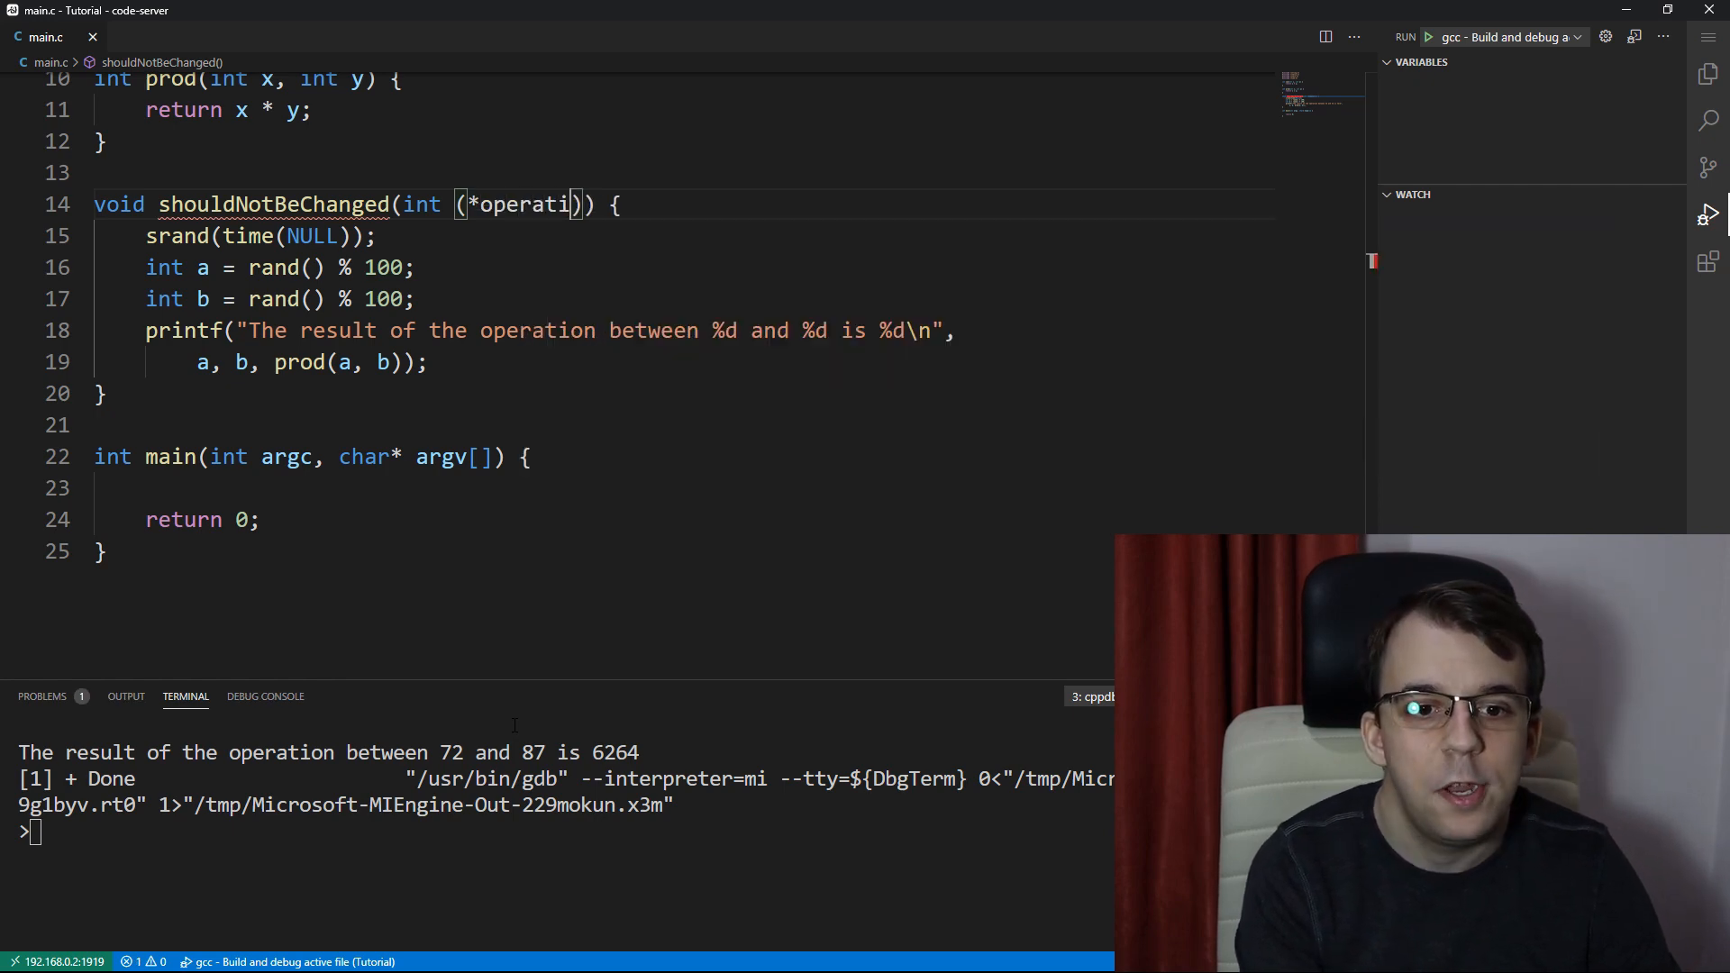
pyautogui.write('on)(')
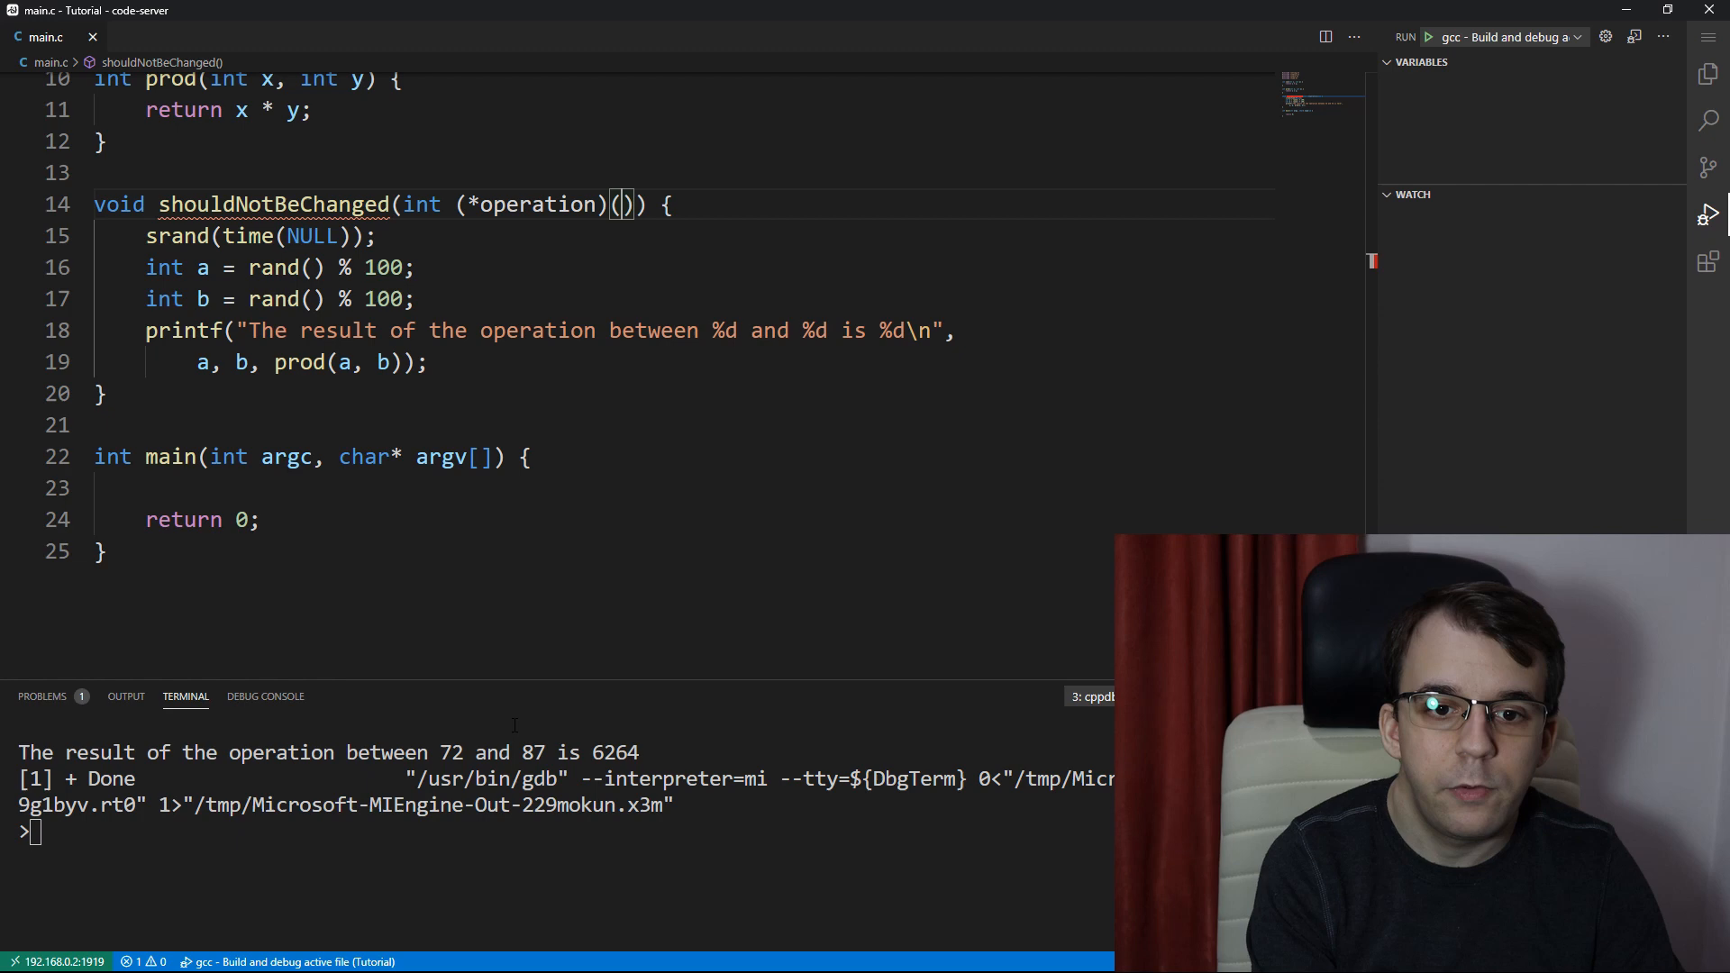
pyautogui.write('int, int')
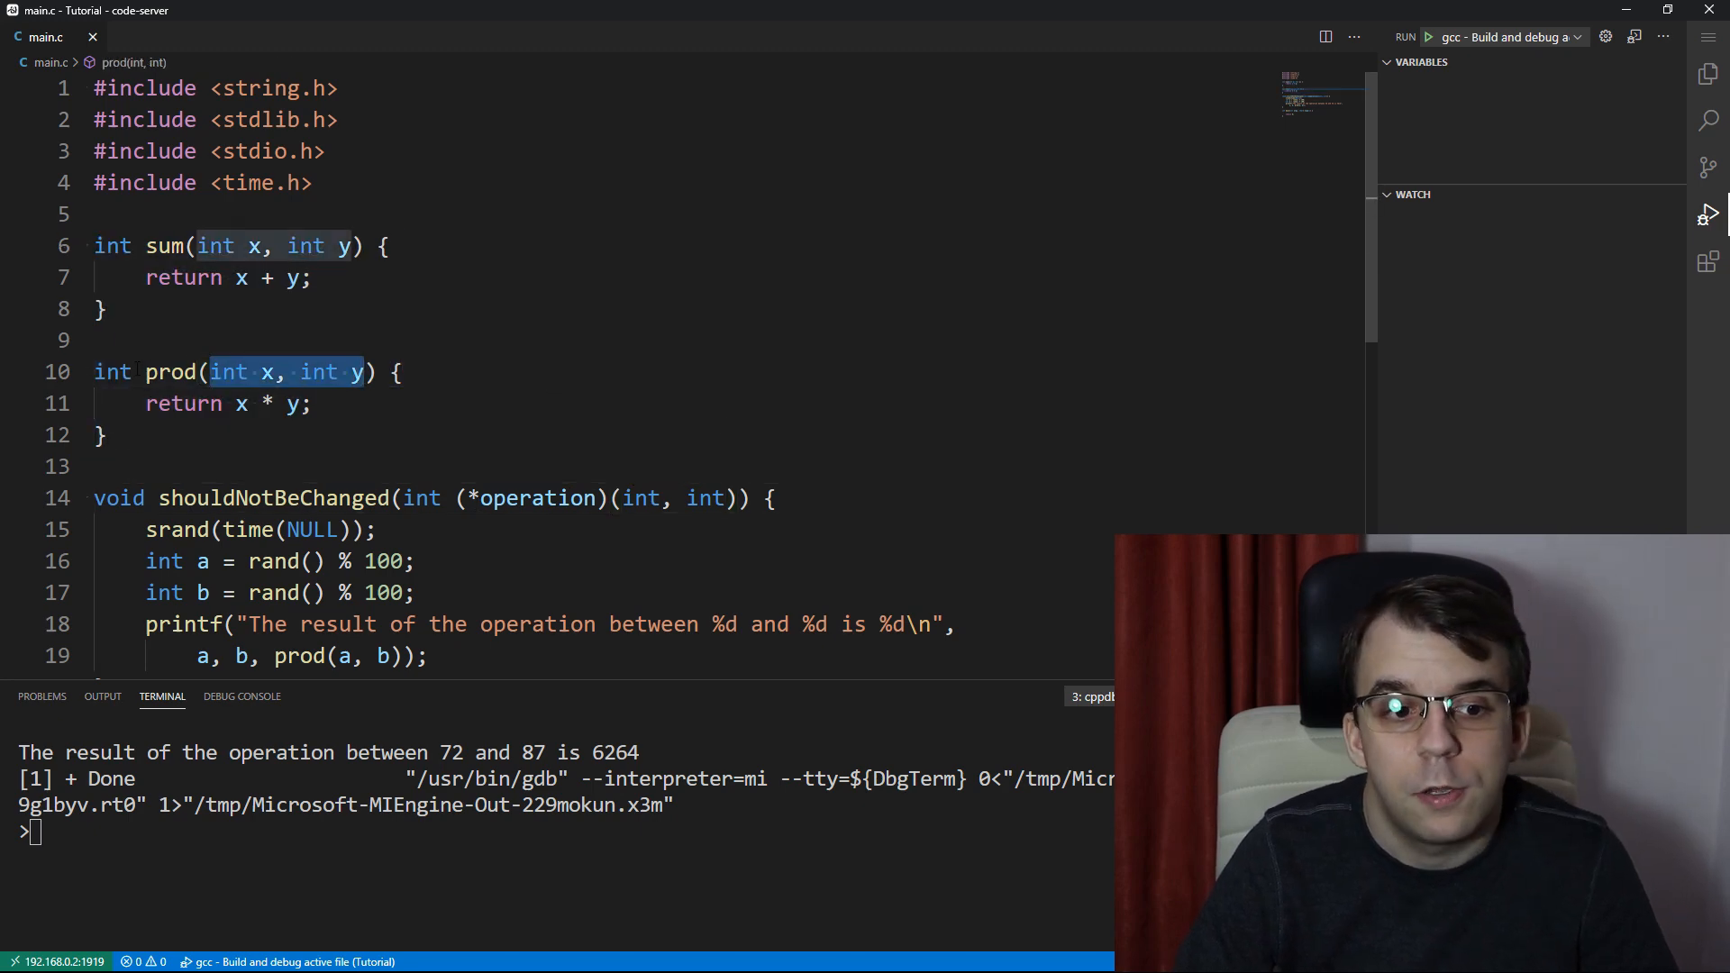
# Replace prod(a, b) with operation(a, b) in the printf call
pyautogui.scroll(-3)
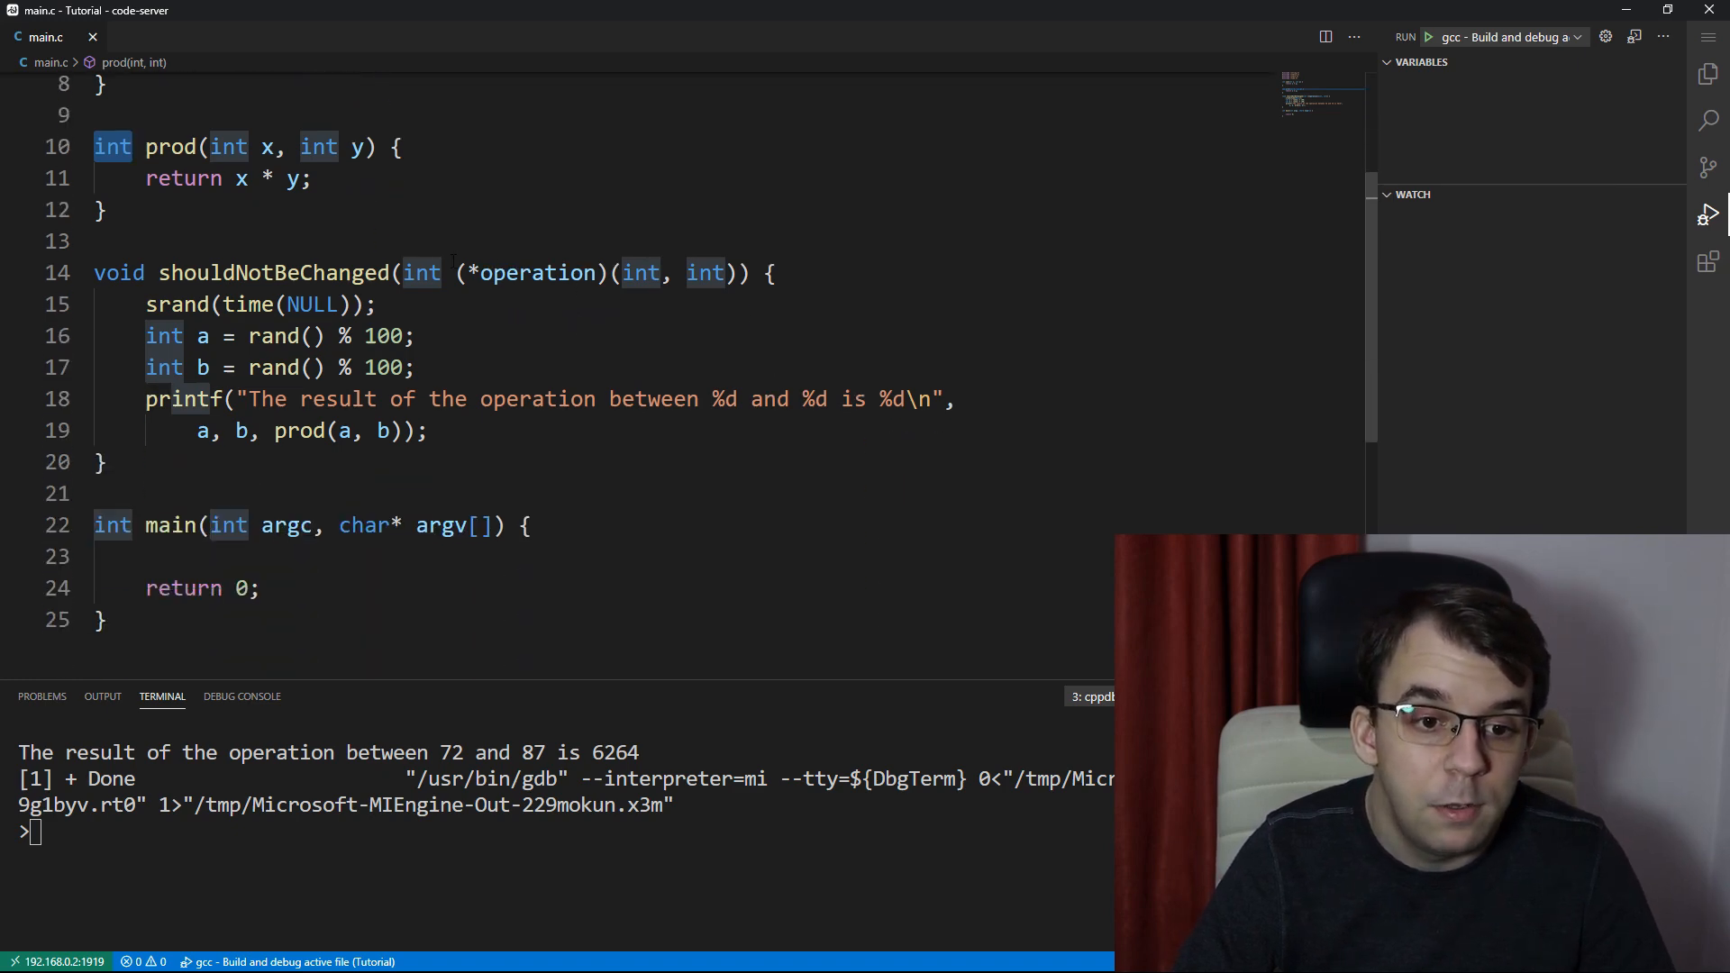
pyautogui.moveTo(402, 272); pyautogui.dragTo(736, 273)
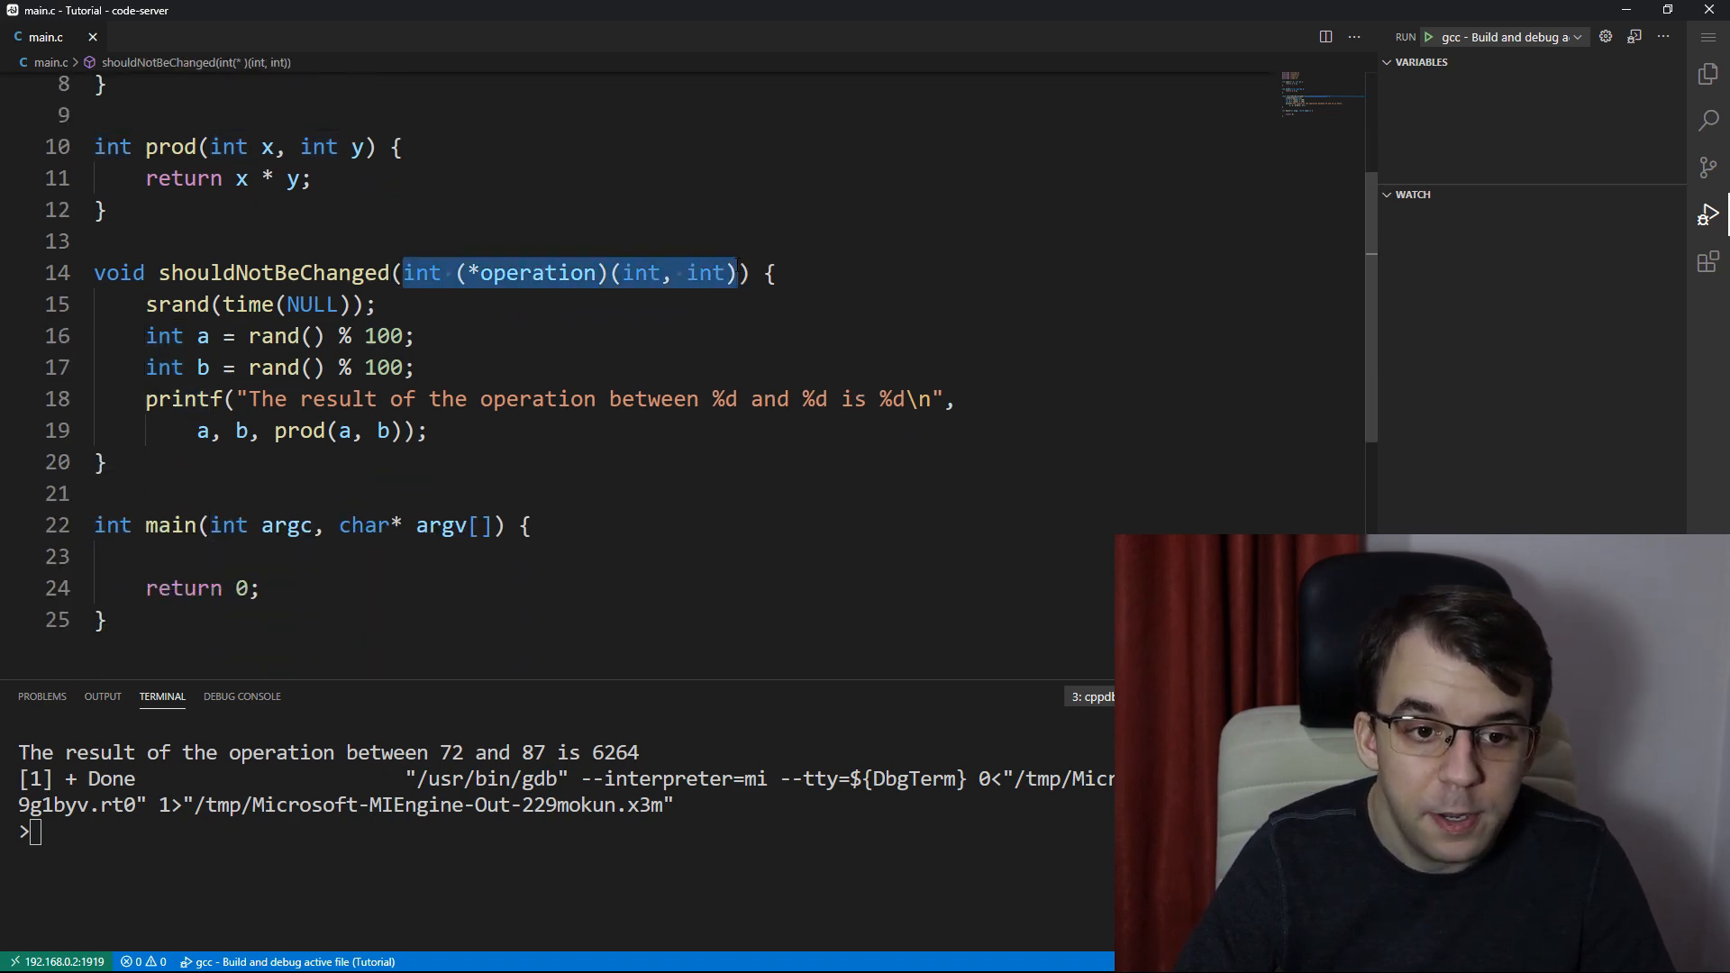
pyautogui.doubleClick(537, 272)
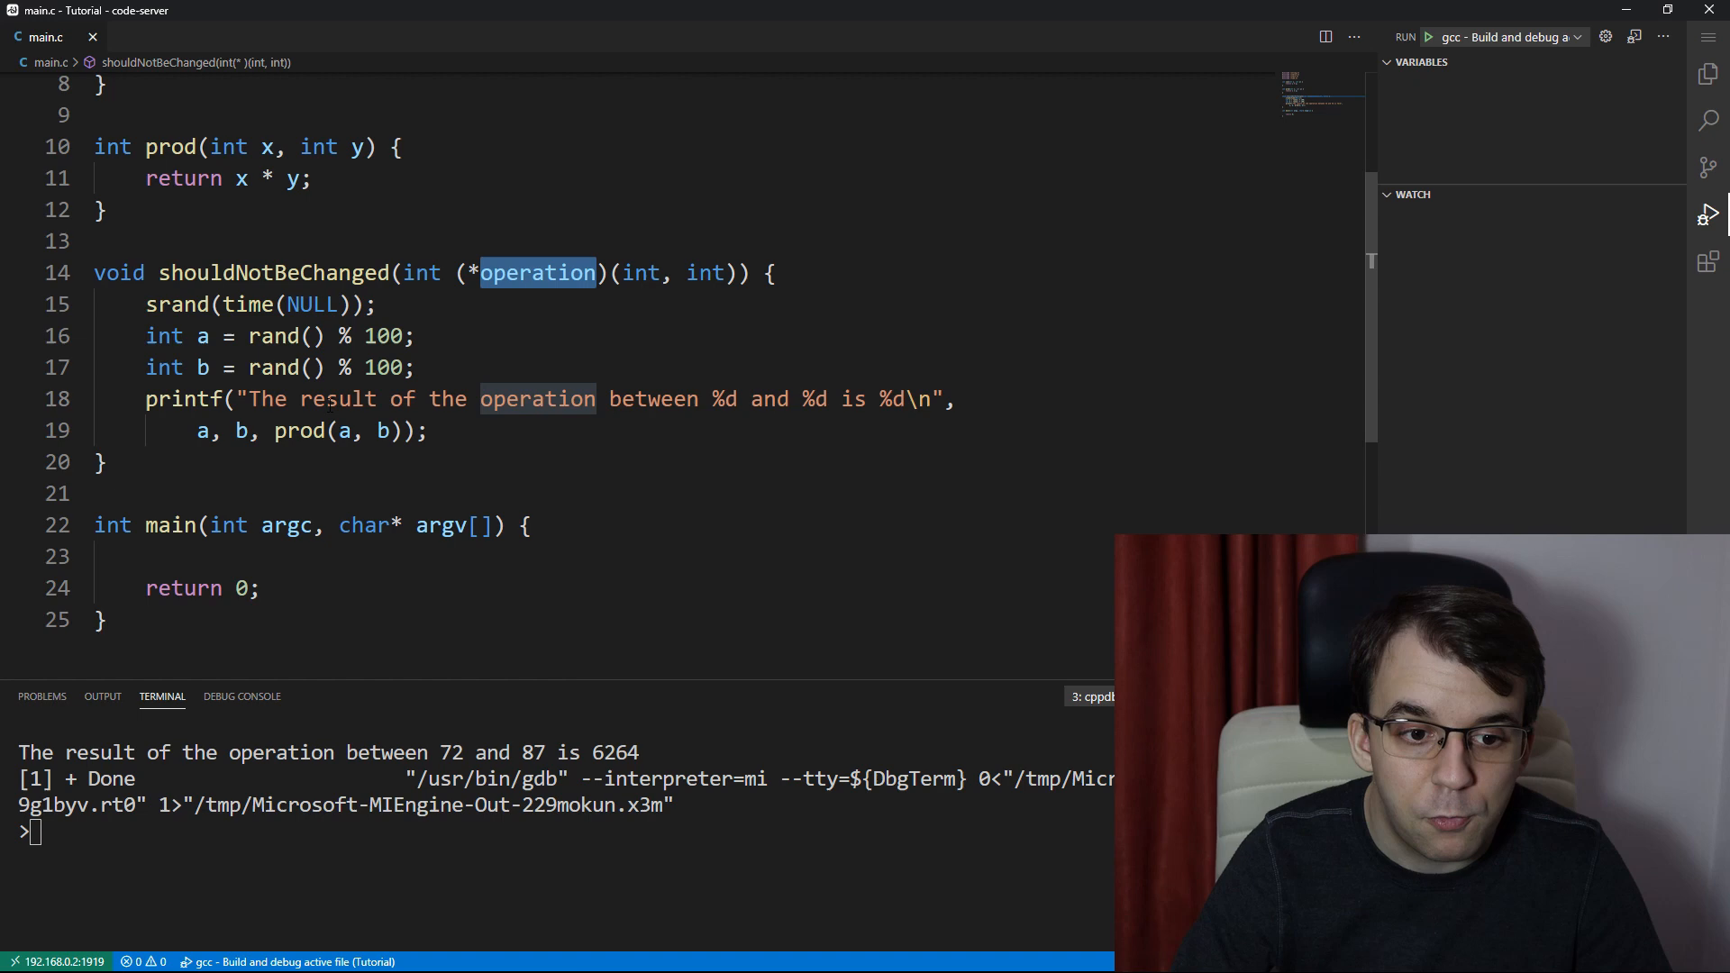
pyautogui.write('operation')
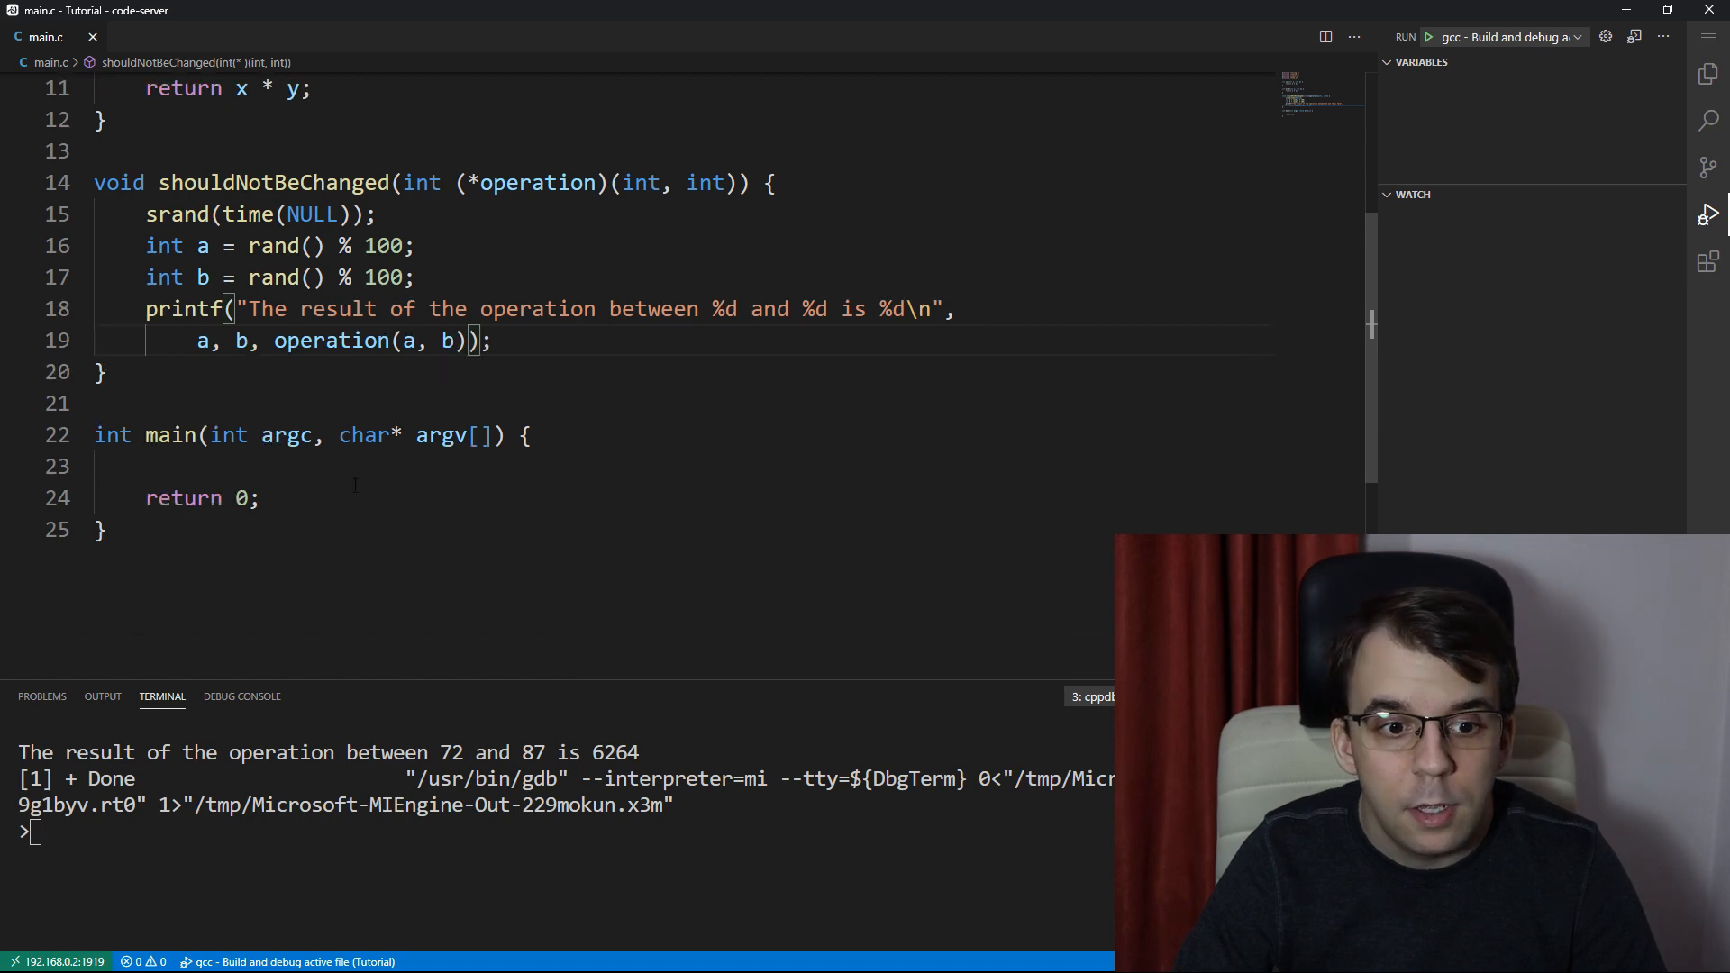
# Call shouldNotBeChanged(&prod) from main and run it, then switch to &sum
pyautogui.doubleClick(272, 182)
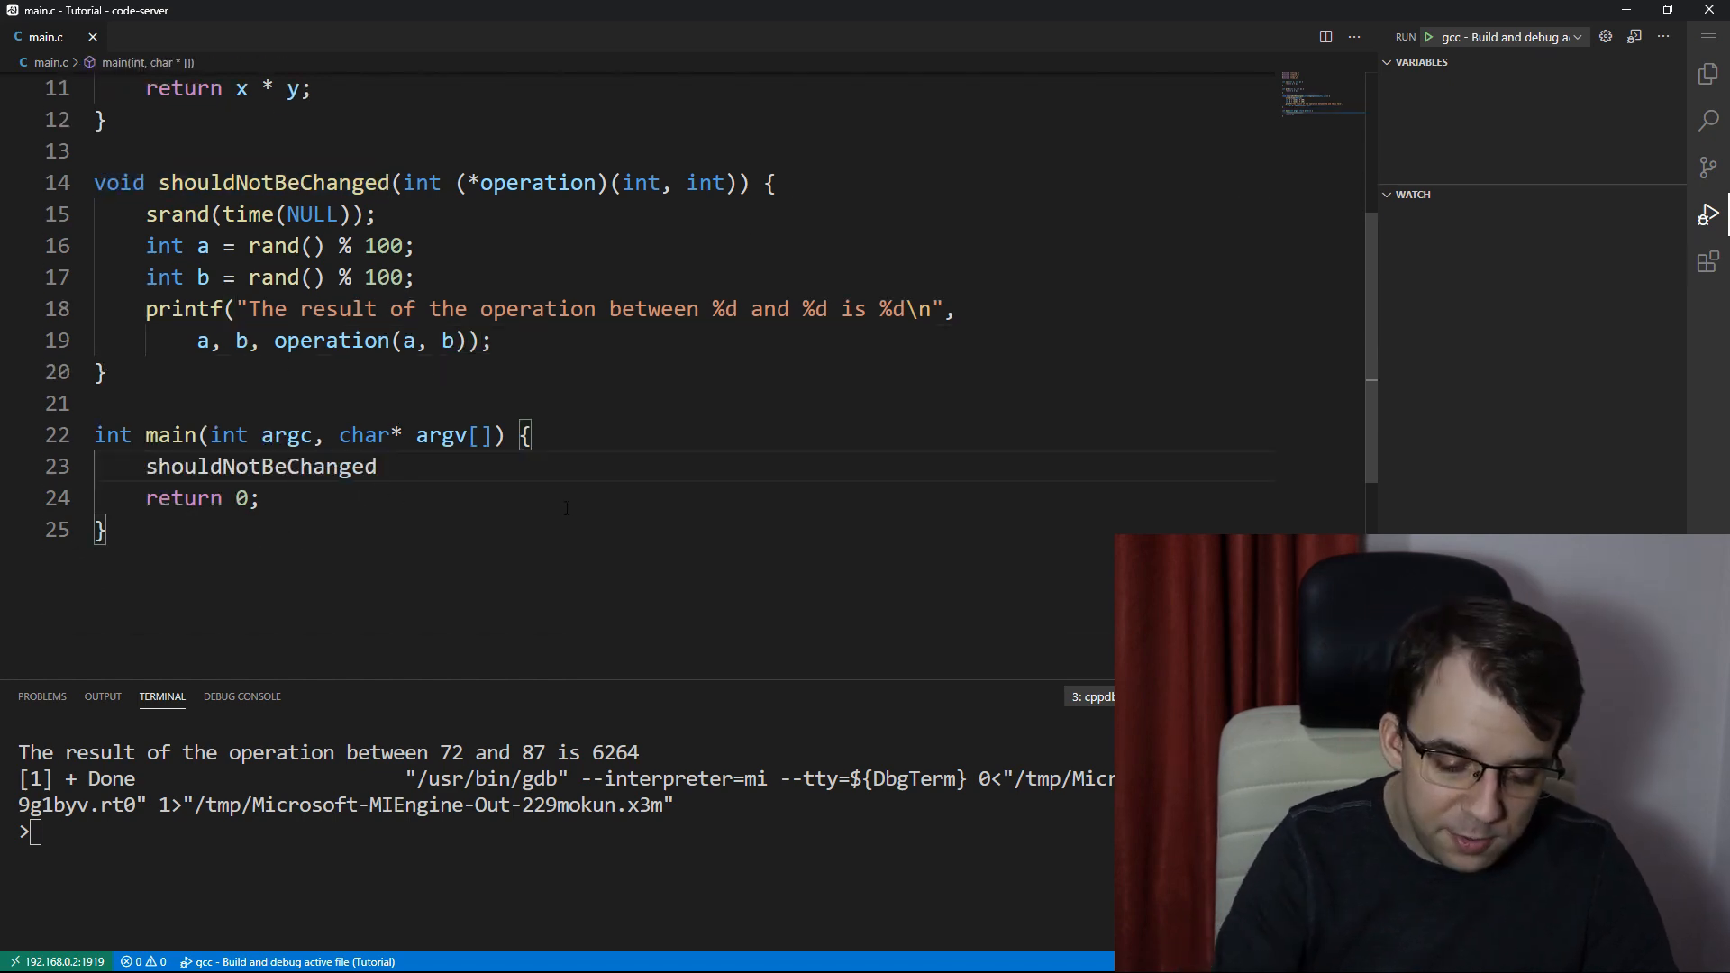
pyautogui.write('(&prod);')
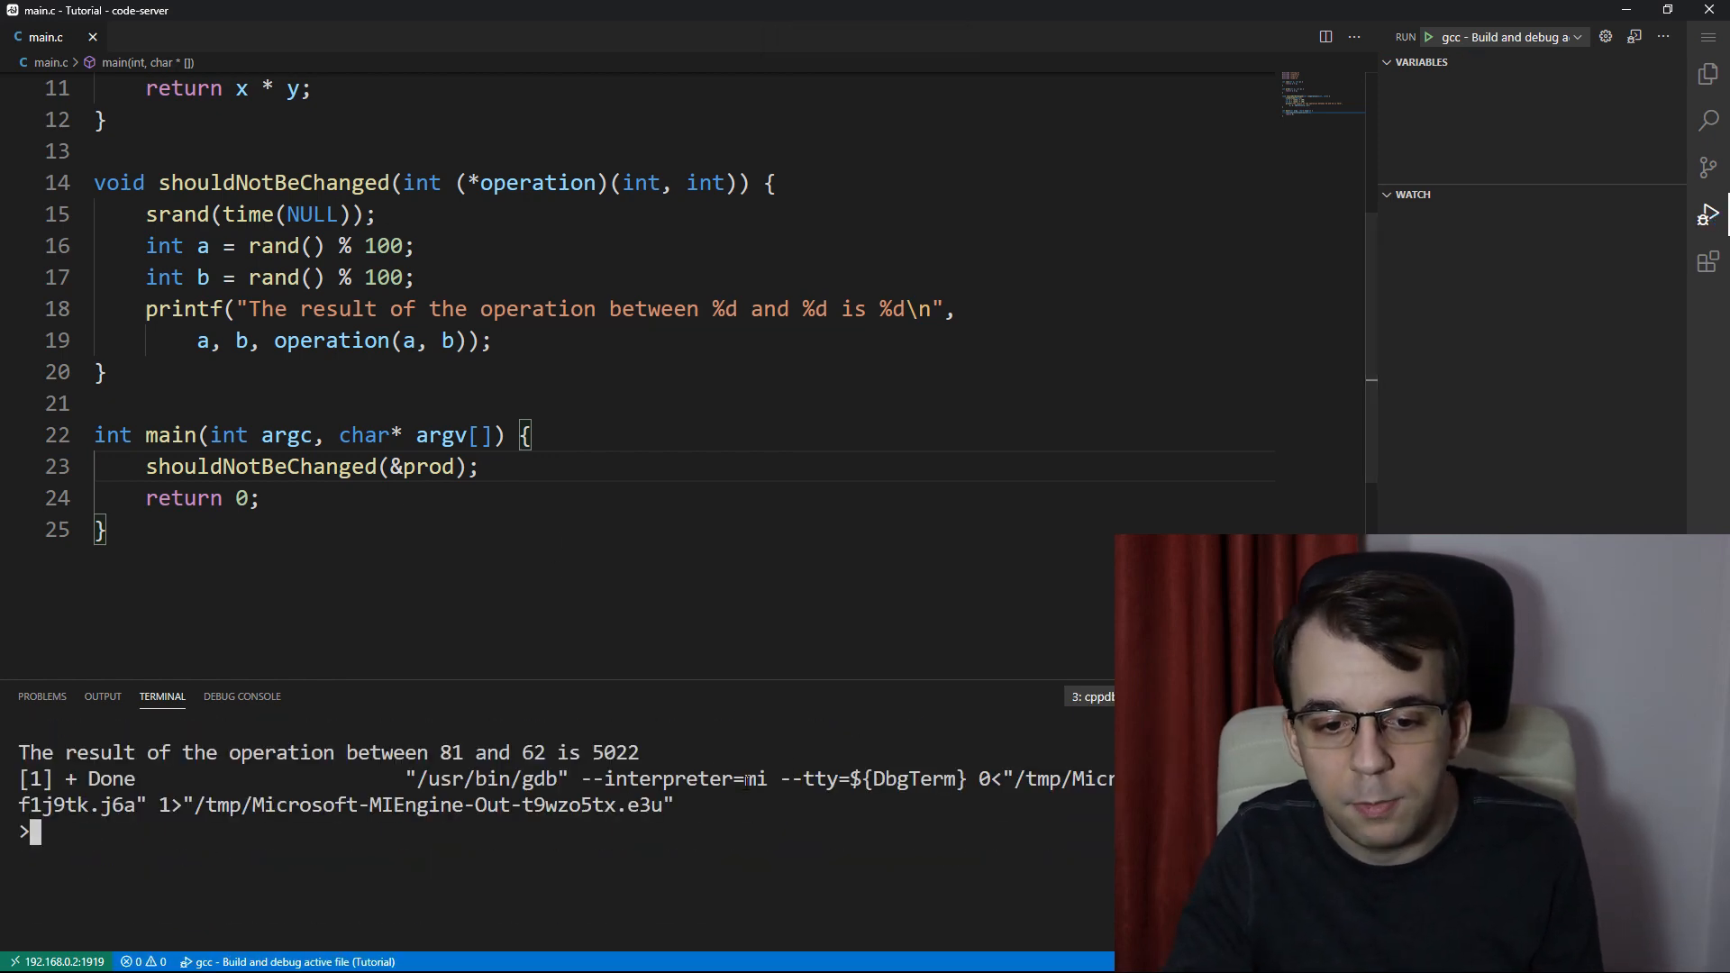
pyautogui.doubleClick(427, 466)
pyautogui.write('sum')
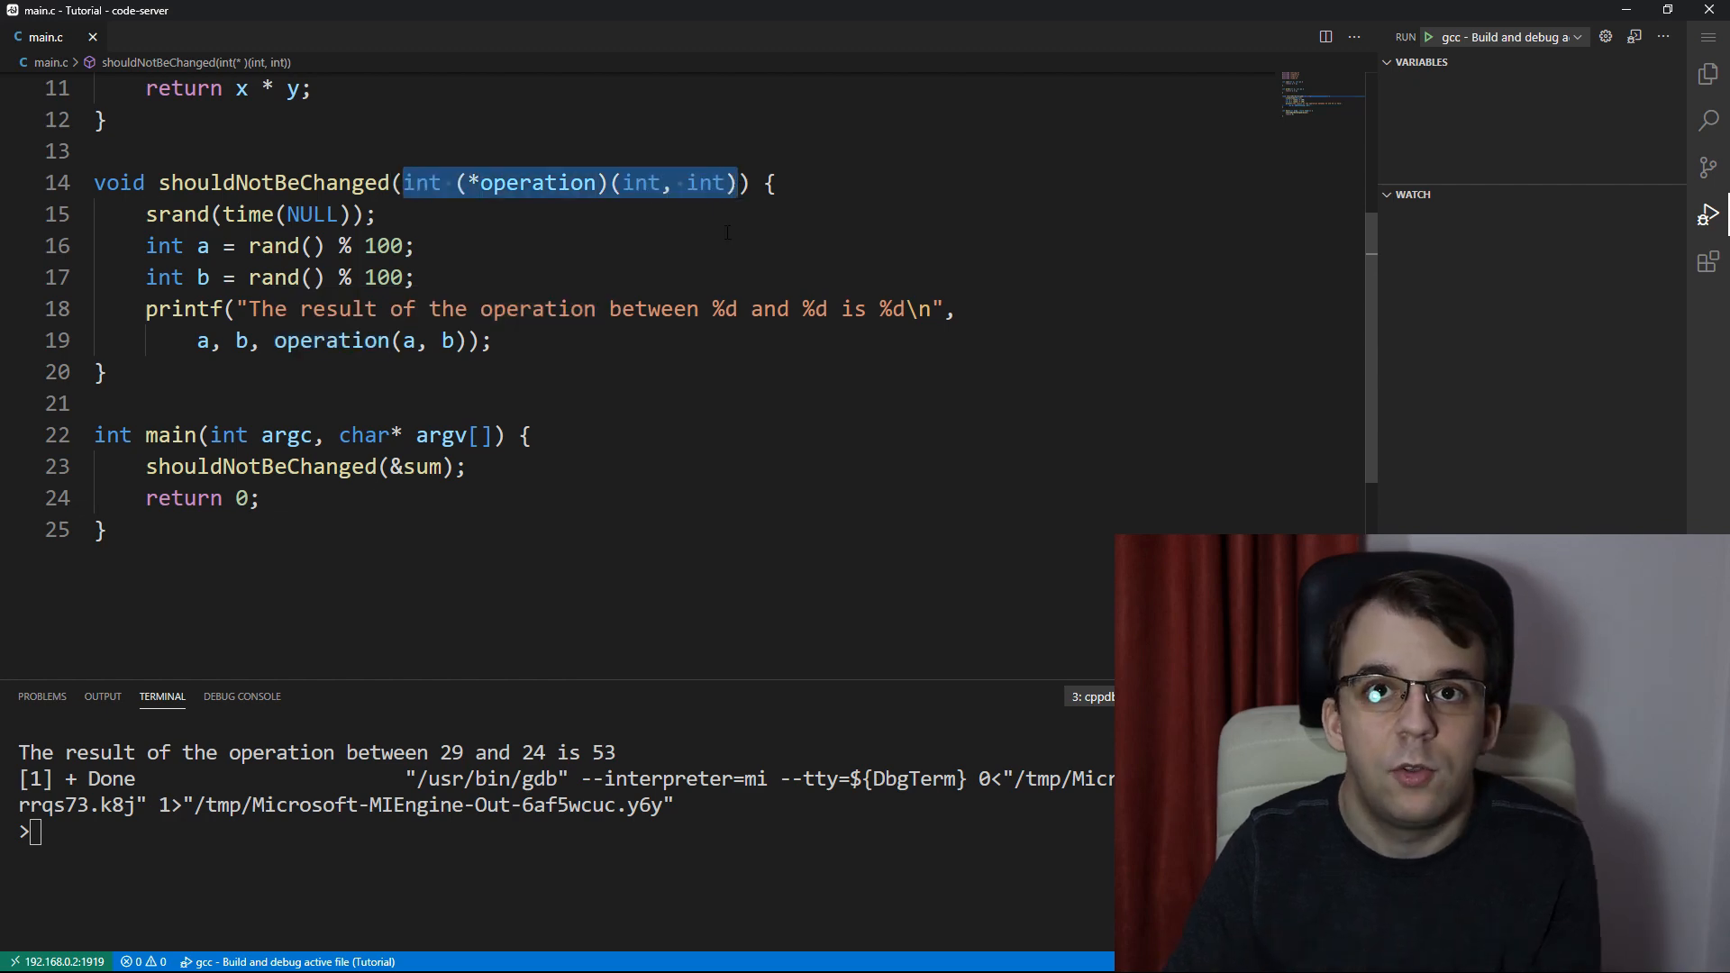
pyautogui.click(108, 531)
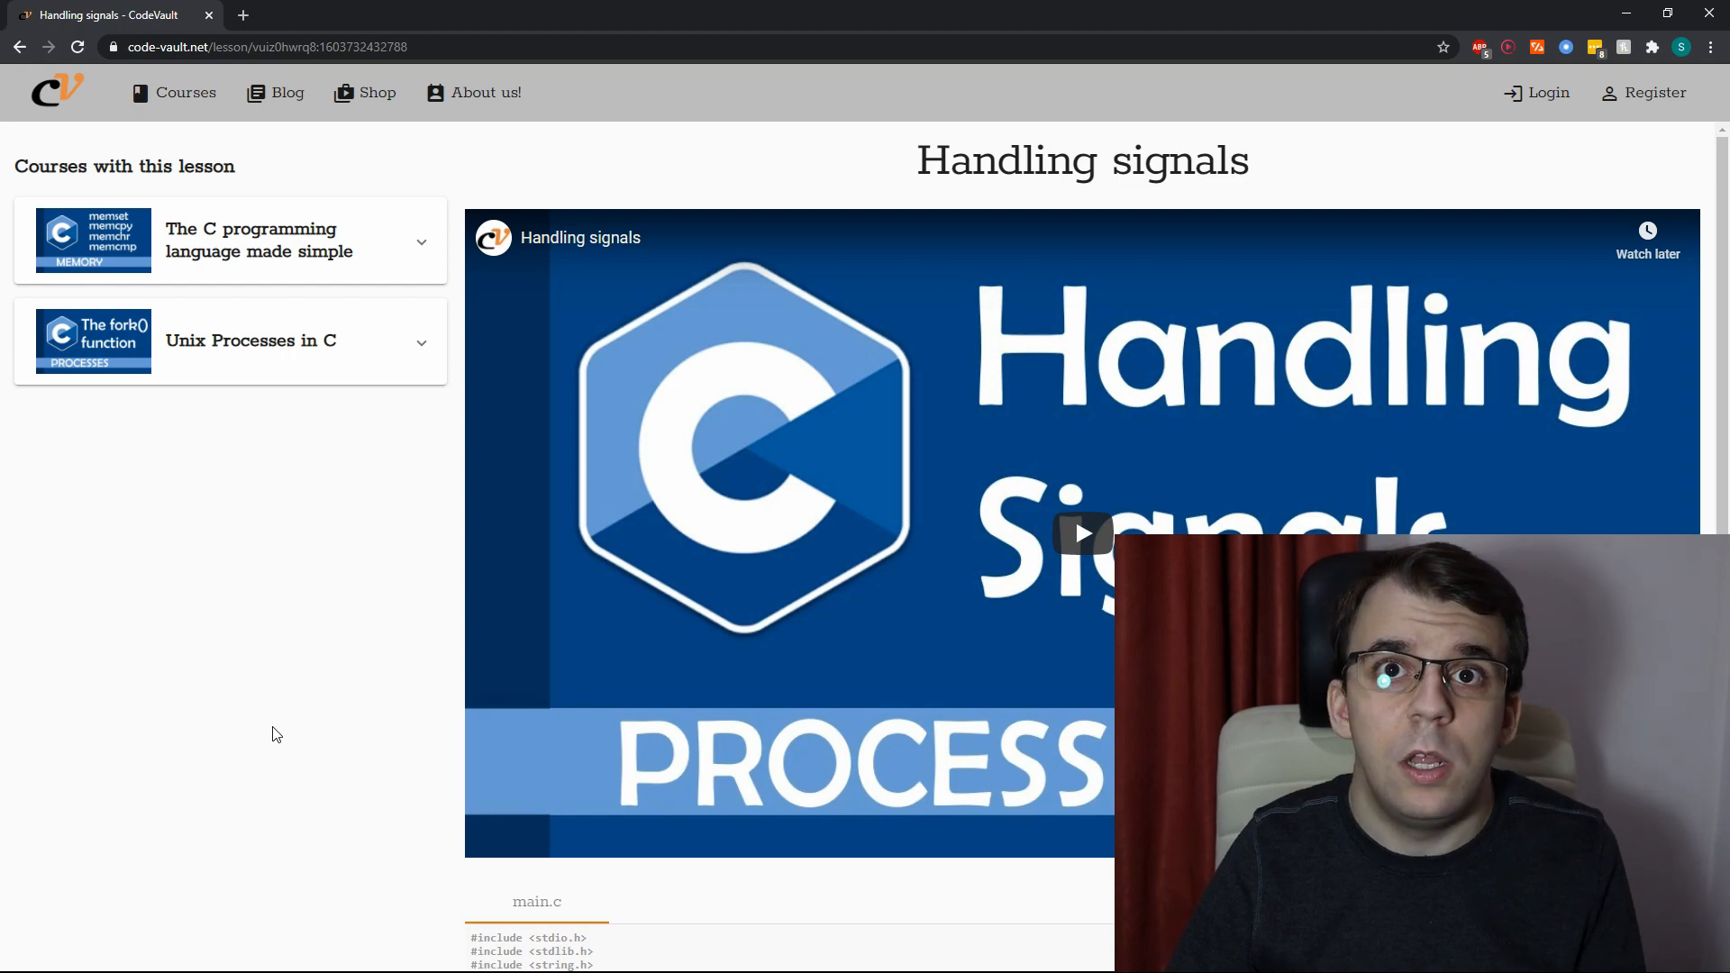
# Copy the Handling signals lesson's main.c example, a SIGCONT handler program
pyautogui.scroll(-3)
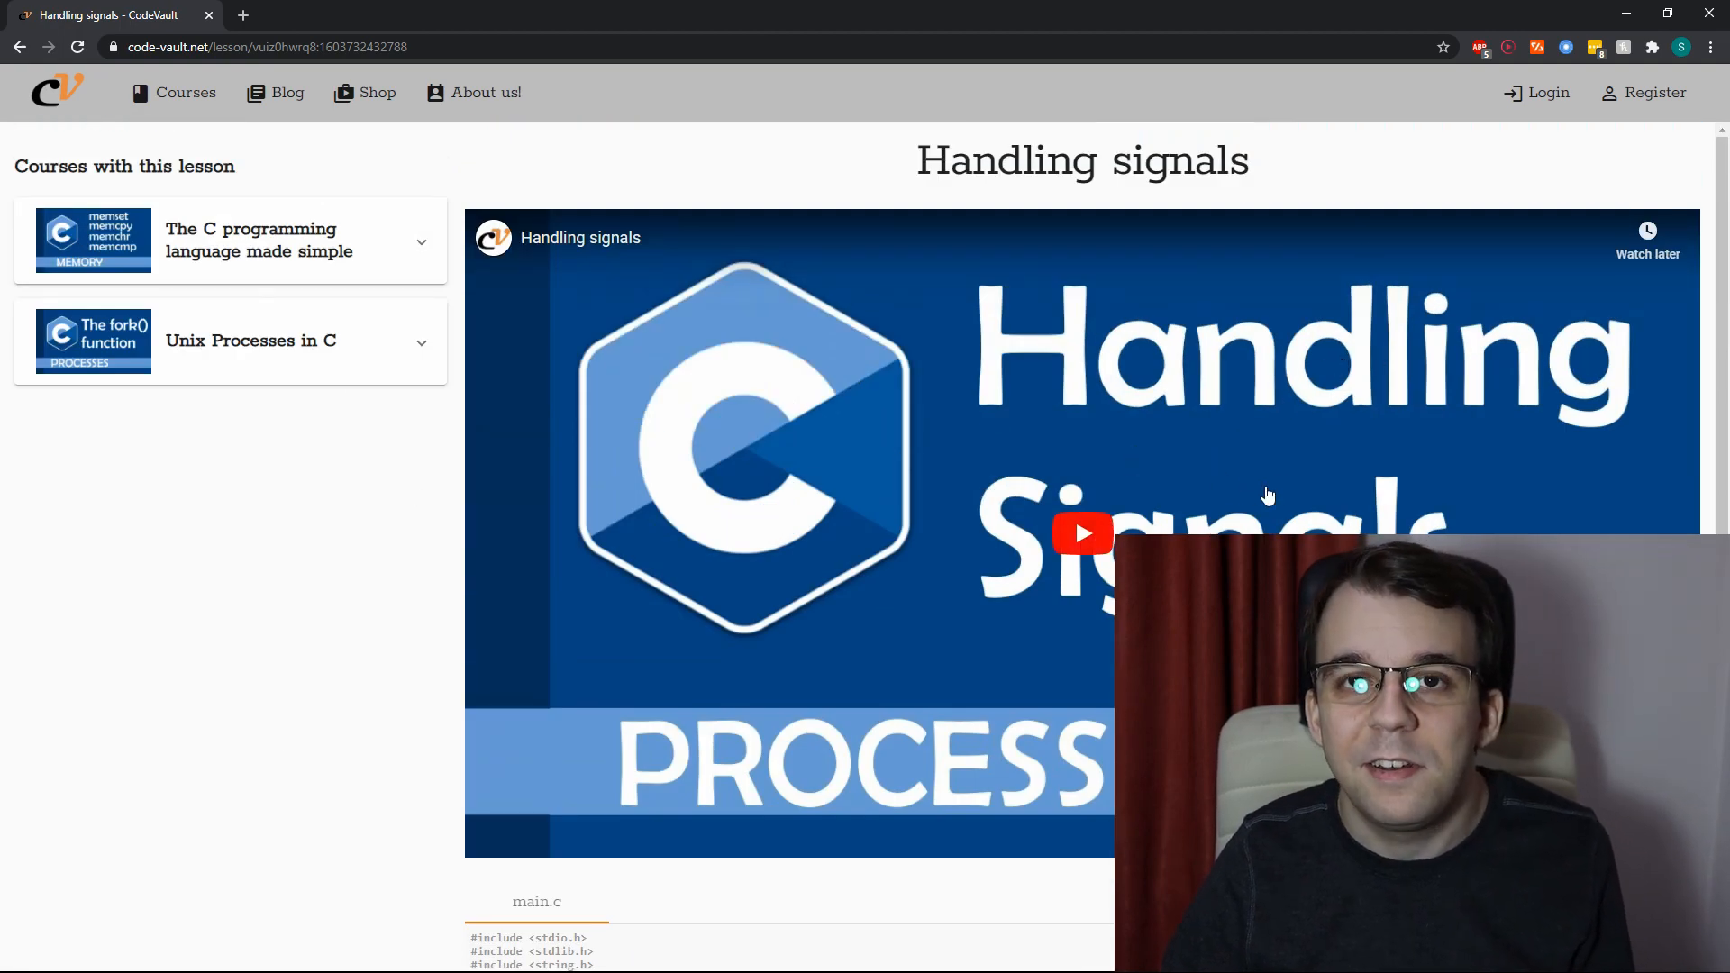
pyautogui.scroll(-3)
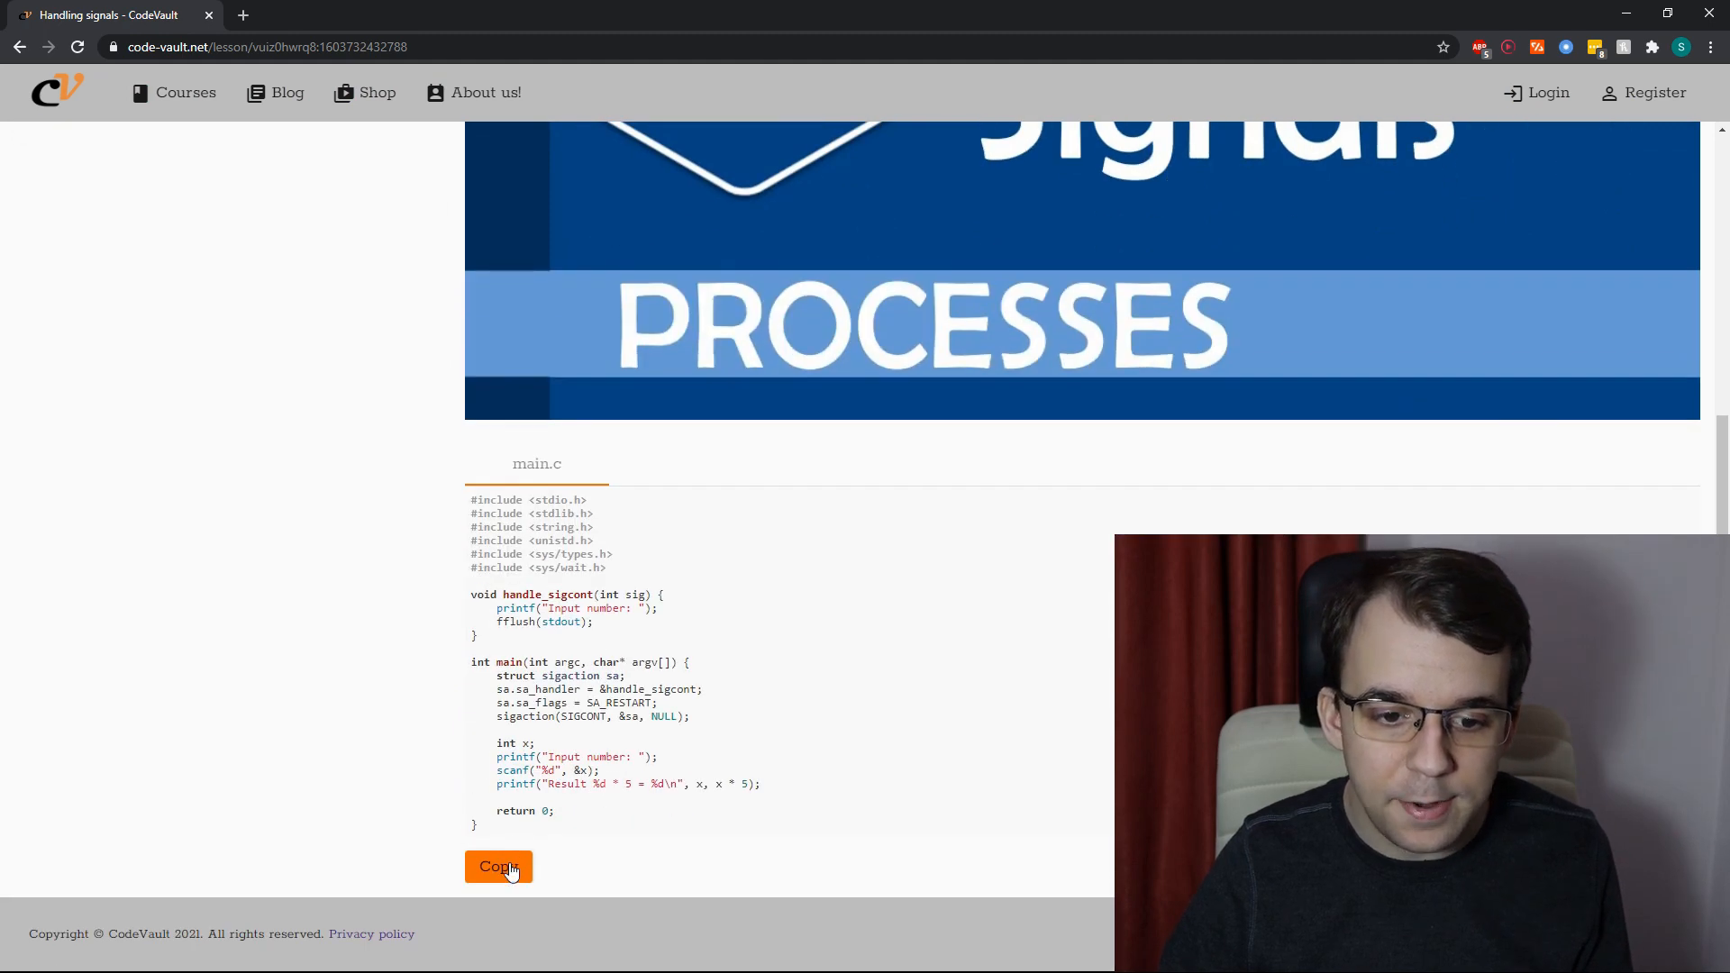
pyautogui.click(498, 866)
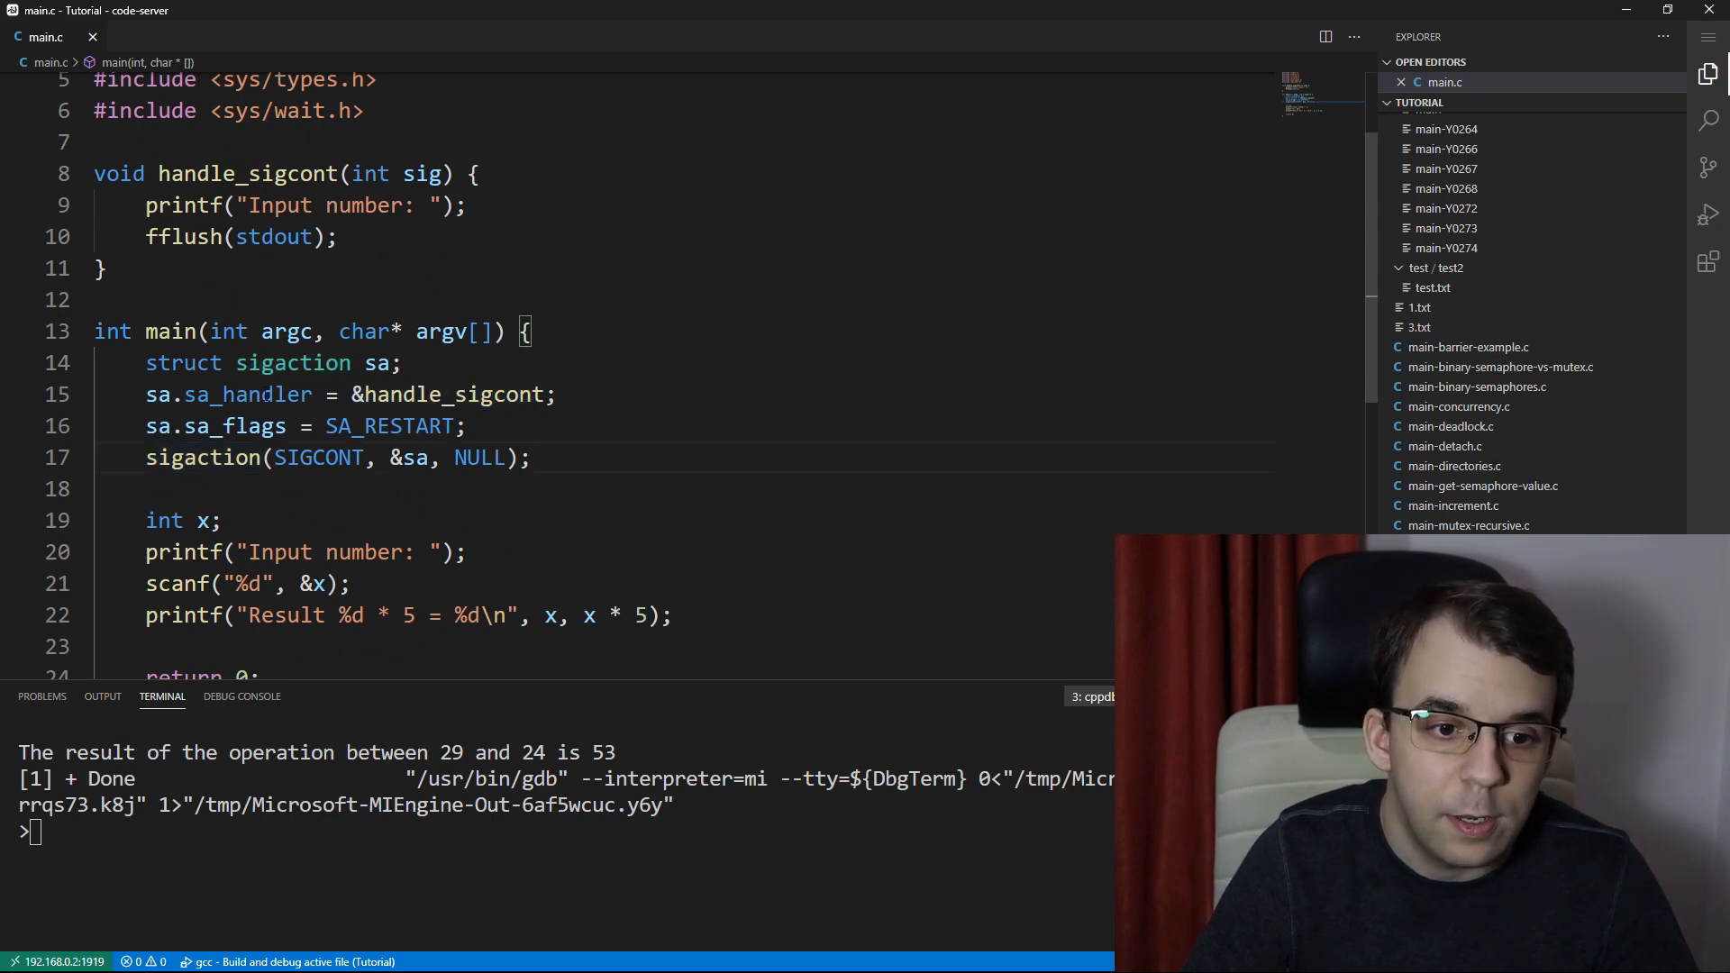
# Trace sa_handler to __sighandler_t in signal-defs.h, a pointer to void(int)
pyautogui.doubleClick(247, 394)
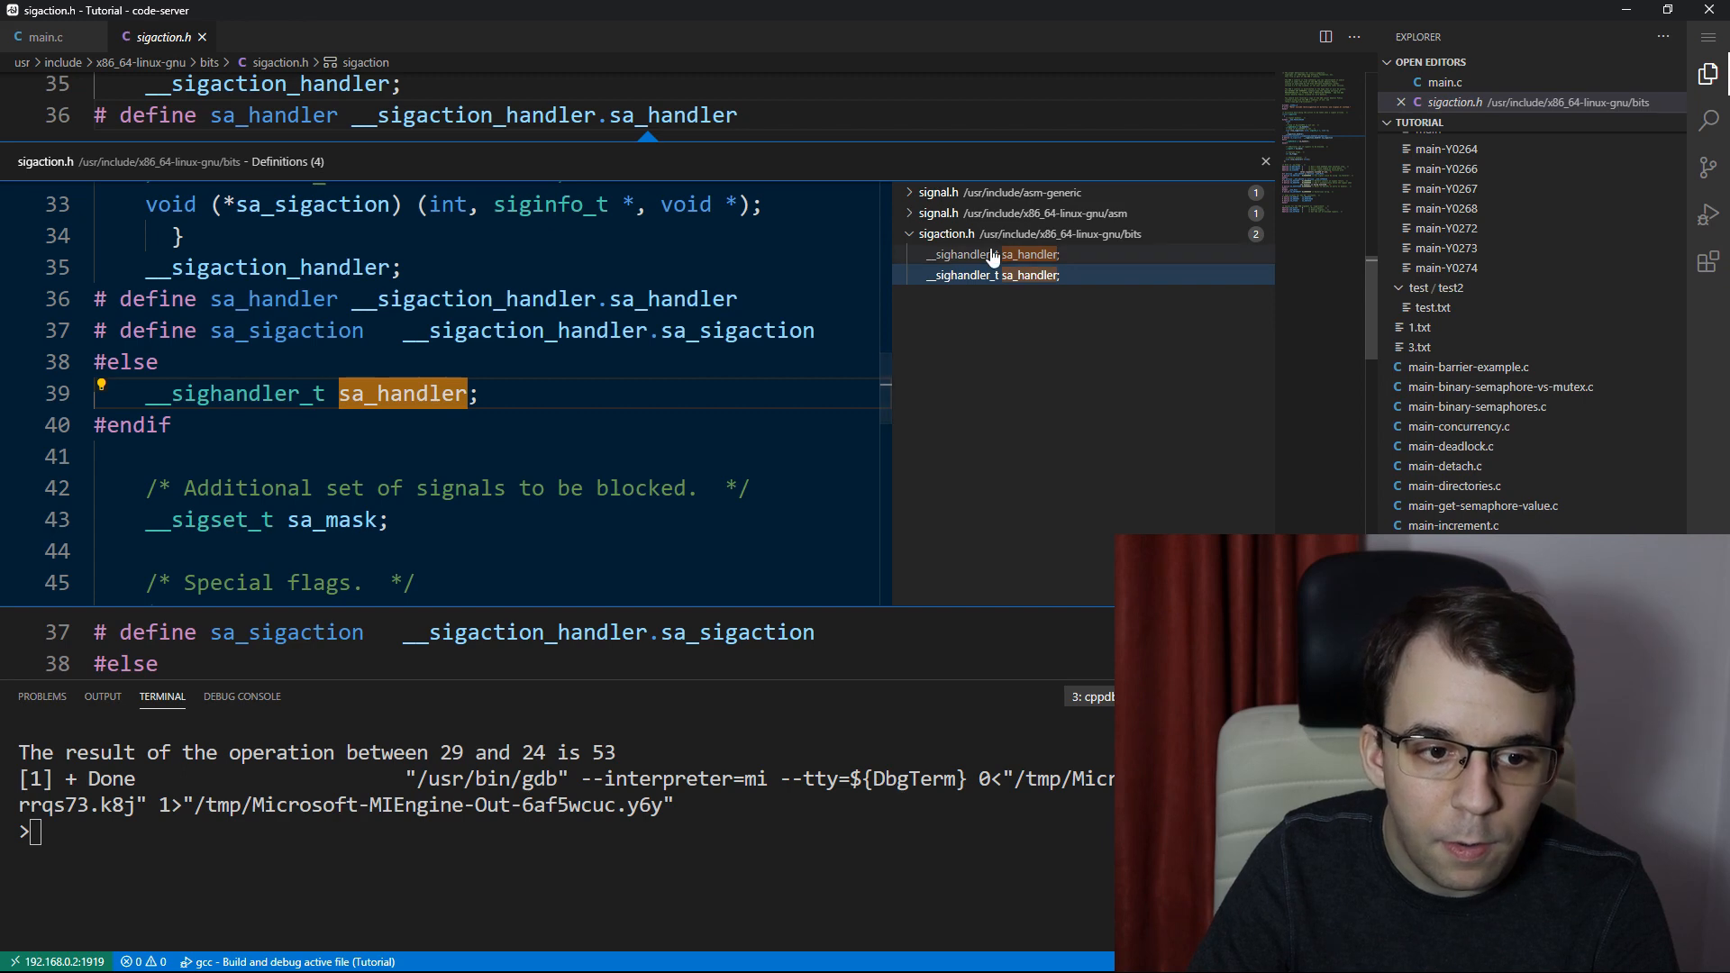
pyautogui.click(989, 212)
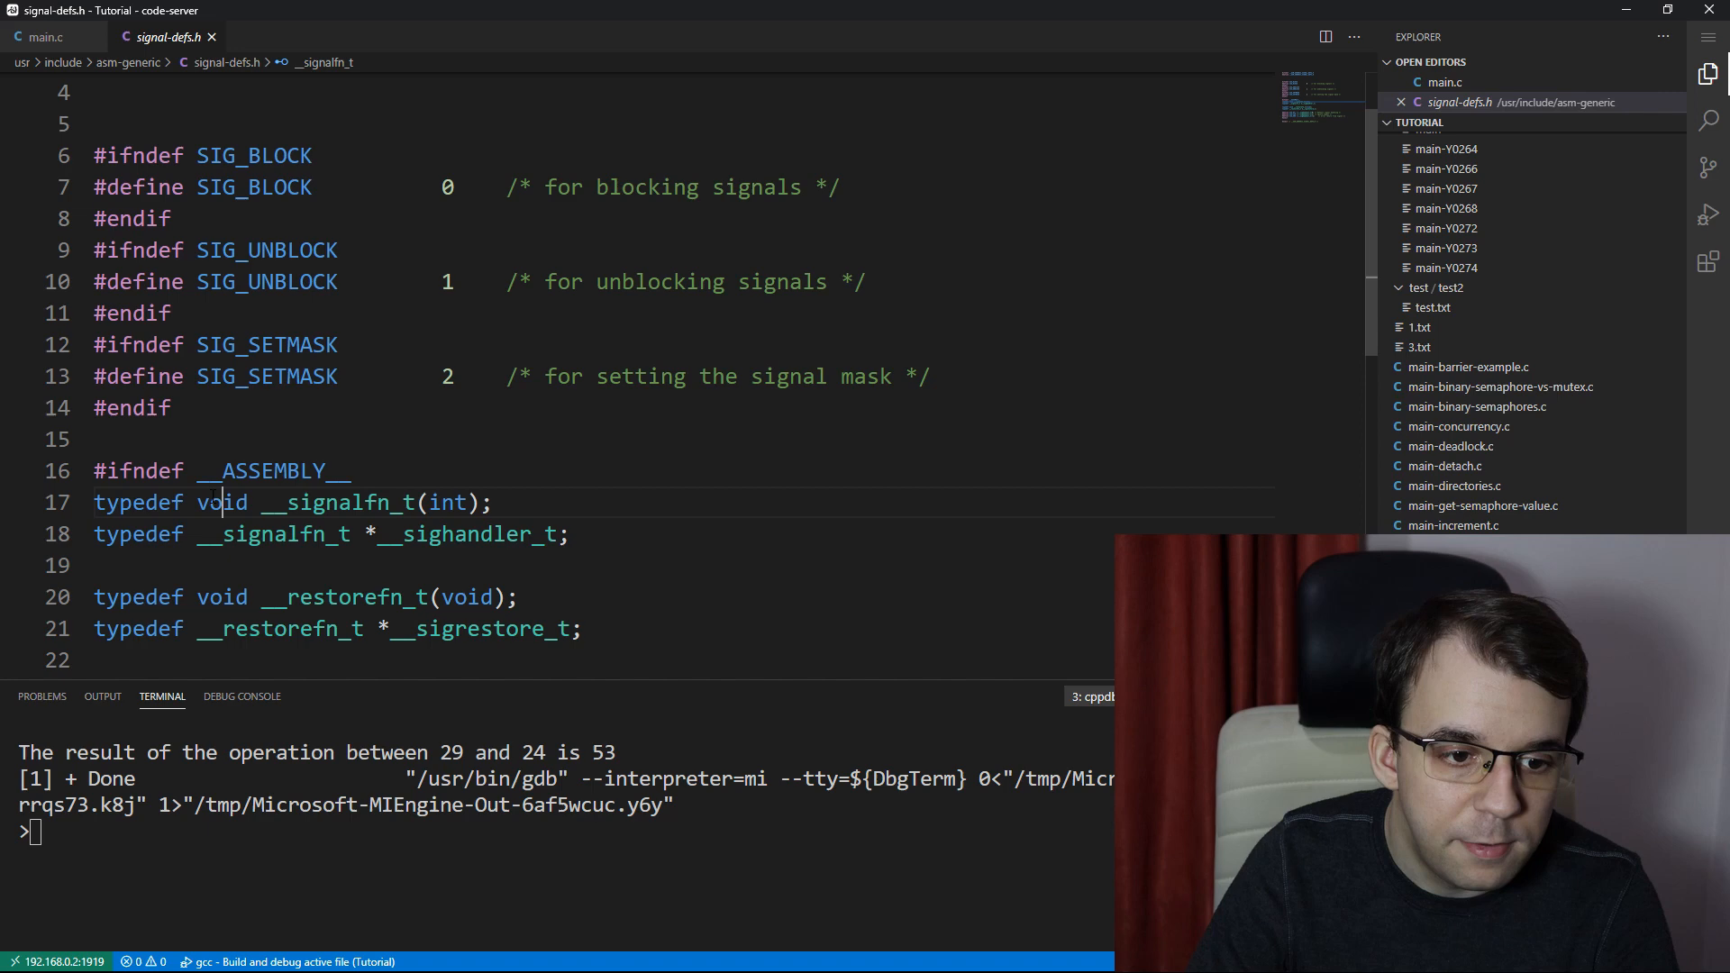
pyautogui.moveTo(196, 502); pyautogui.dragTo(481, 502)
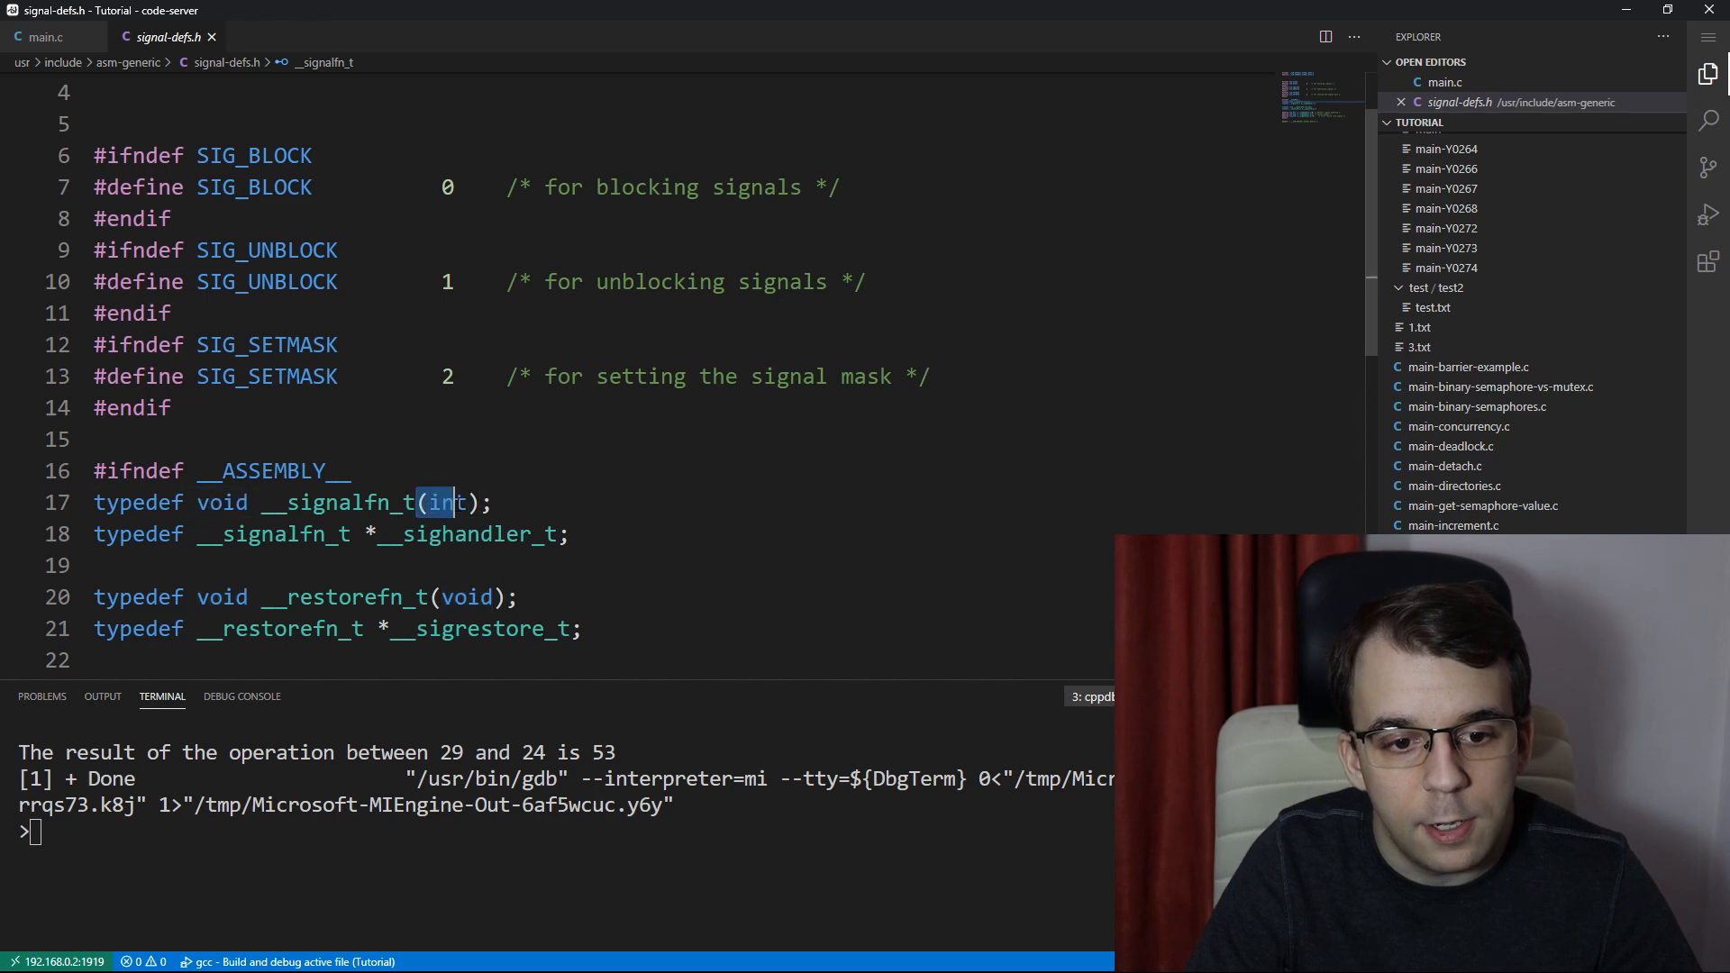
pyautogui.doubleClick(445, 503)
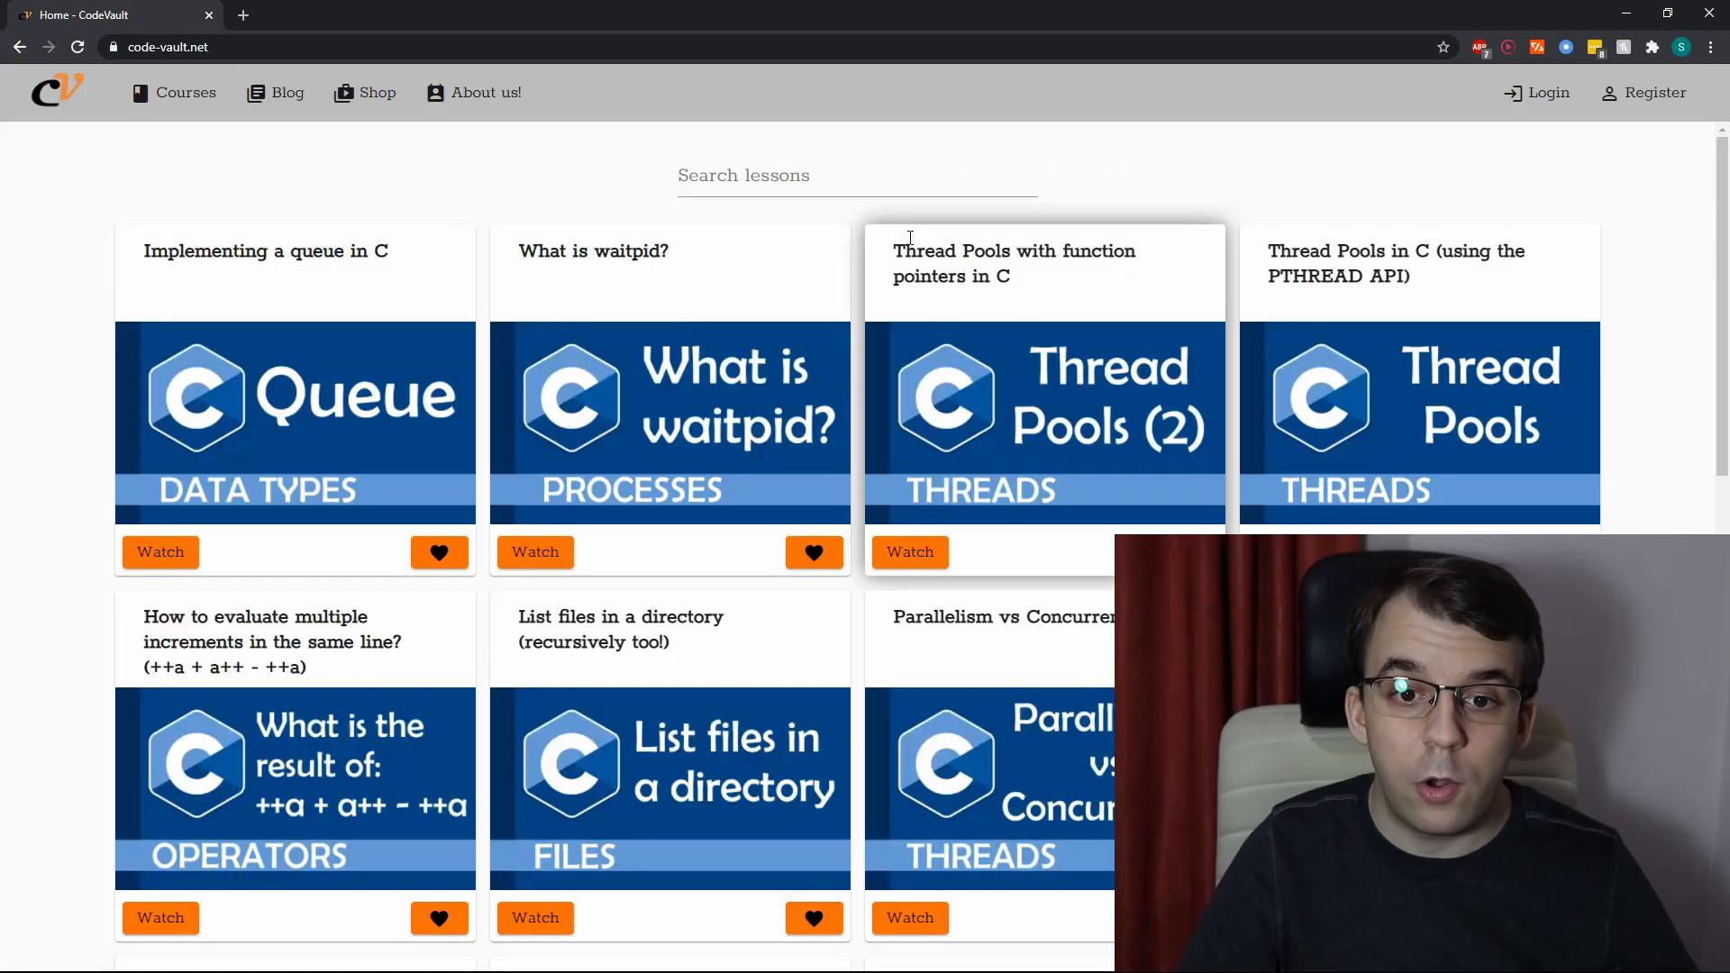
# Search CodeVault lessons for 'intro' and open Short introduction to threads
pyautogui.write('intro to thread')
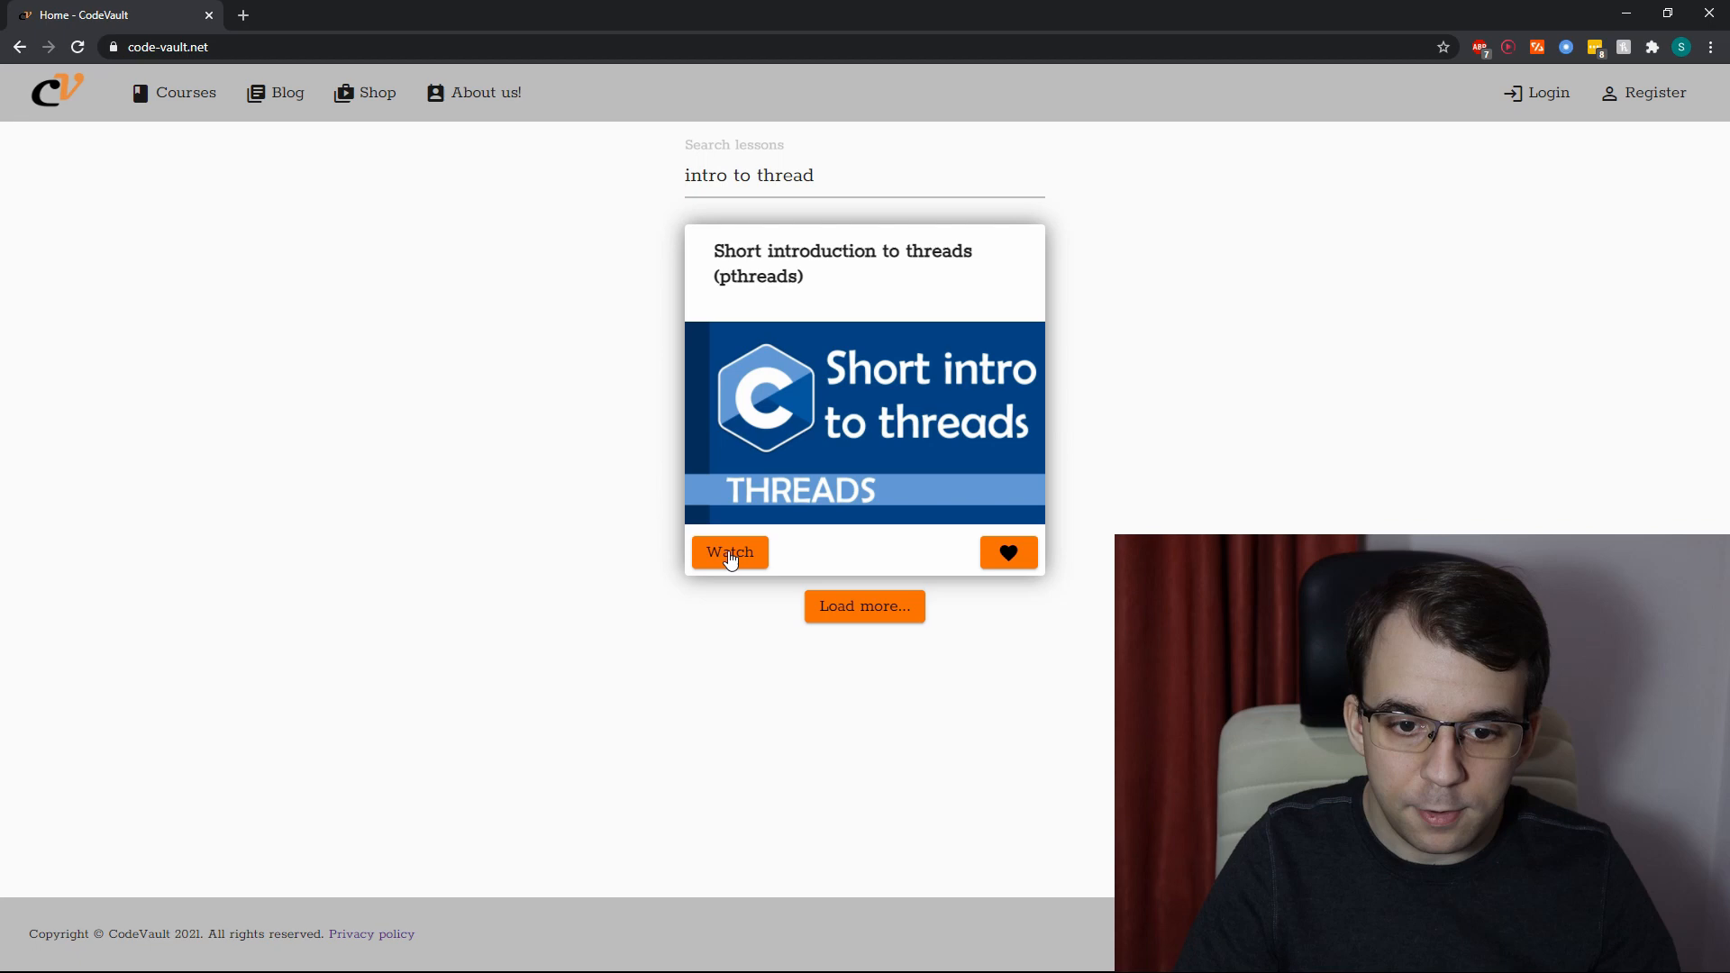
pyautogui.click(729, 552)
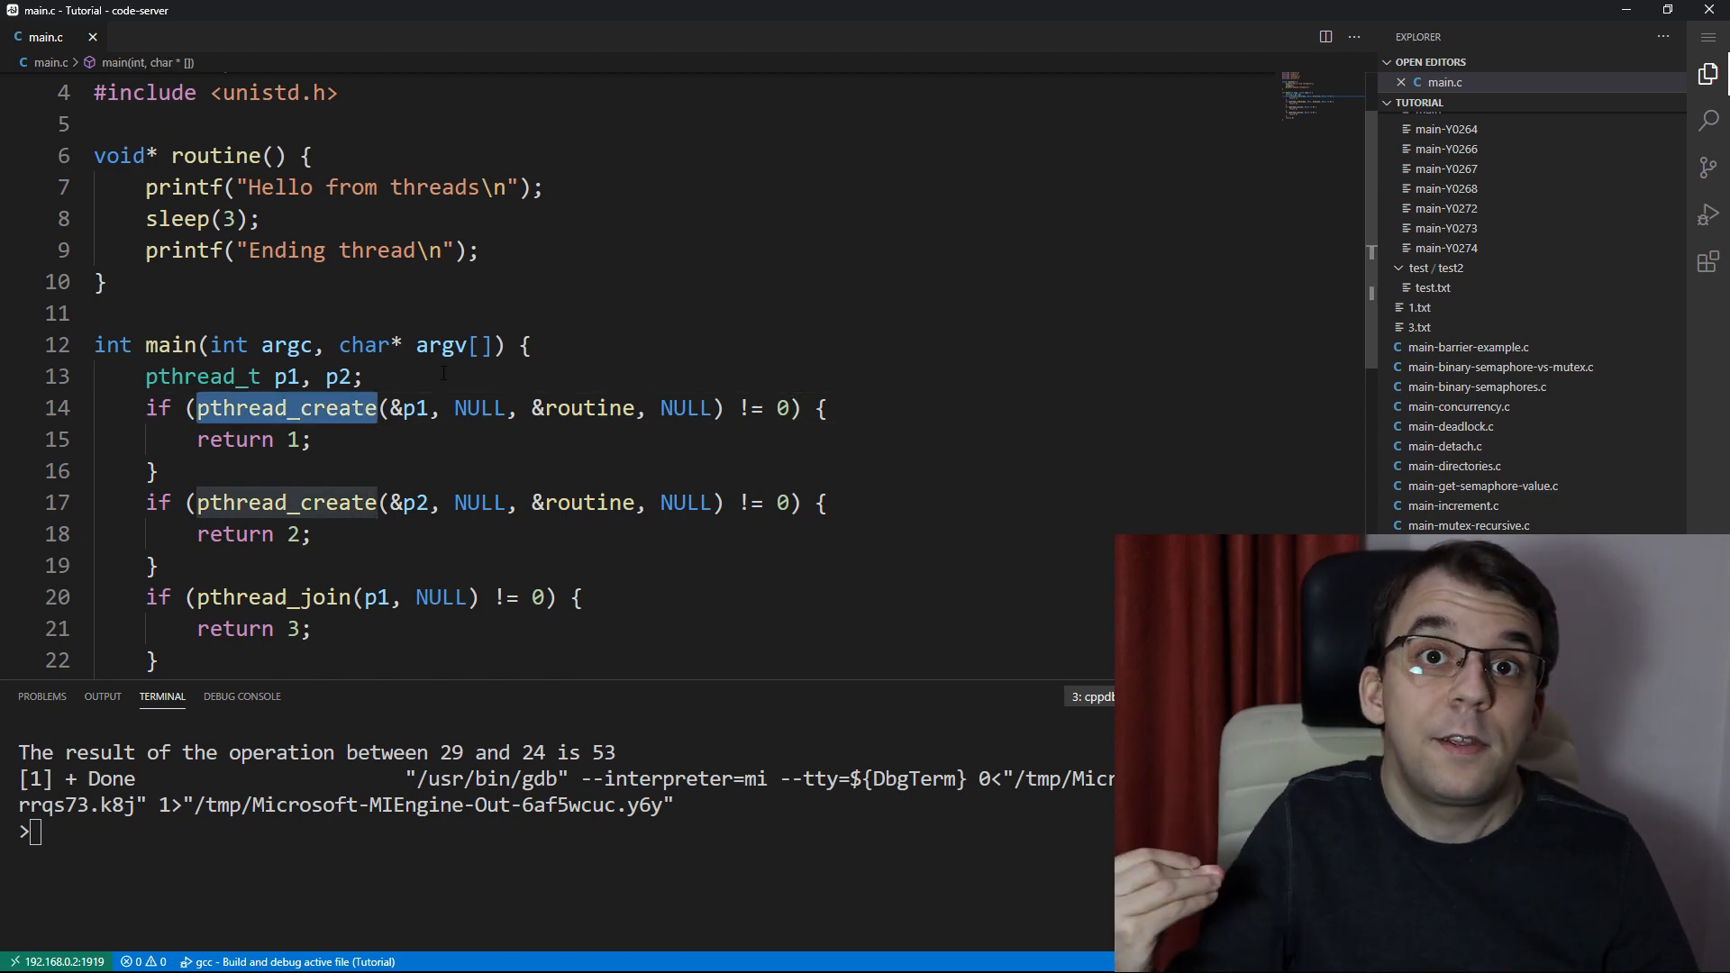
# Inspect pthread_create's __start_routine in pthread.h and give routine a void* args parameter
pyautogui.doubleClick(587, 408)
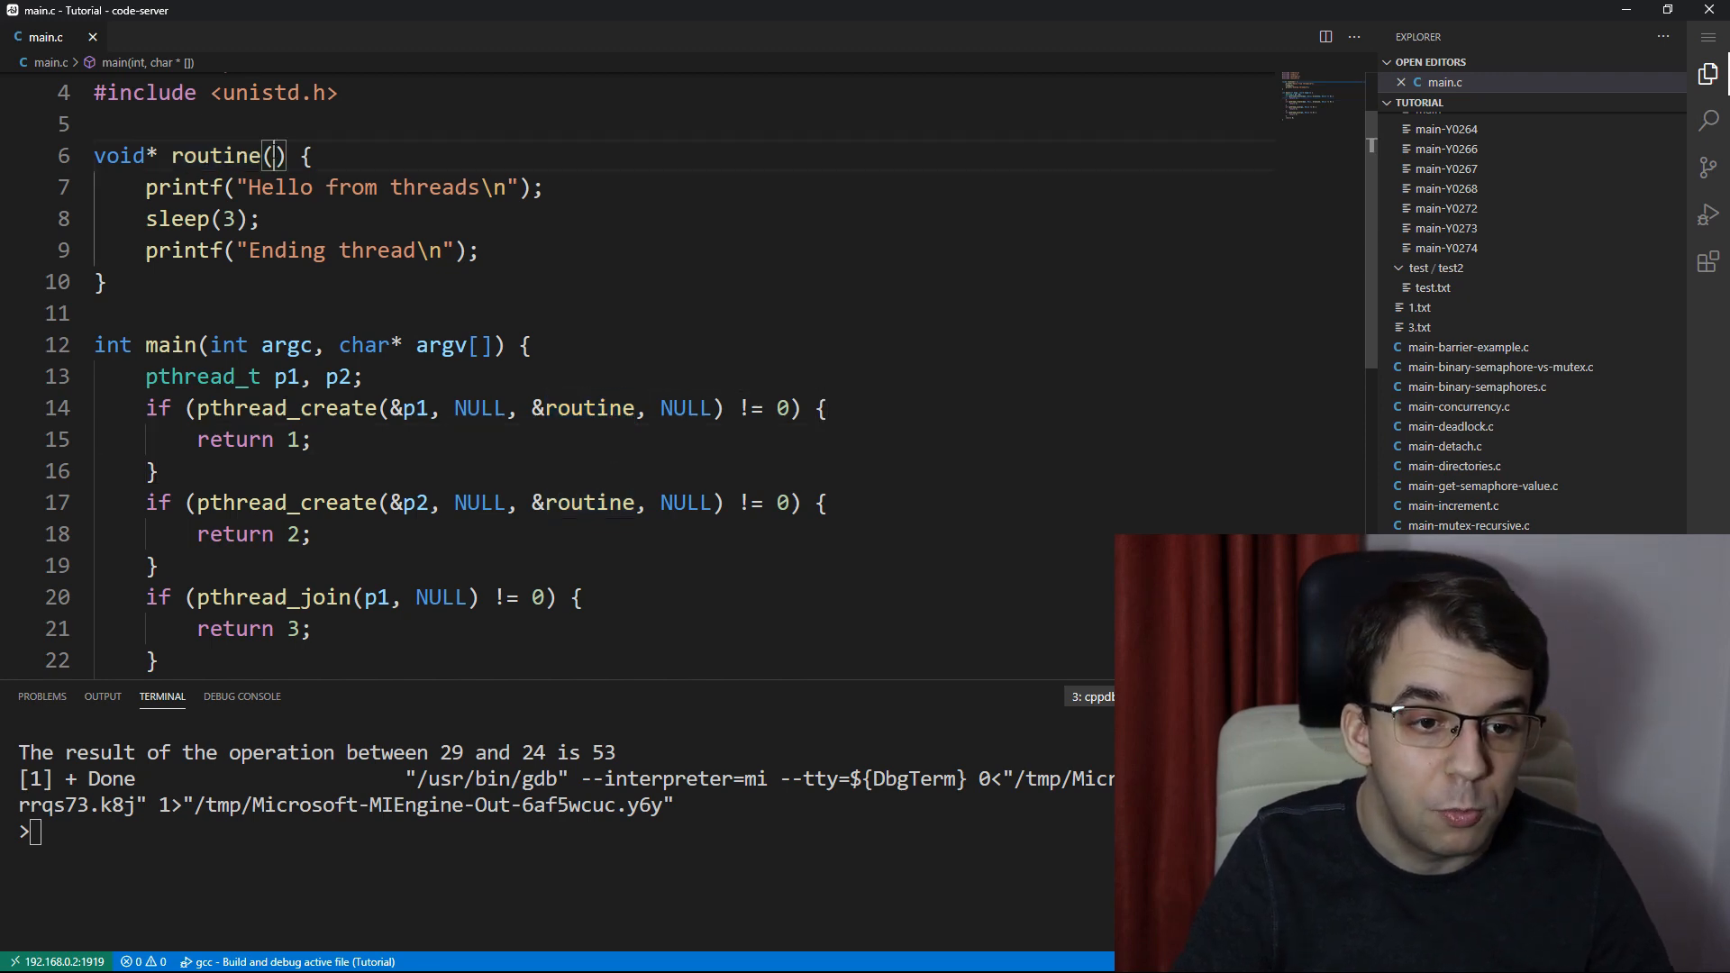
pyautogui.write('void* ar')
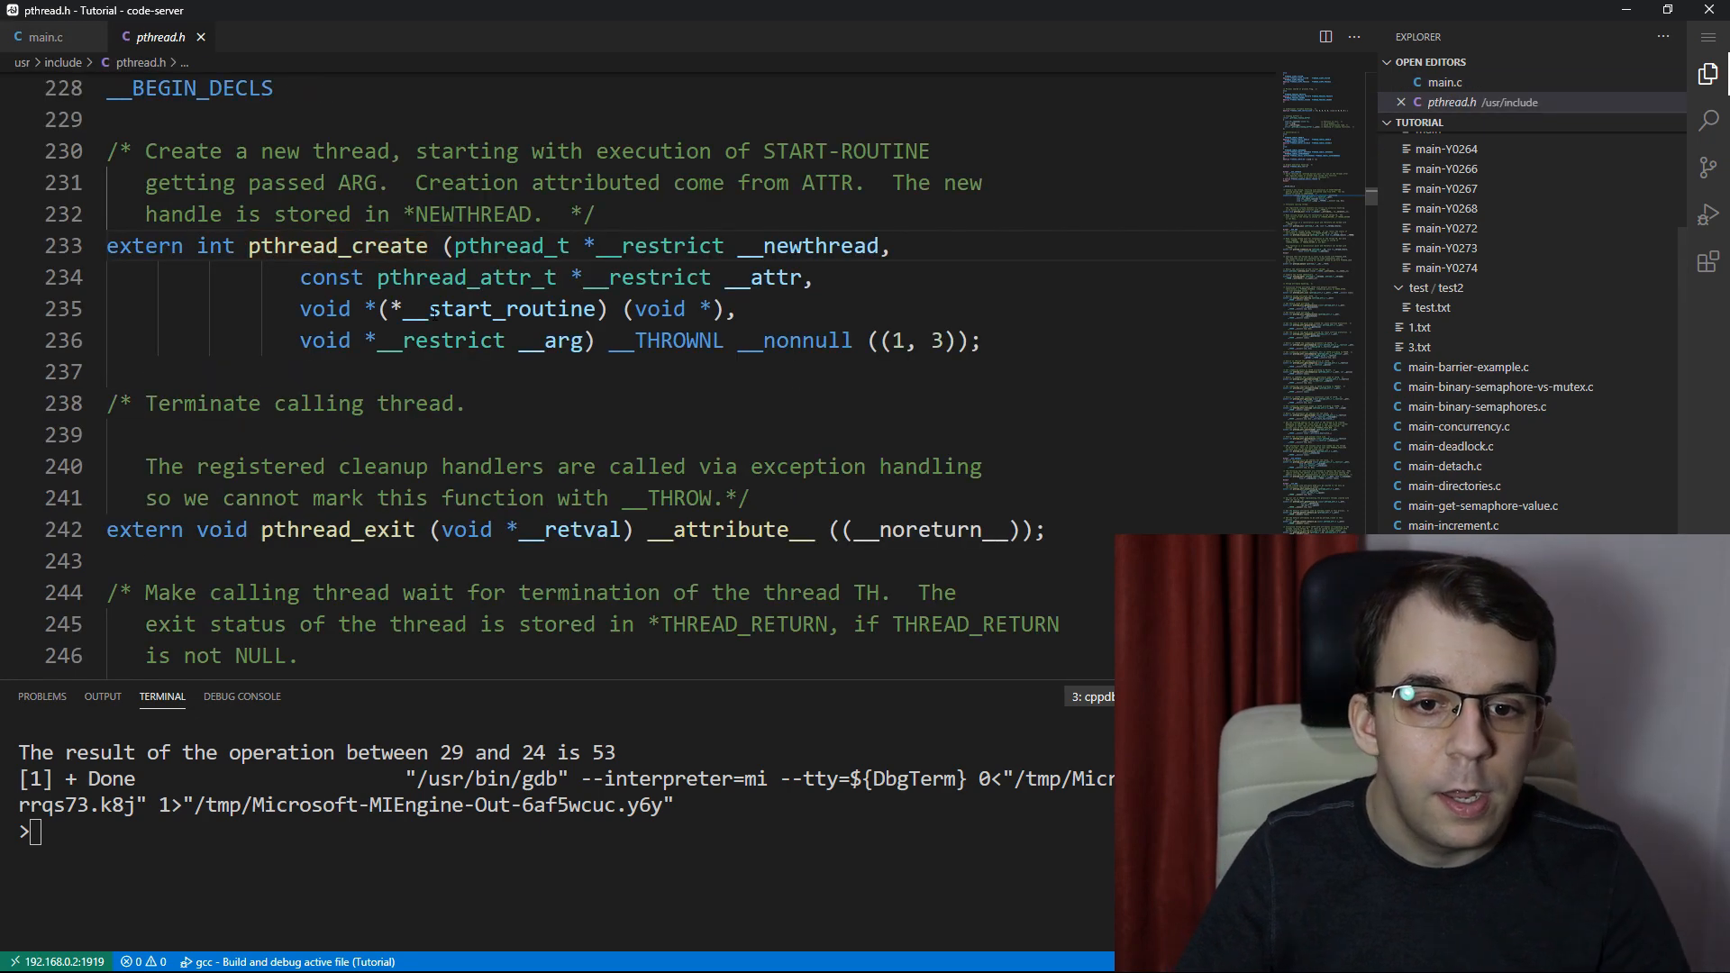
pyautogui.moveTo(299, 309); pyautogui.dragTo(593, 340)
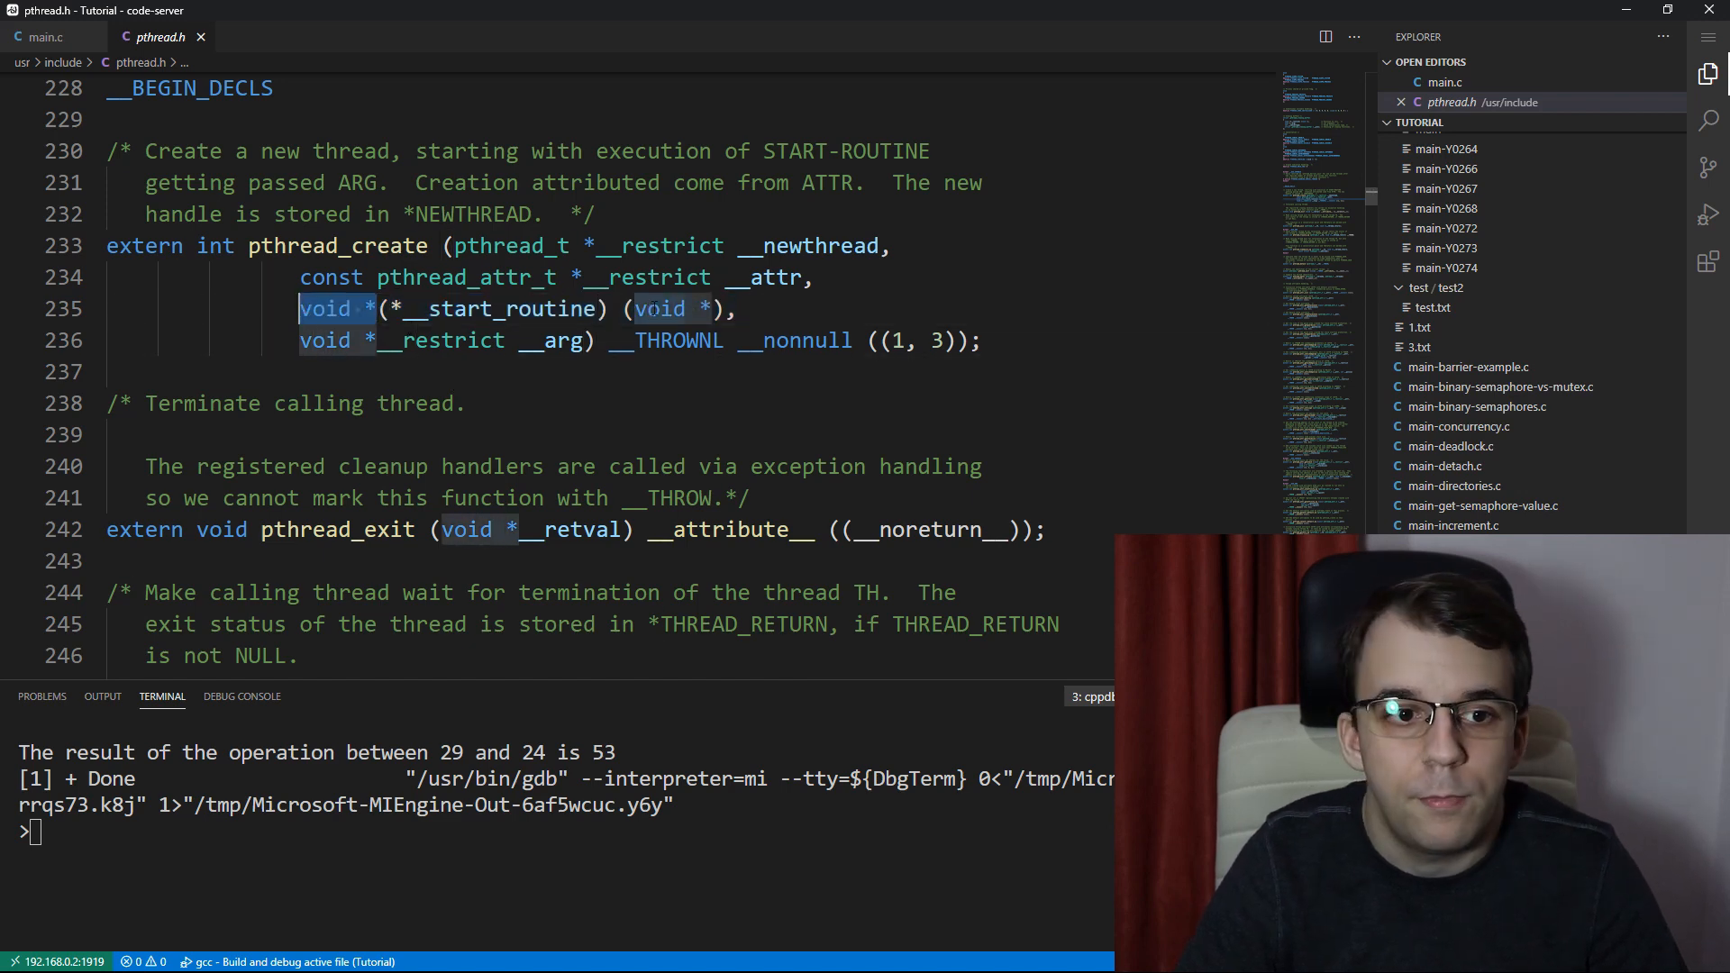
pyautogui.click(46, 36)
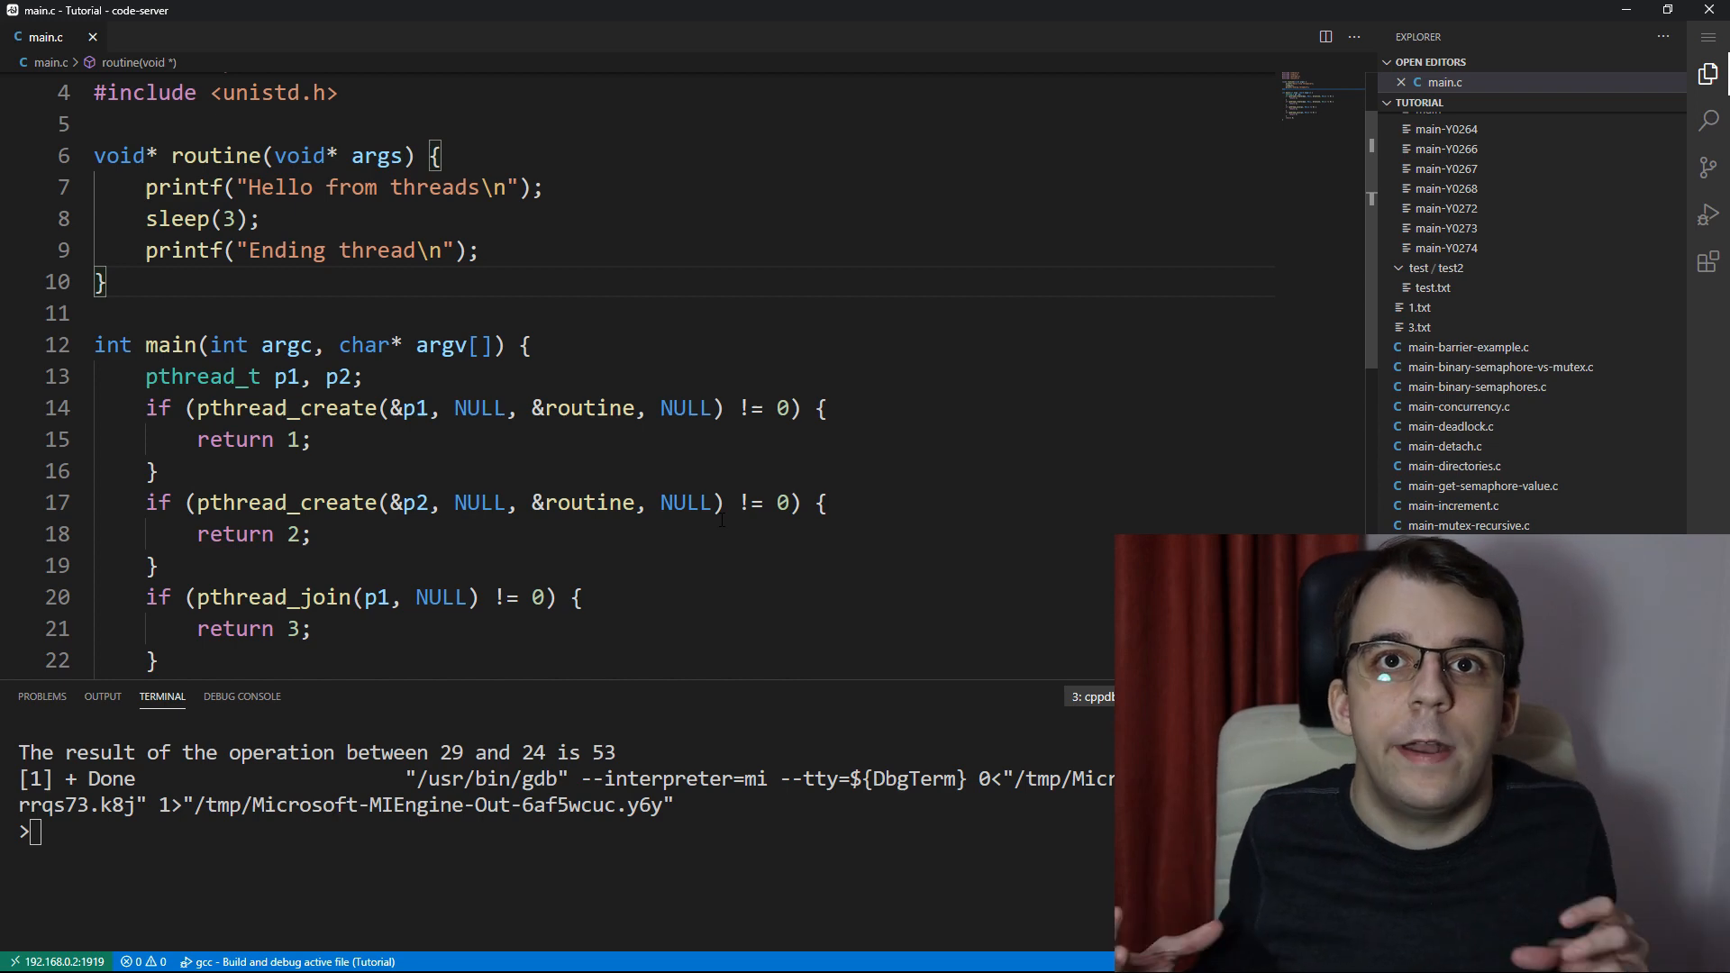